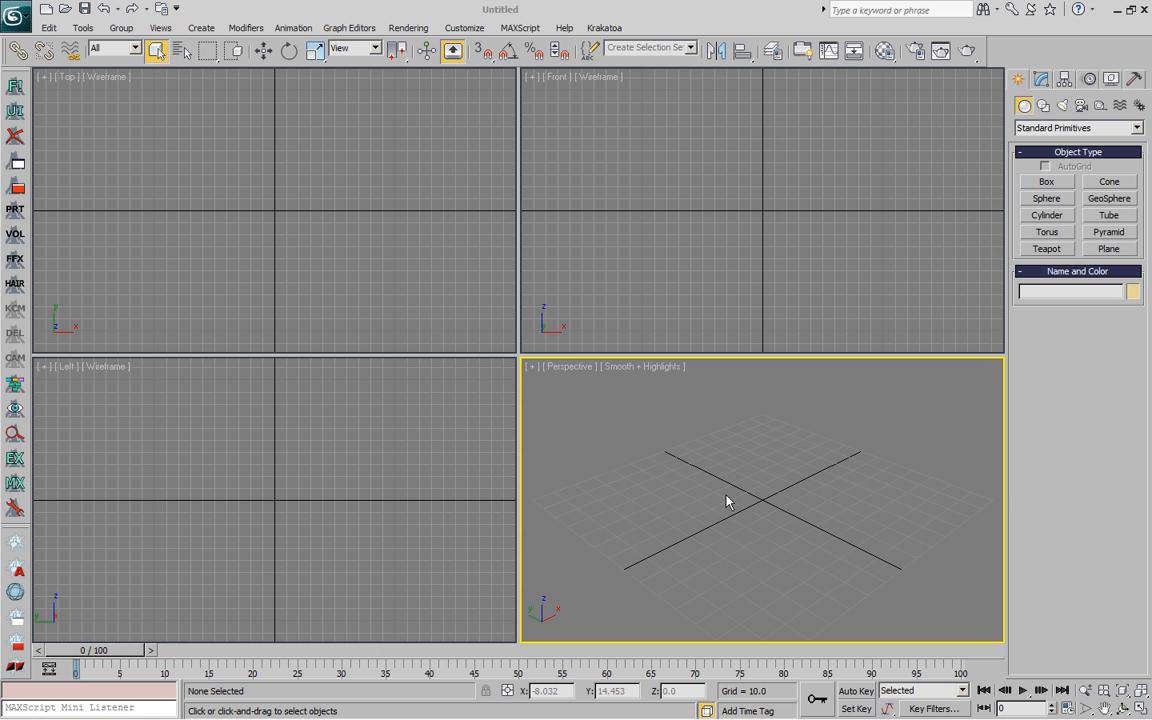
mouse_move(760, 519)
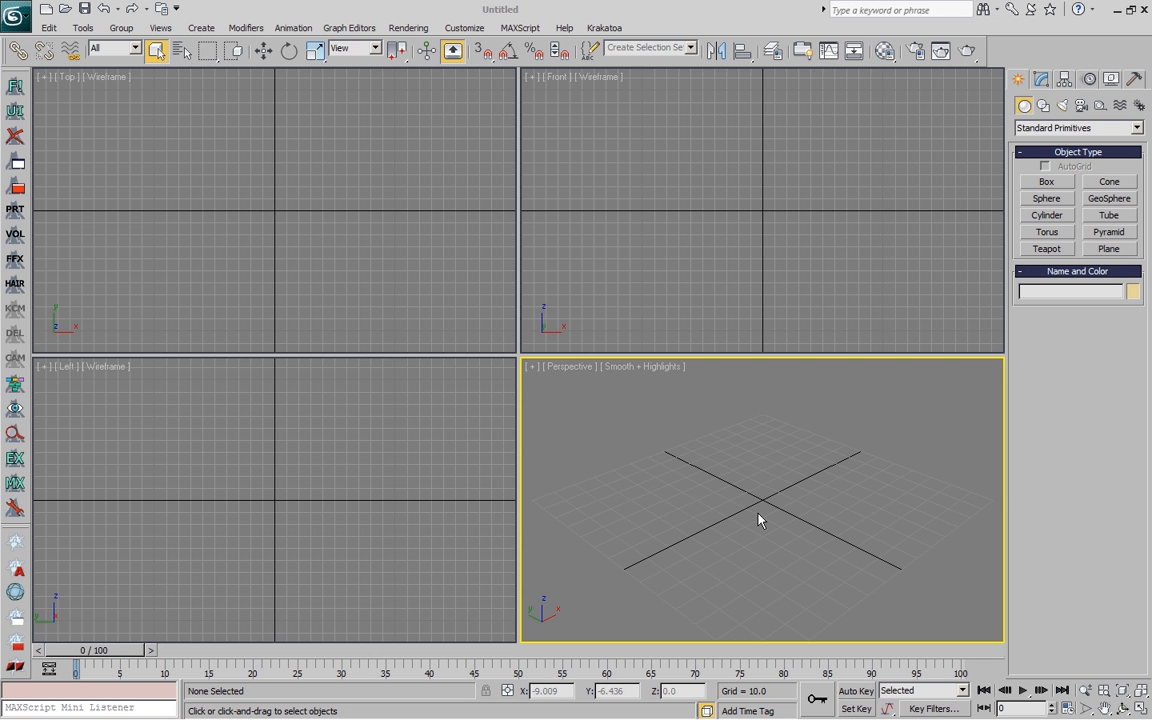
mouse_move(760, 518)
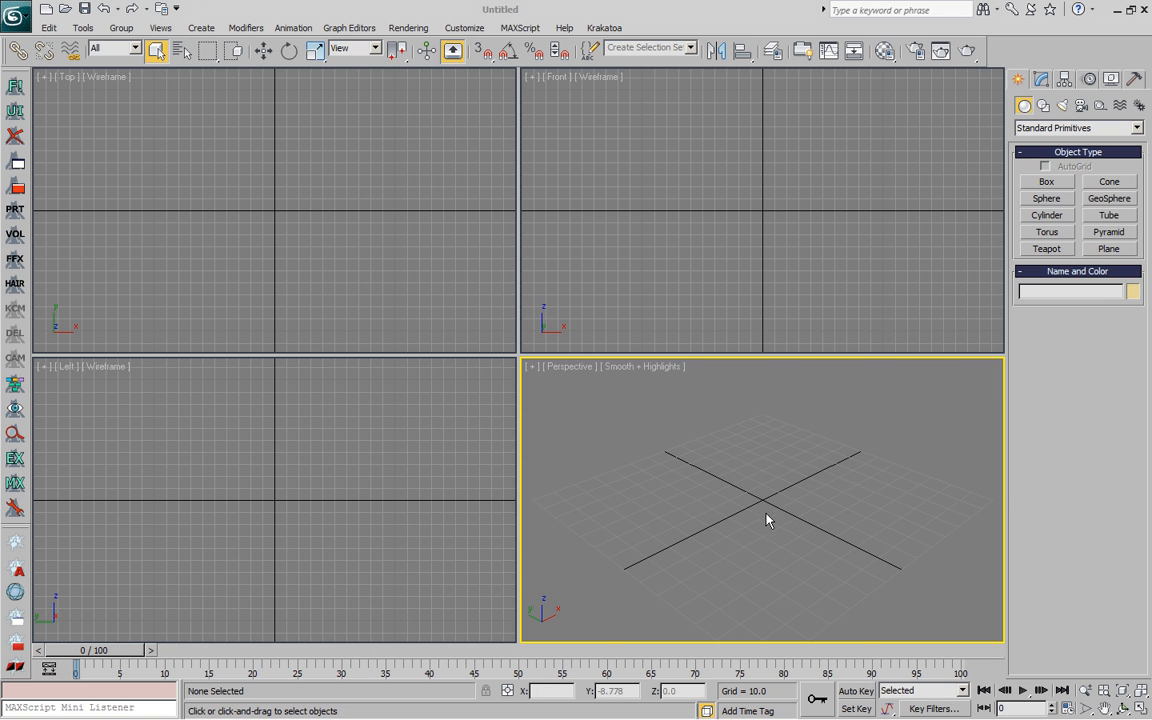
mouse_move(770, 527)
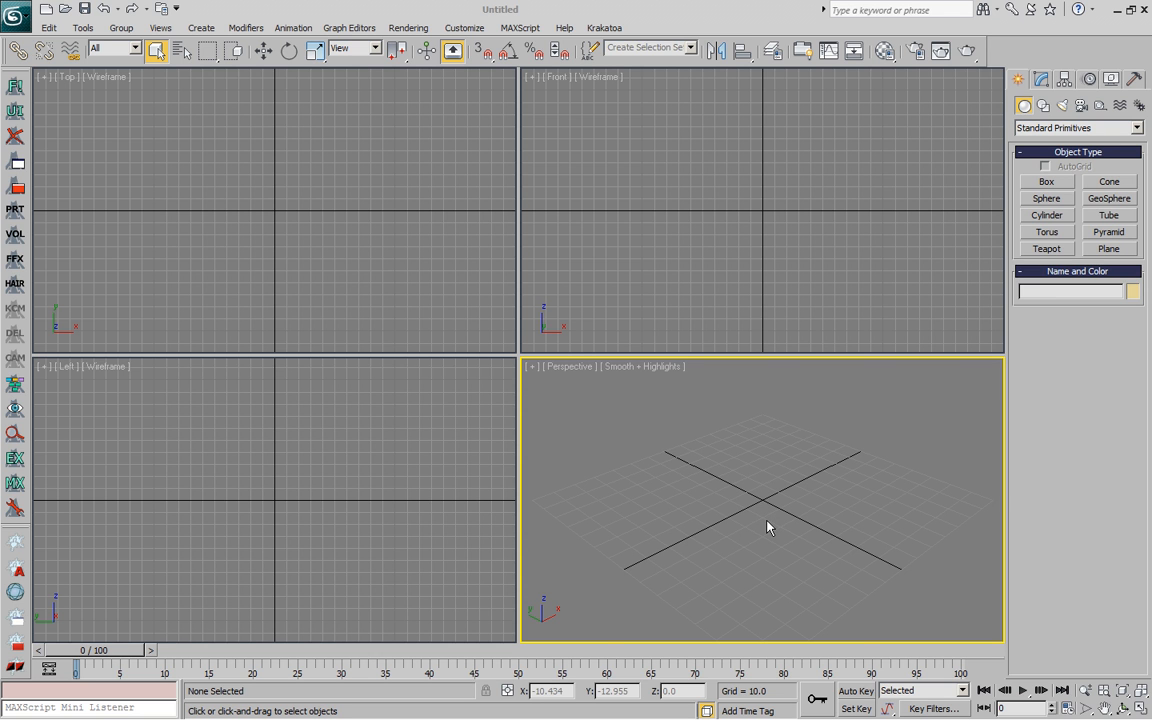
mouse_move(780, 530)
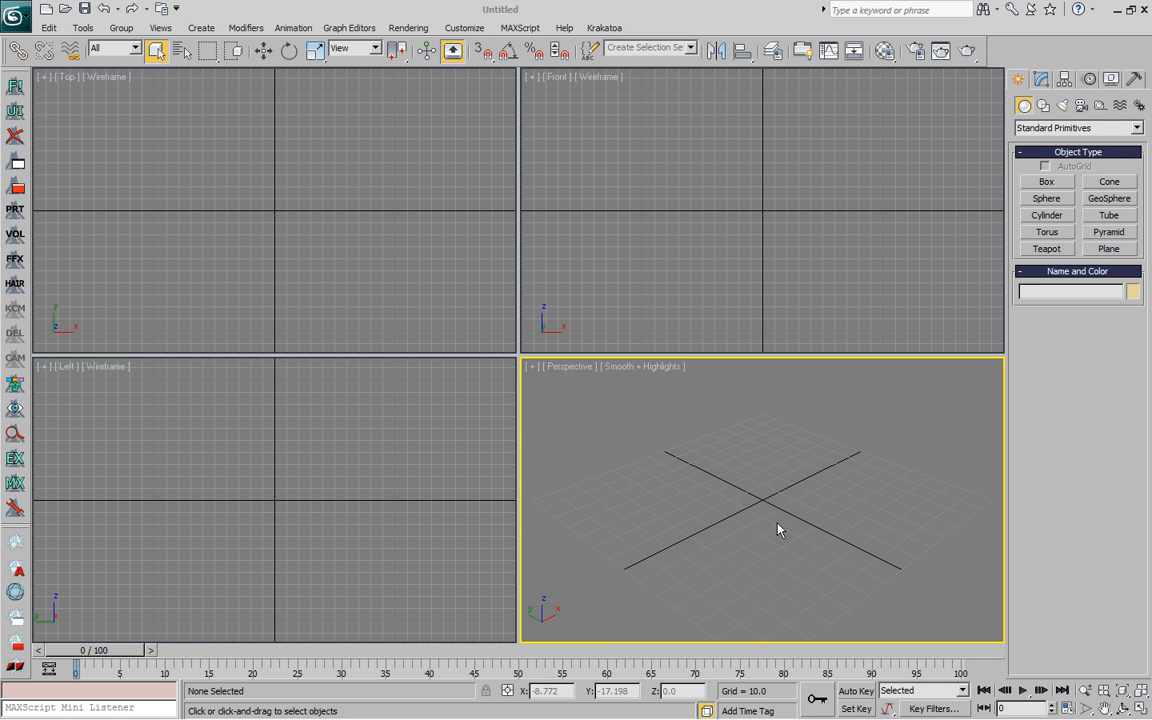
mouse_move(781, 529)
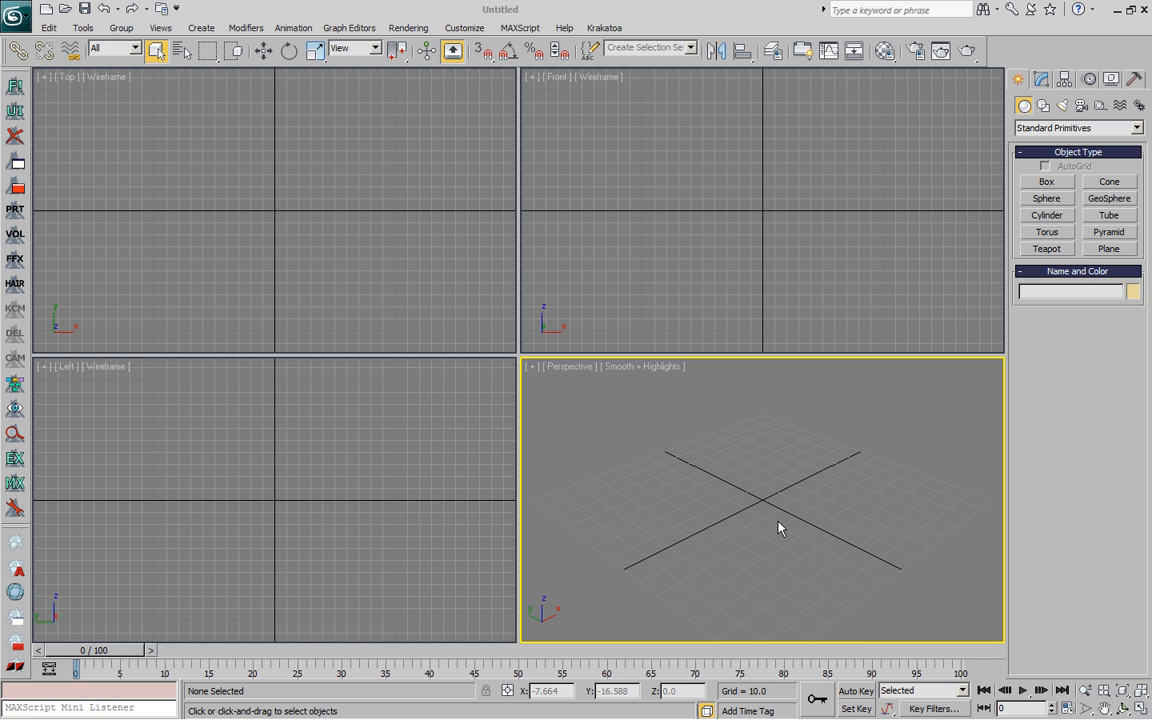
mouse_move(908, 395)
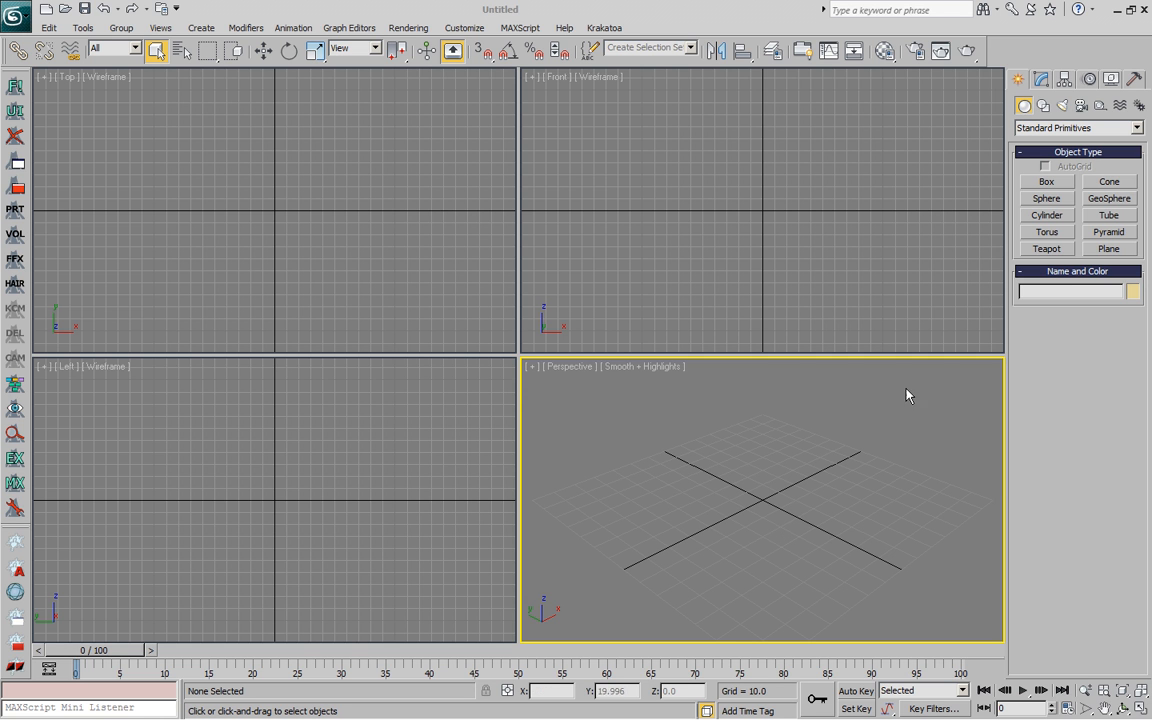
- Create a teapot, grow Hair and Fur on it, and add a PRT Hair object
click(1046, 248)
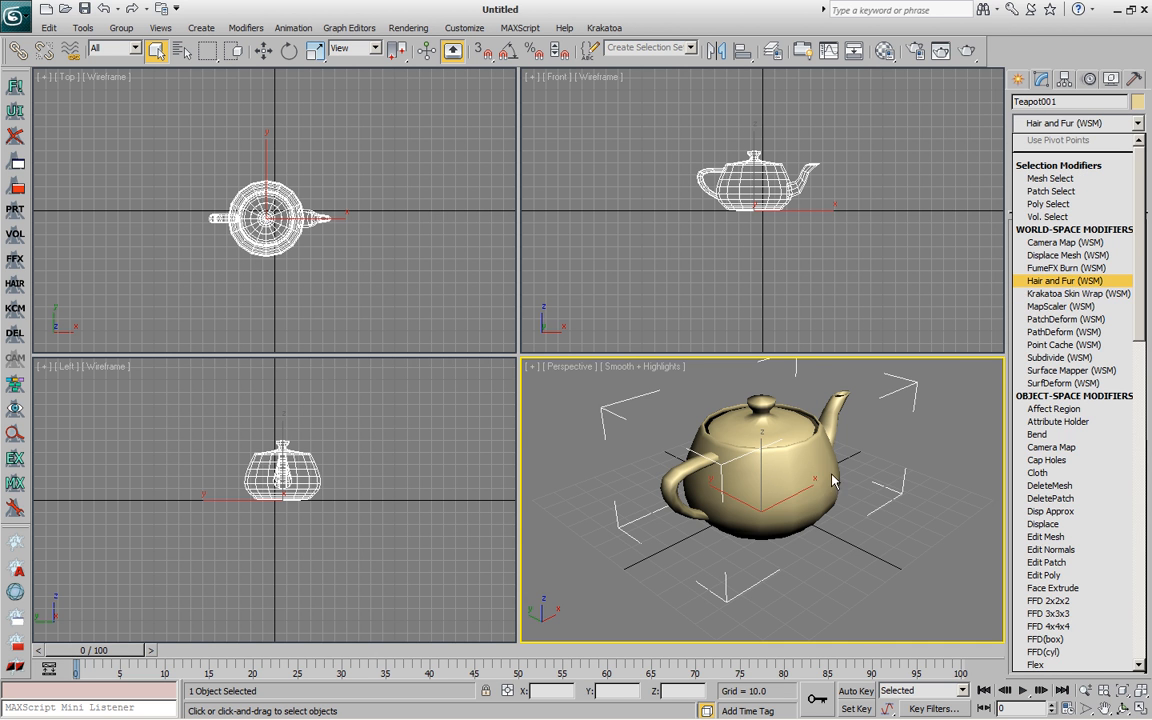
click(1063, 280)
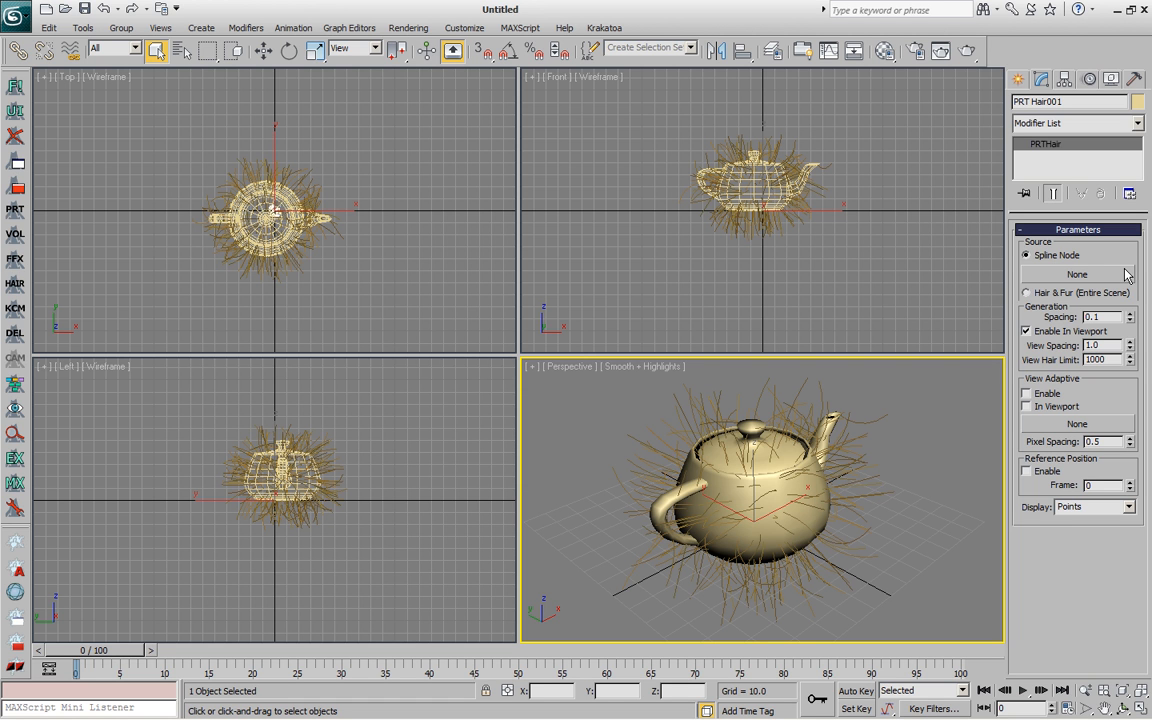
mouse_move(1052, 301)
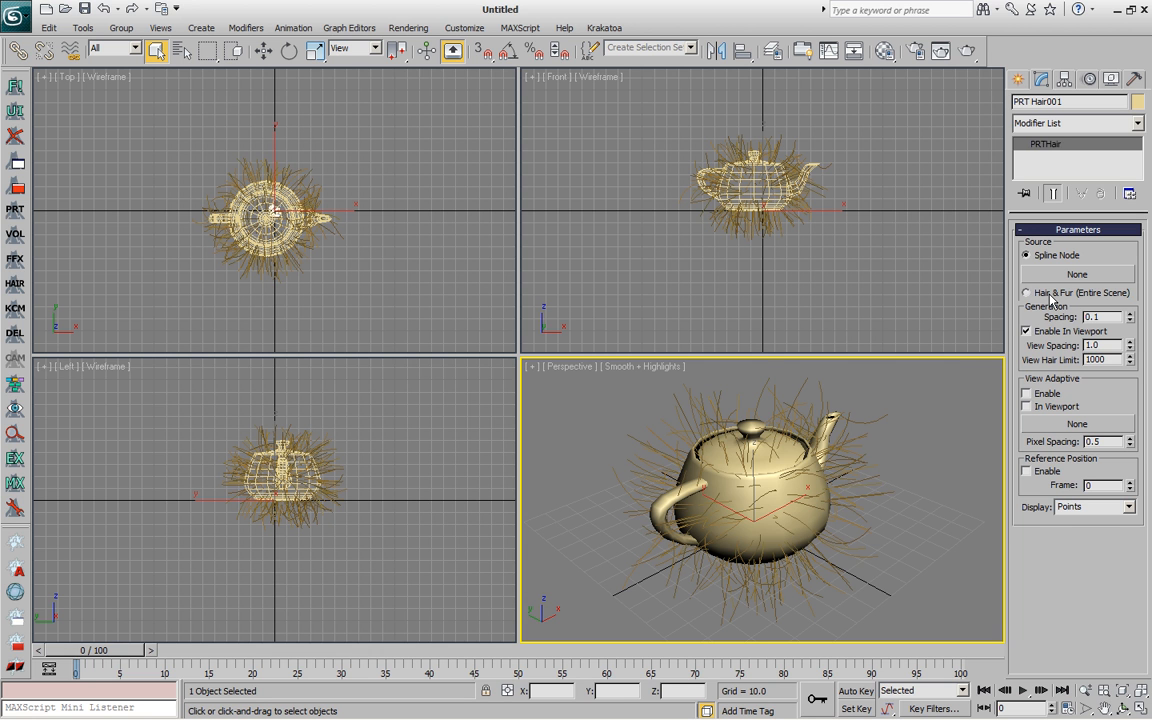
- Set PRT Hair Source to Hair & Fur (Entire Scene) and try viewport and hair spacing values
click(1026, 292)
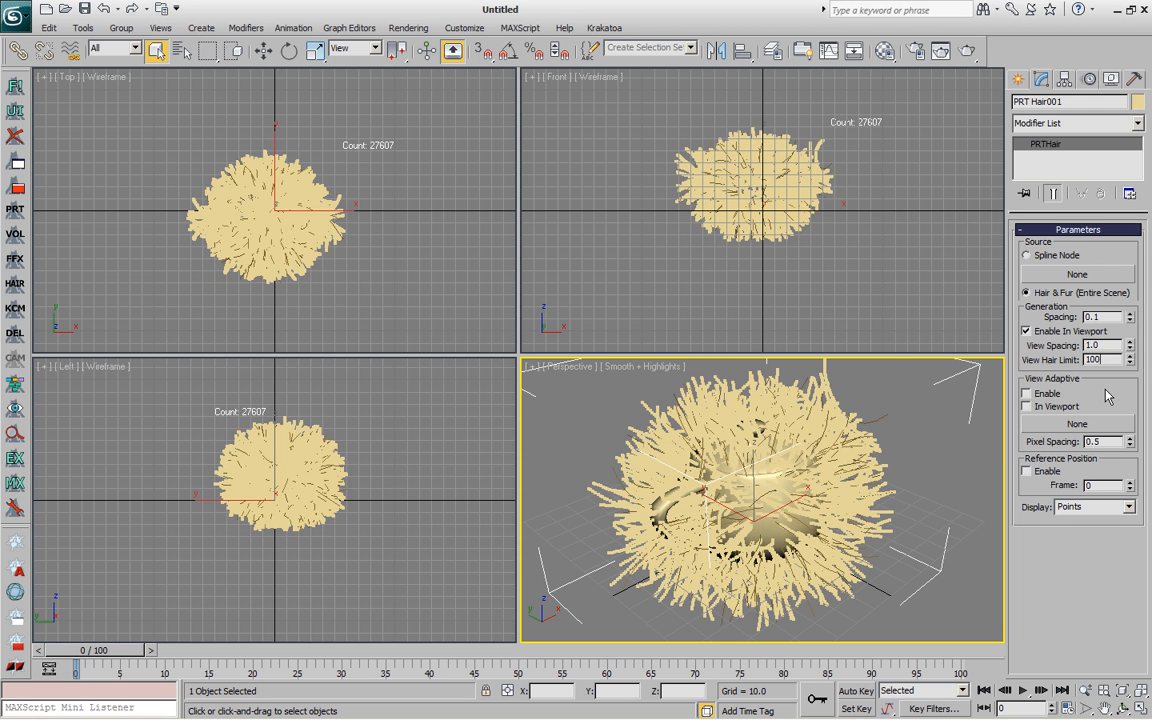
triple_click(1091, 360)
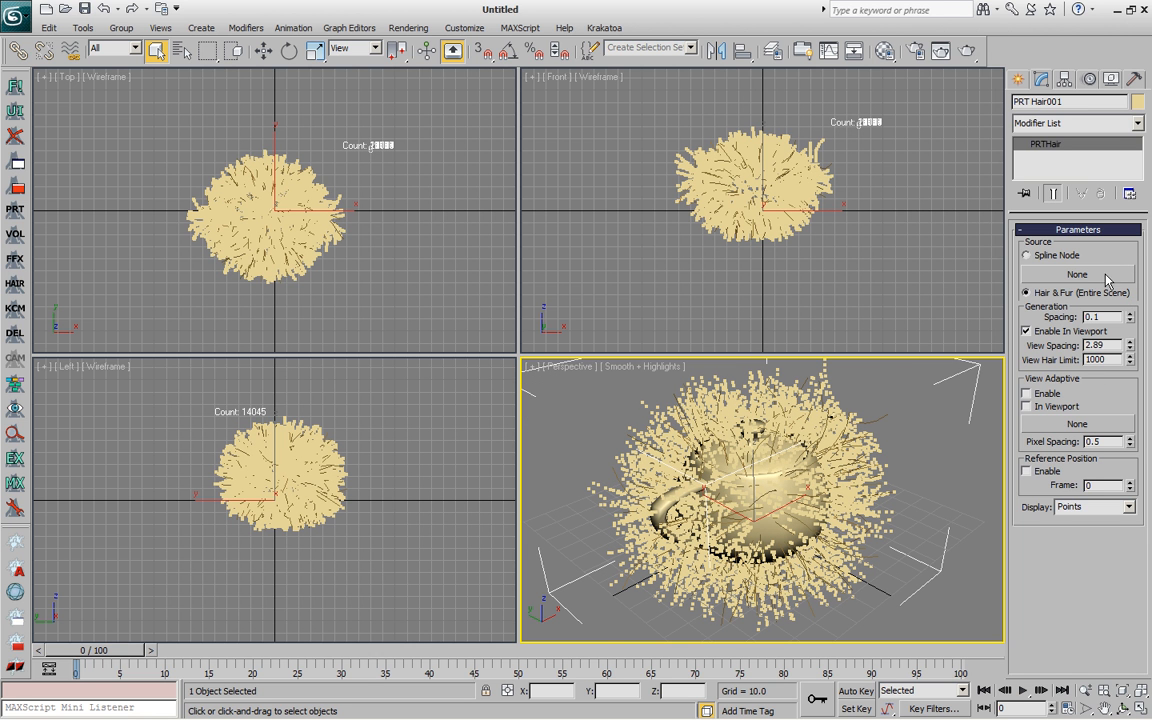
triple_click(1095, 345)
text(1)
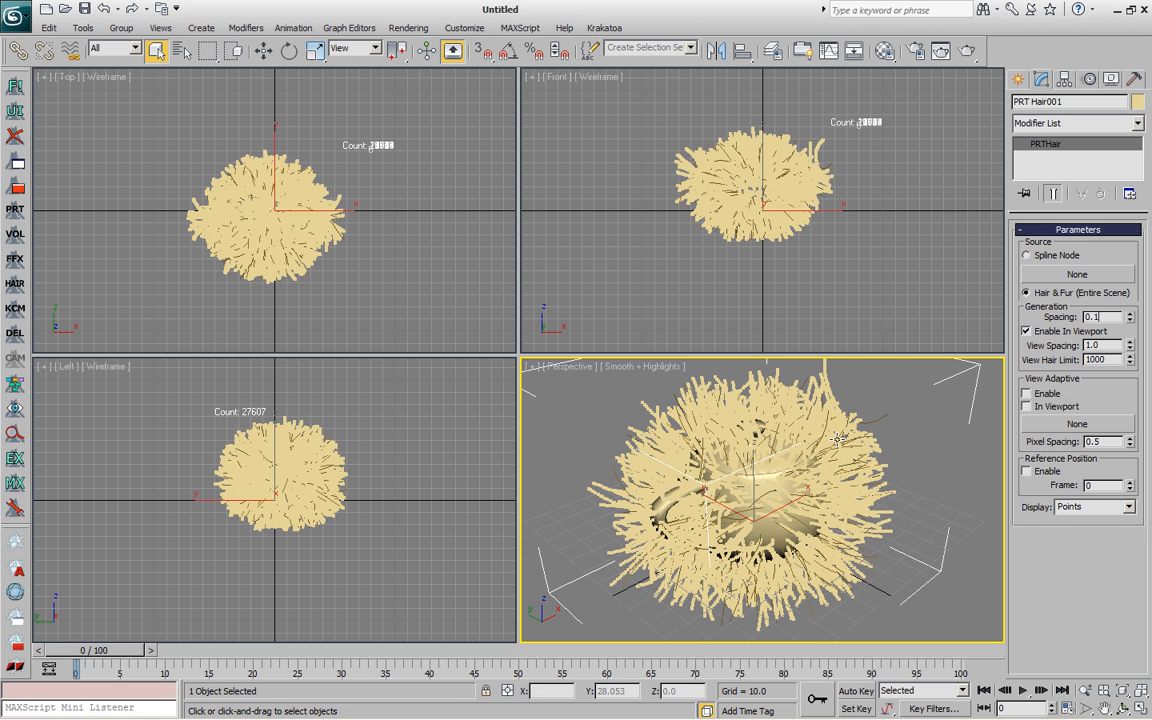
mouse_move(875, 471)
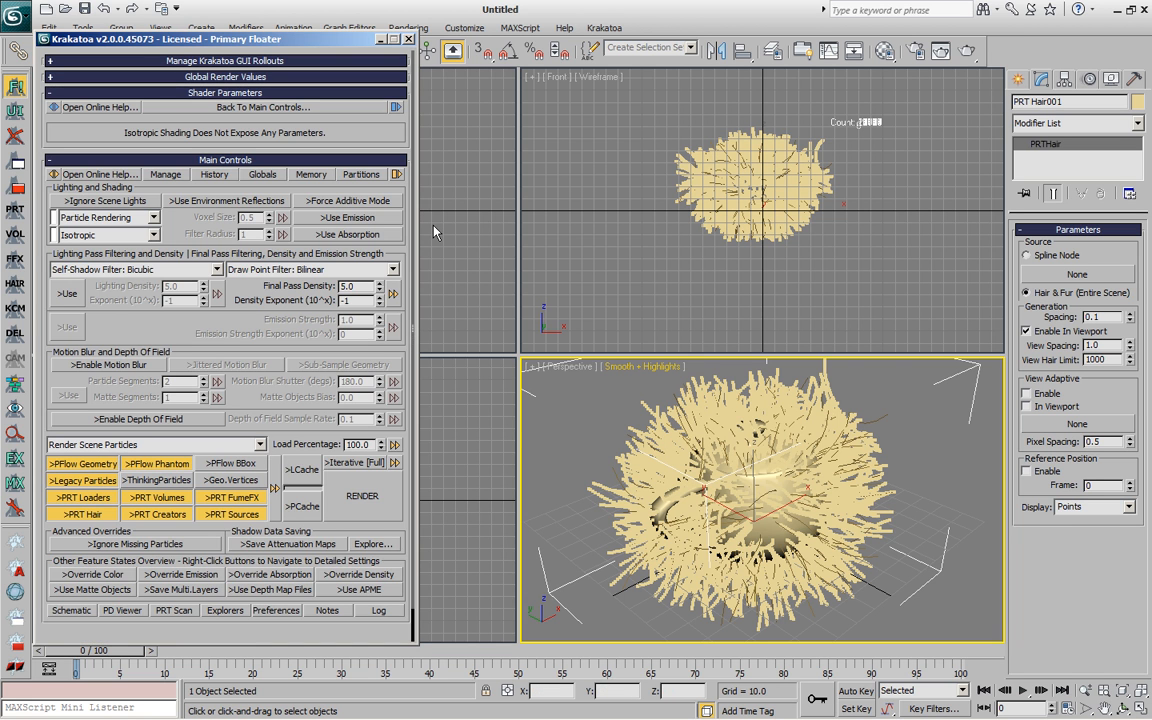
- Open Krakatoa's Schematic Flow window showing the PRT Hair source pipeline
click(224, 77)
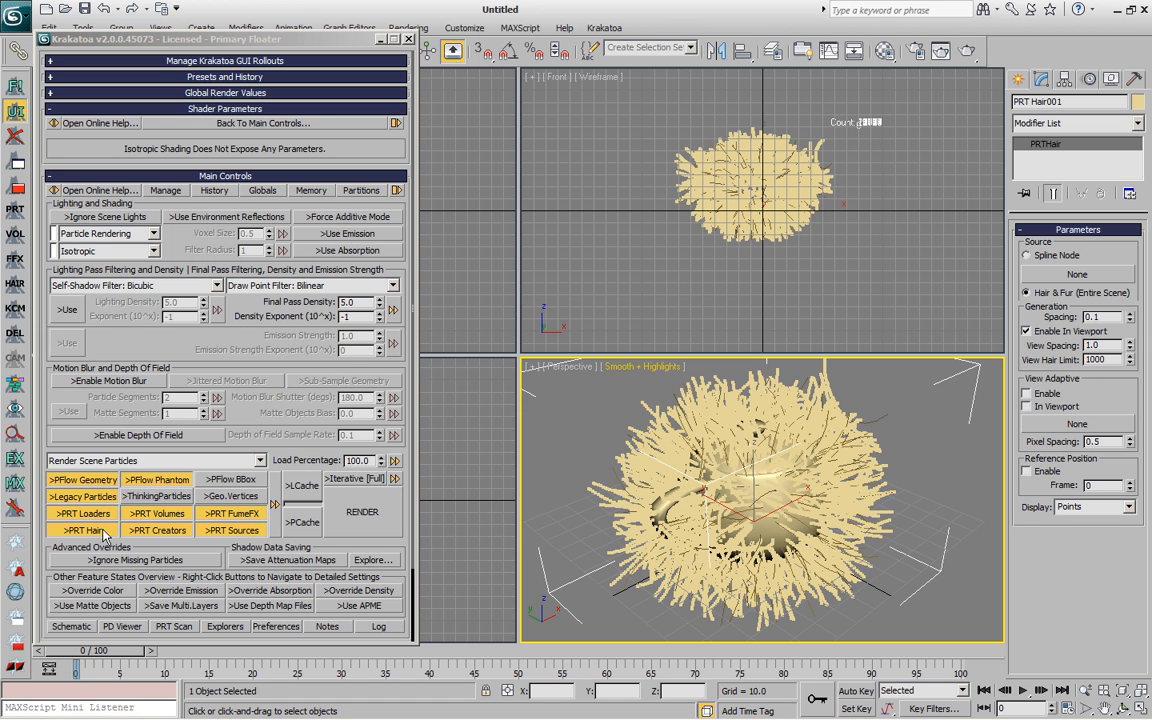
mouse_move(260, 410)
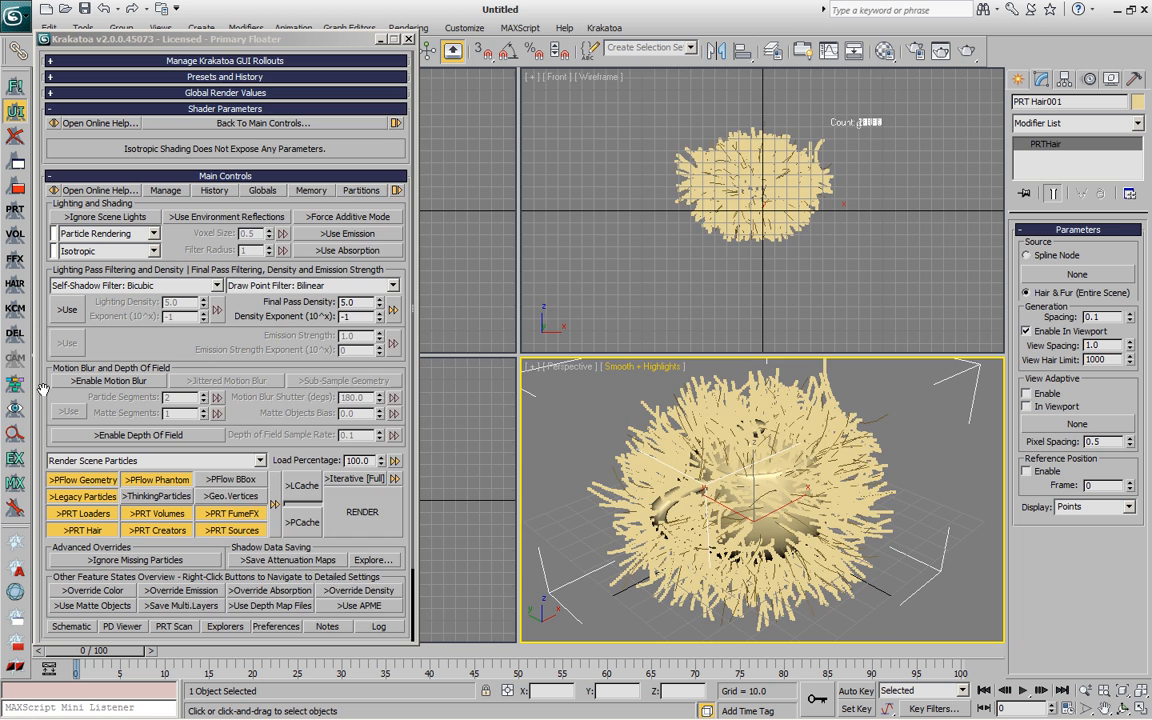
click(70, 626)
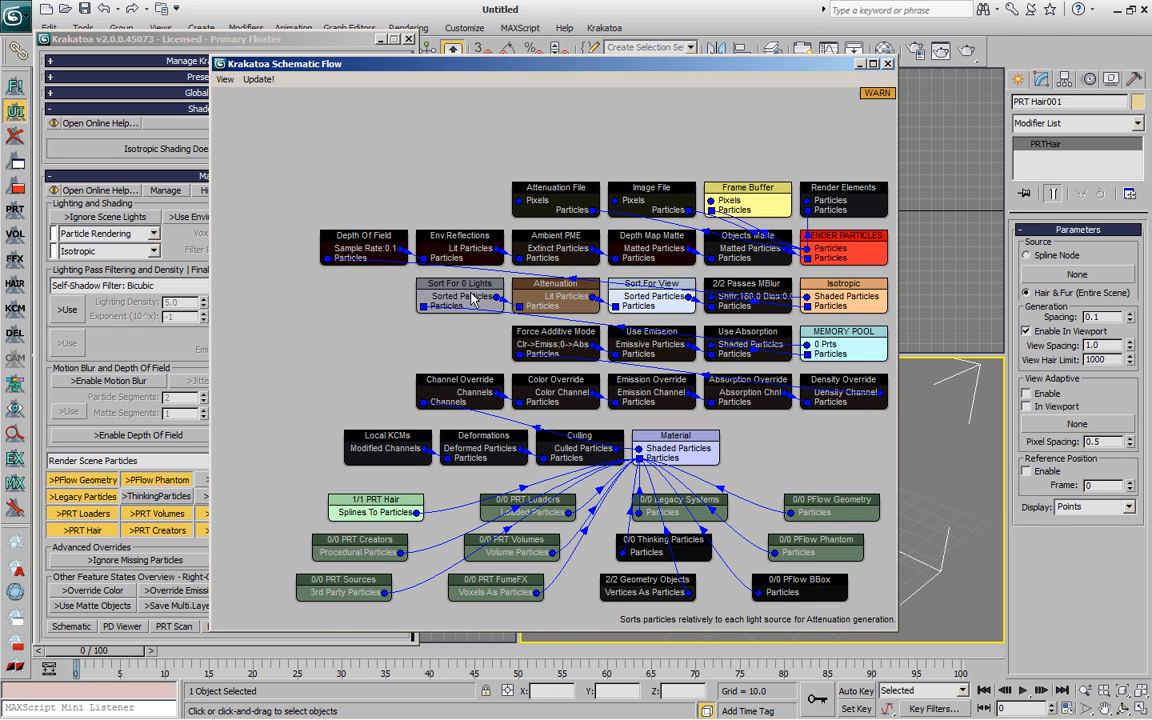
- Create a default spotlight from the Sort For 0 Lights node and close the schematic
right_click(460, 296)
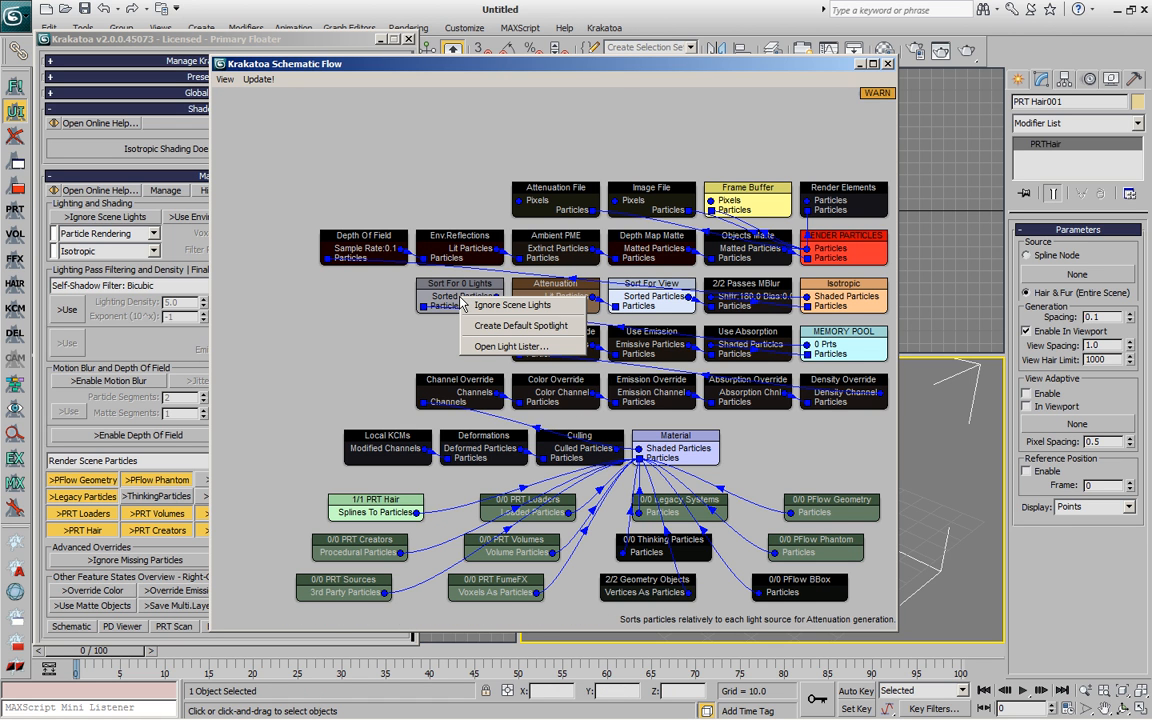
mouse_move(520, 325)
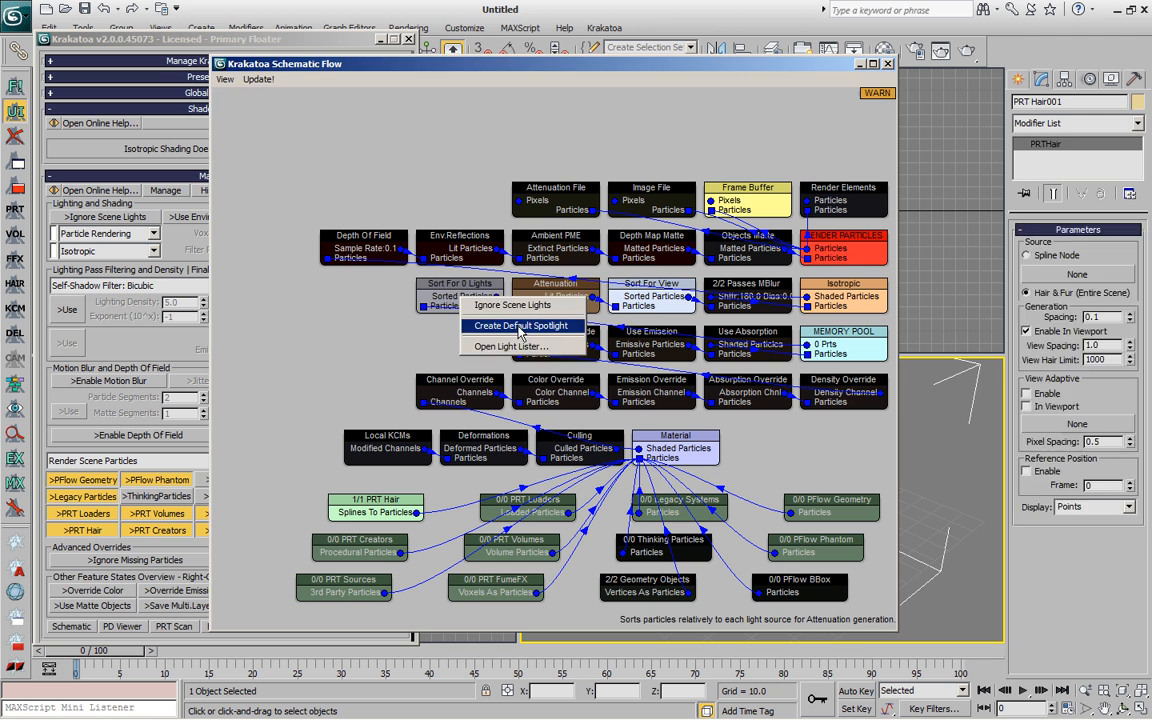
click(522, 325)
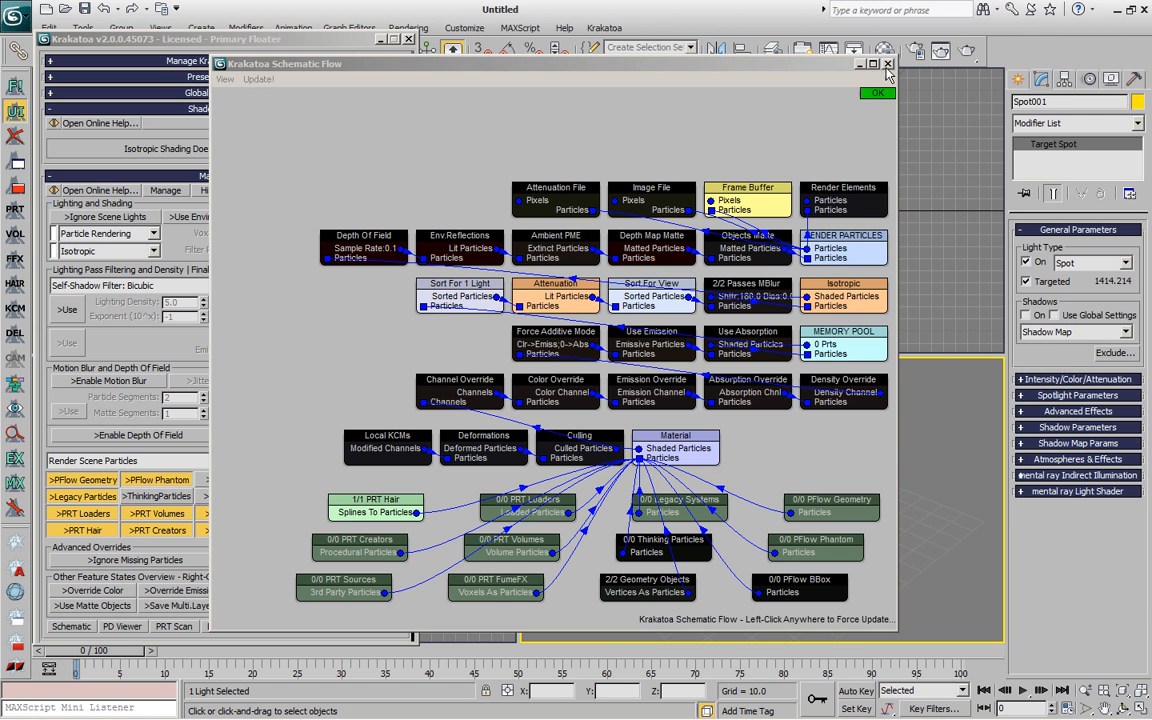
click(886, 63)
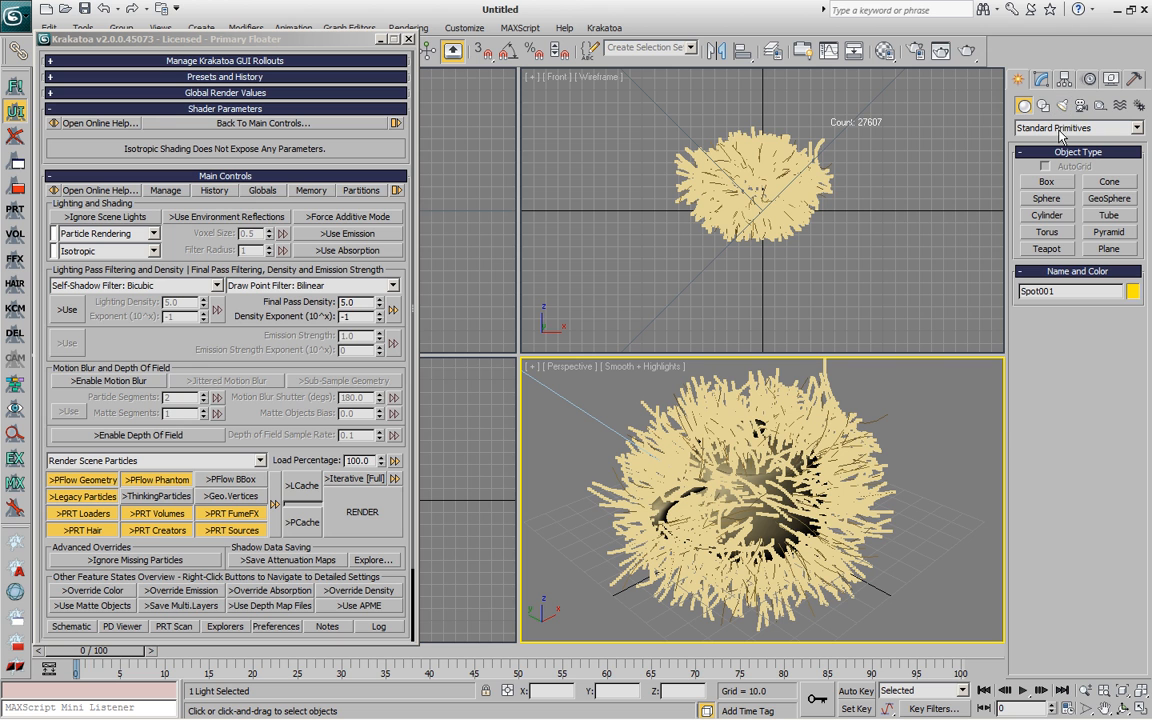
mouse_move(996, 491)
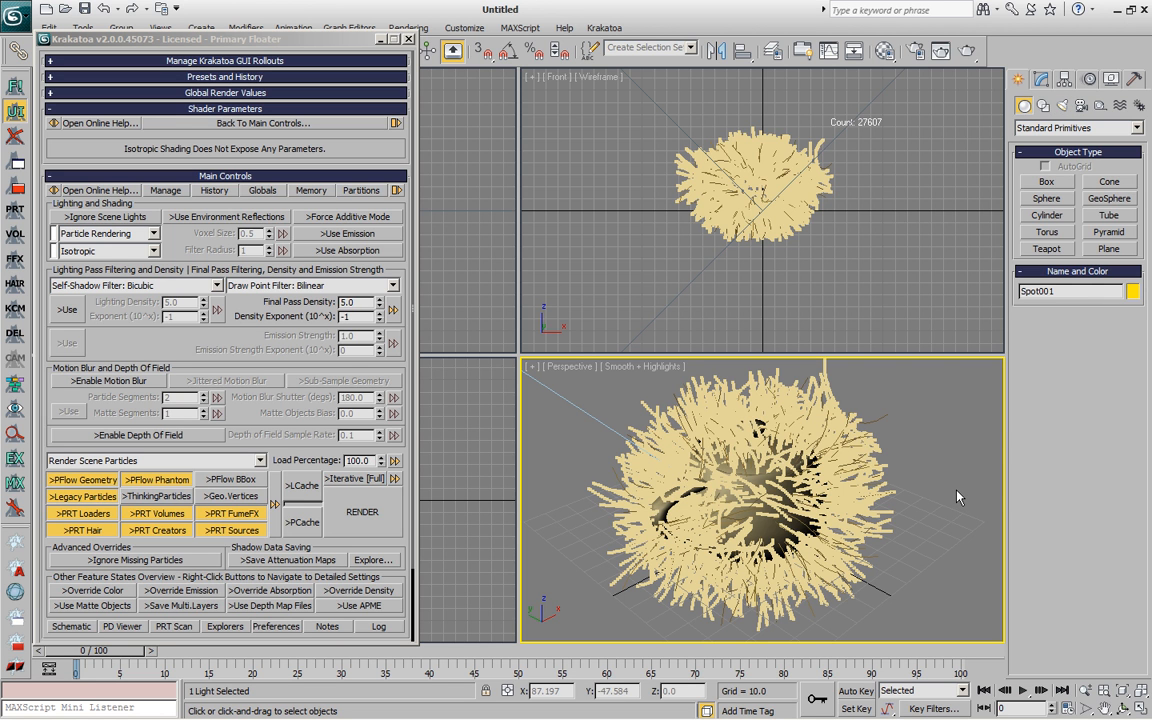
- Render the lit teapot hair particles with Krakatoa
click(363, 511)
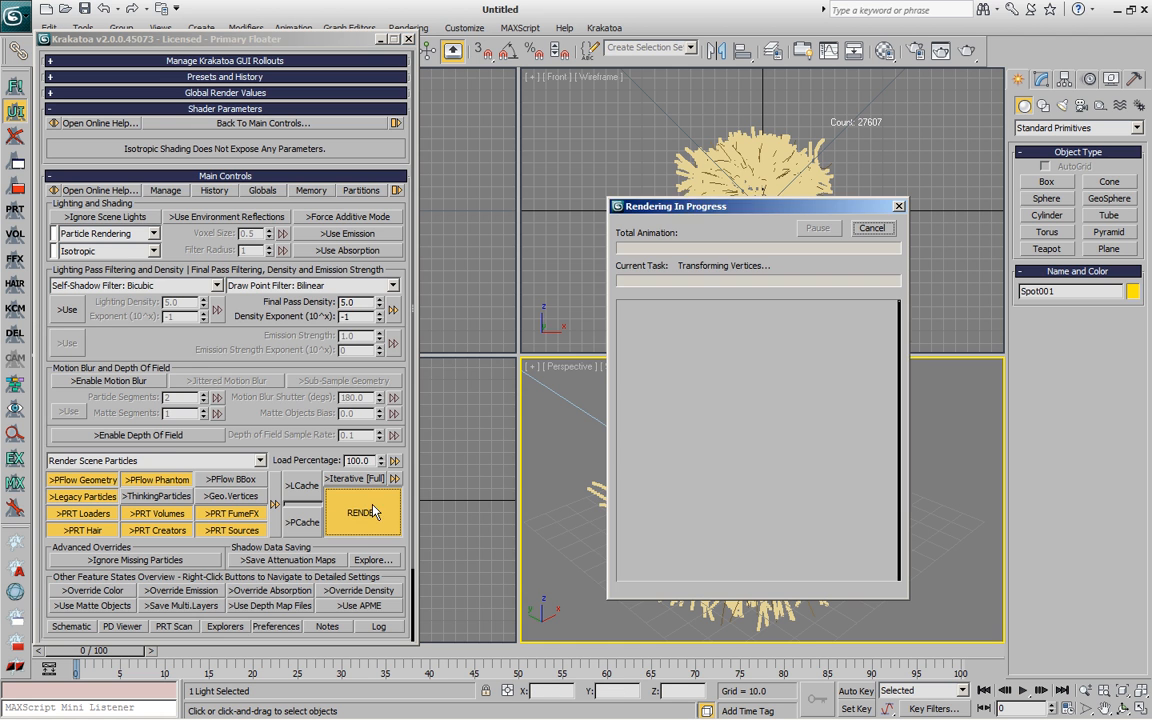
click(362, 512)
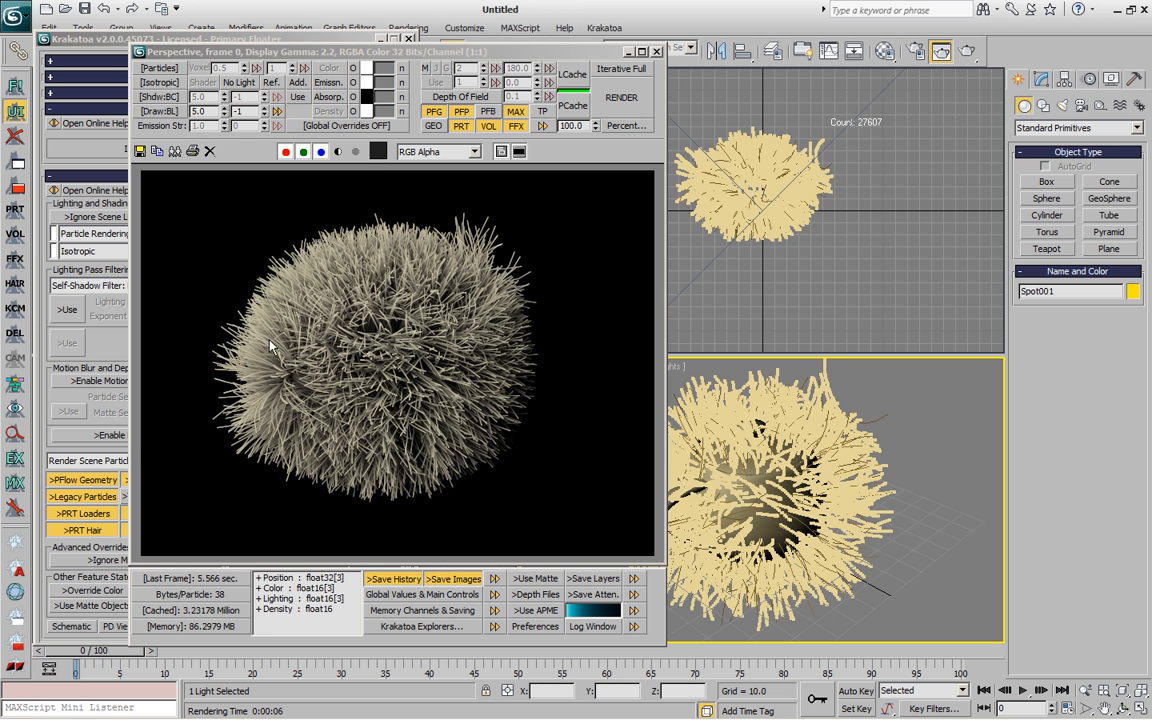
mouse_move(508, 320)
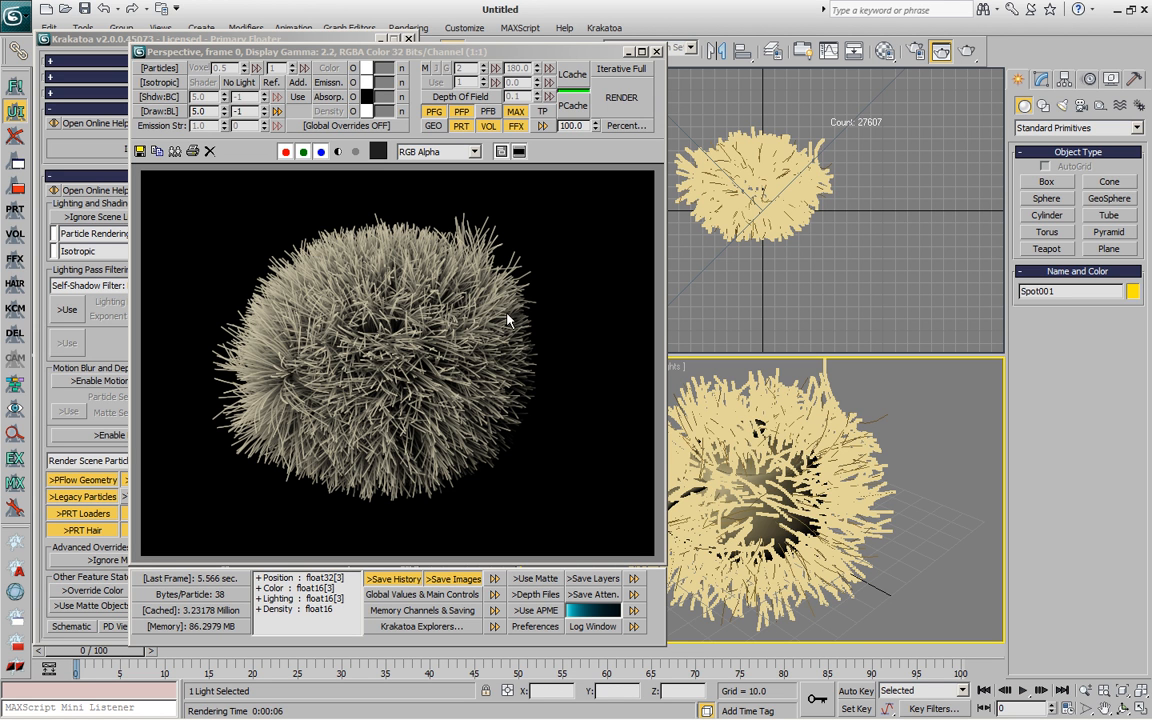
mouse_move(451, 335)
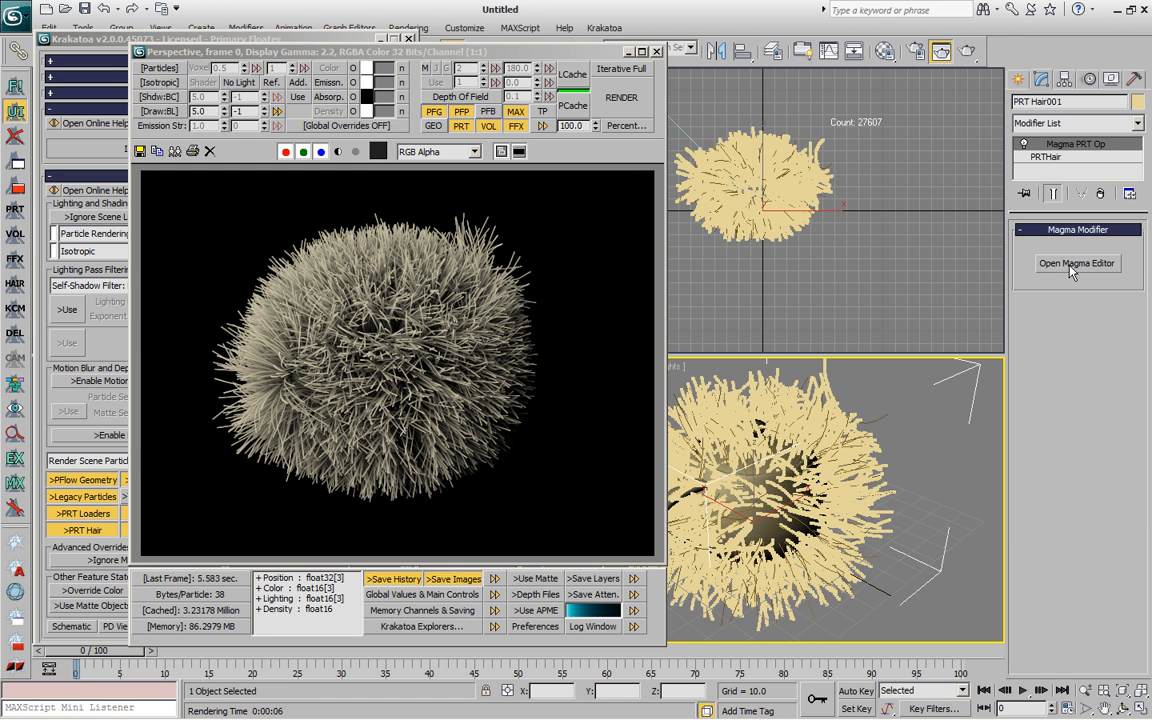
- Open the MagmaFlow editor for PRT Hair001's Magma modifier
click(1076, 263)
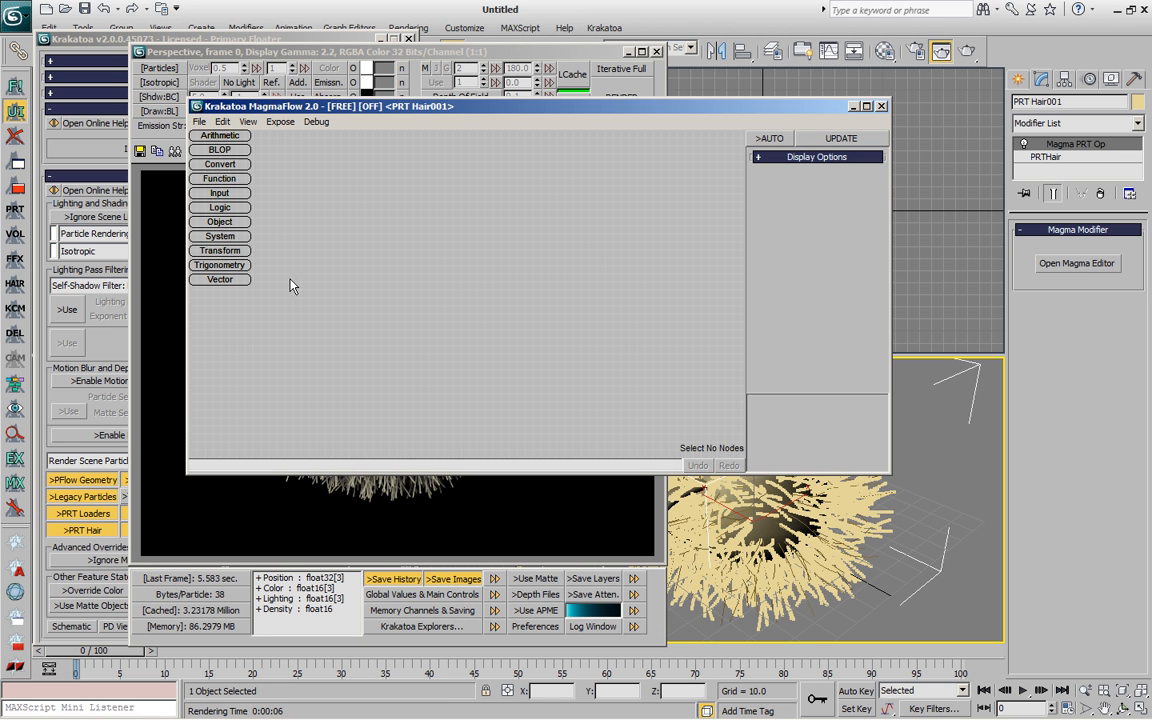
mouse_move(533, 326)
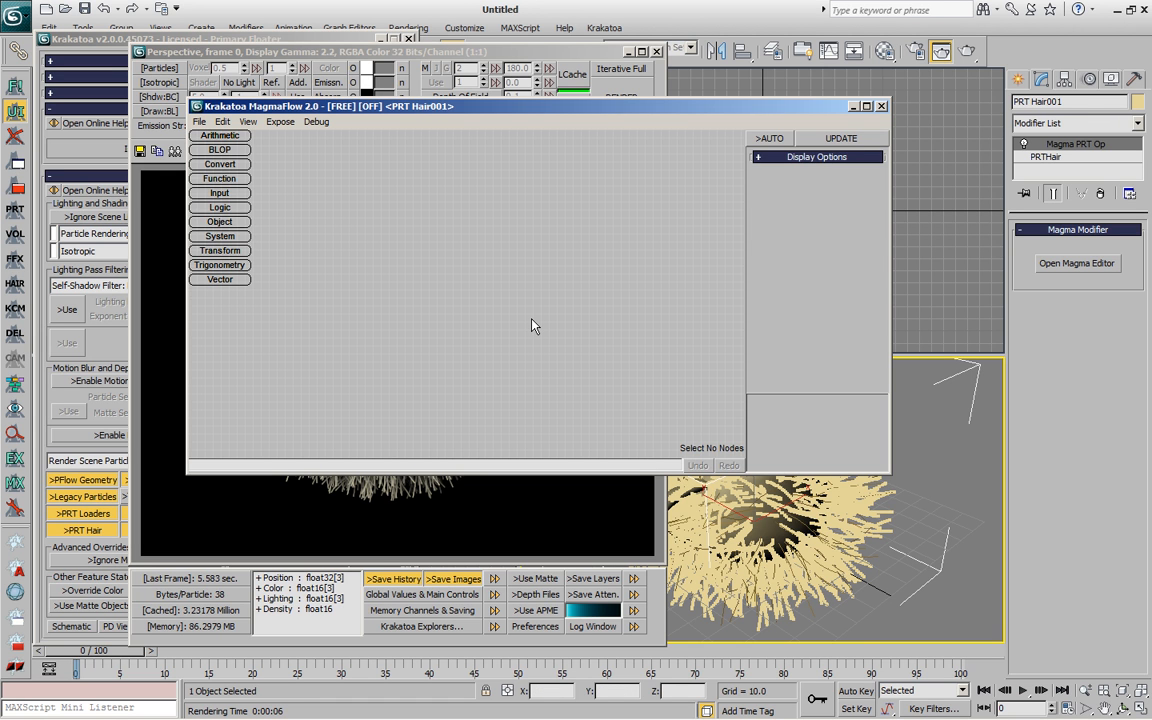
mouse_move(547, 313)
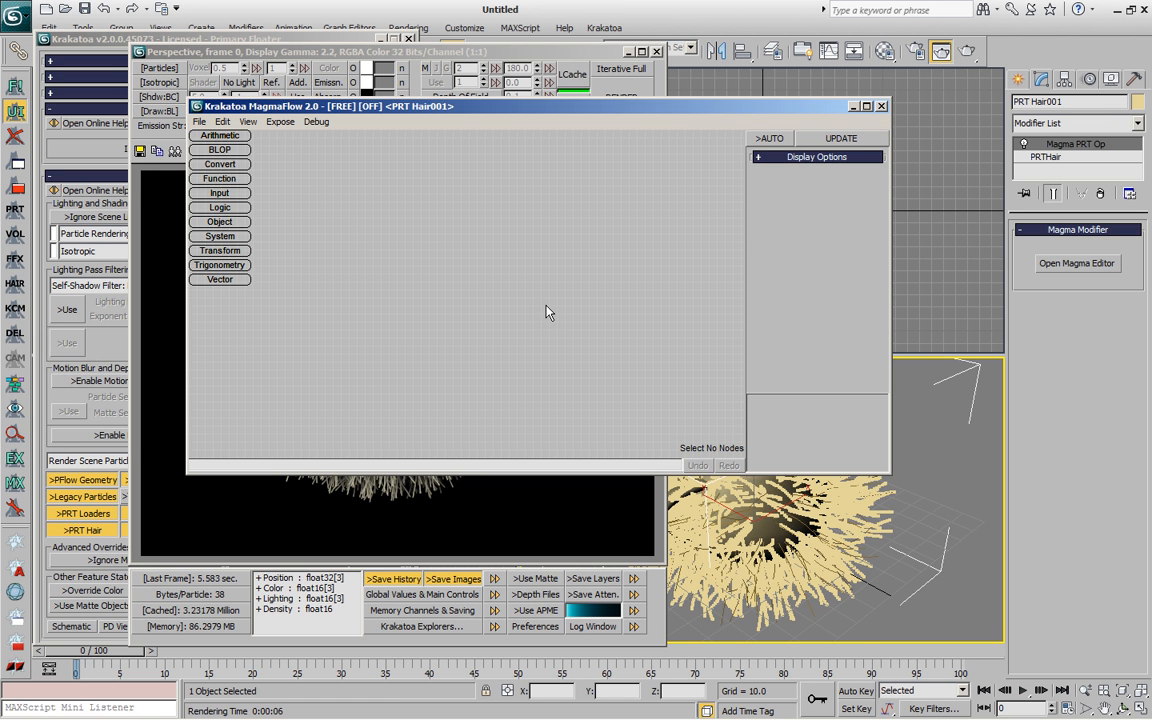
mouse_move(560, 285)
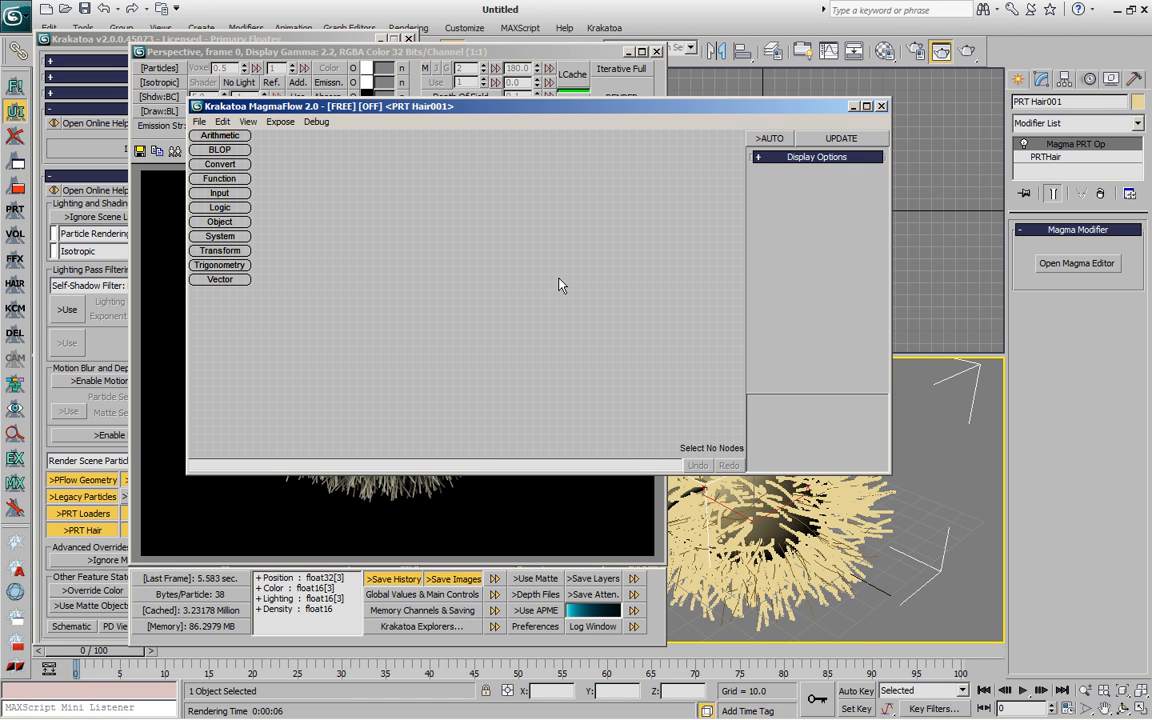
mouse_move(331, 197)
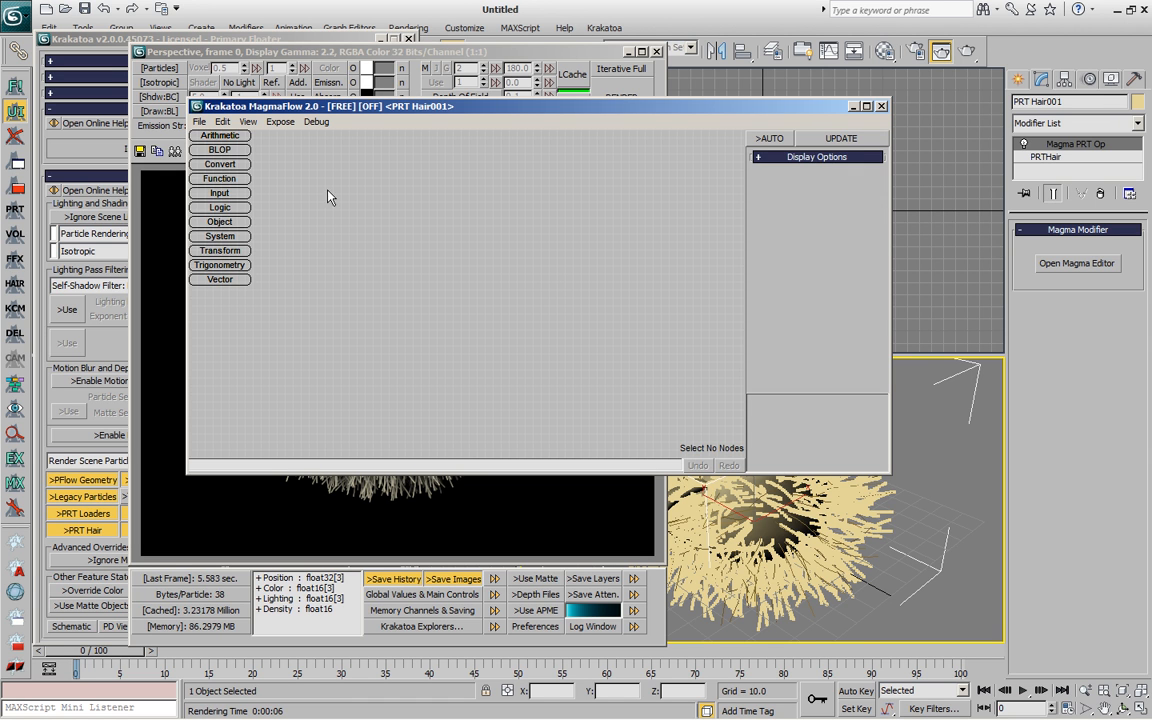
mouse_move(585, 277)
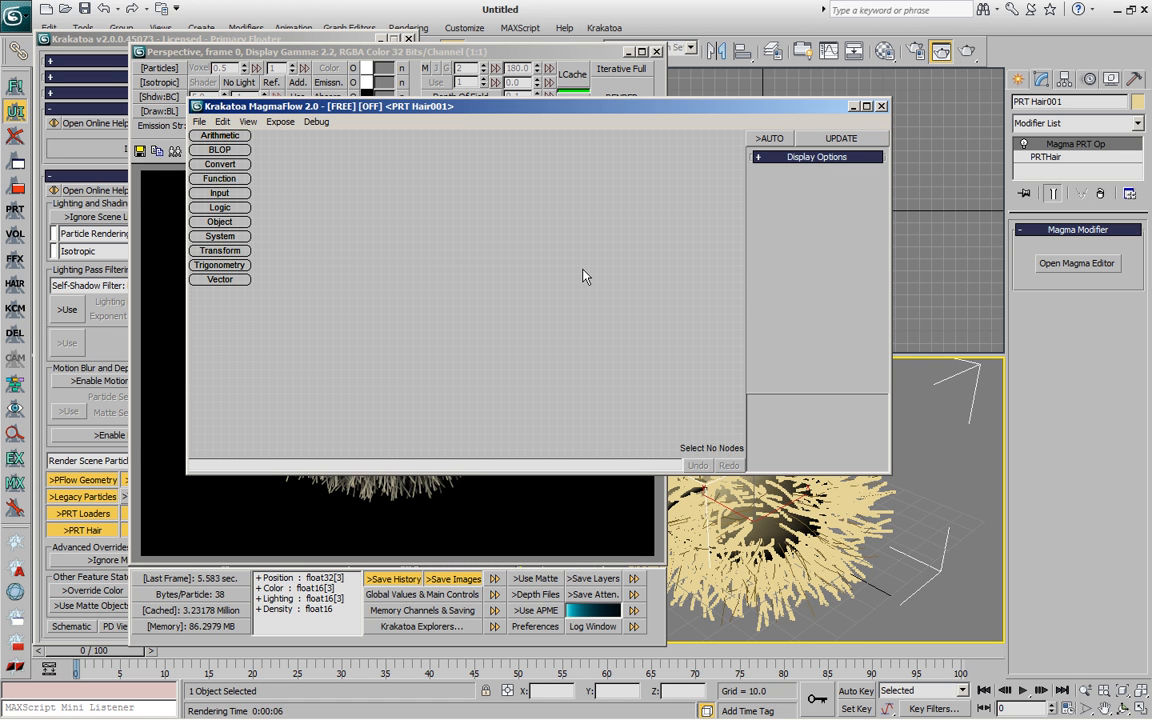
mouse_move(477, 224)
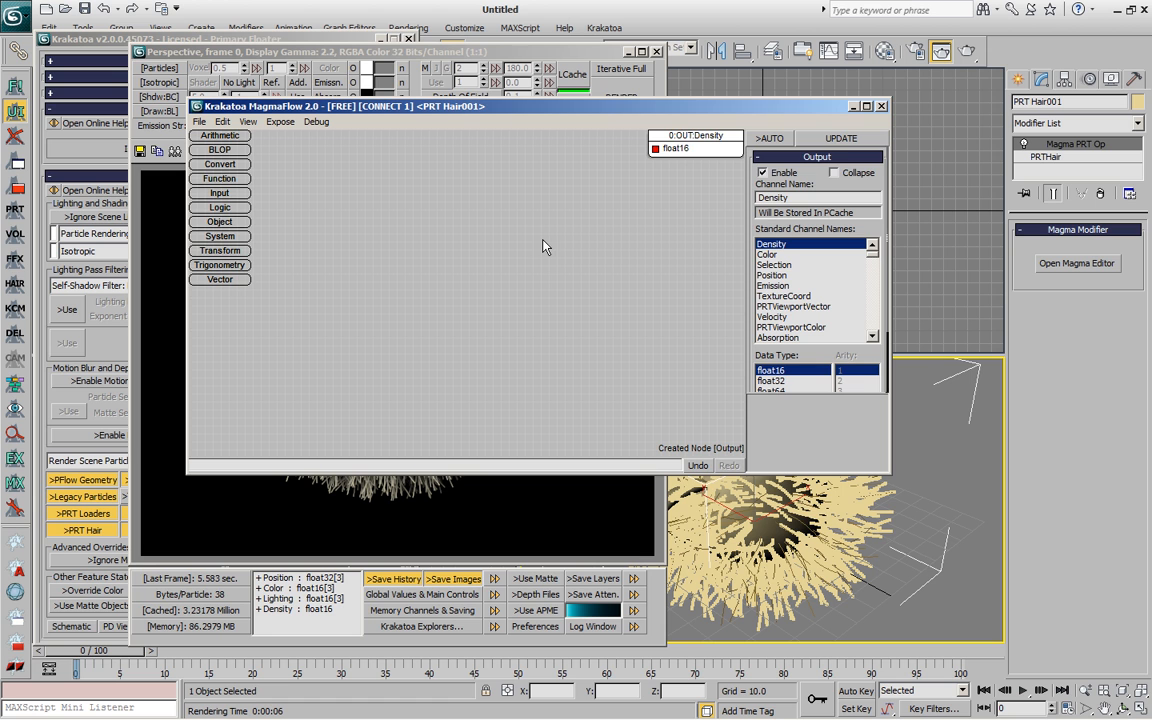
mouse_move(643, 137)
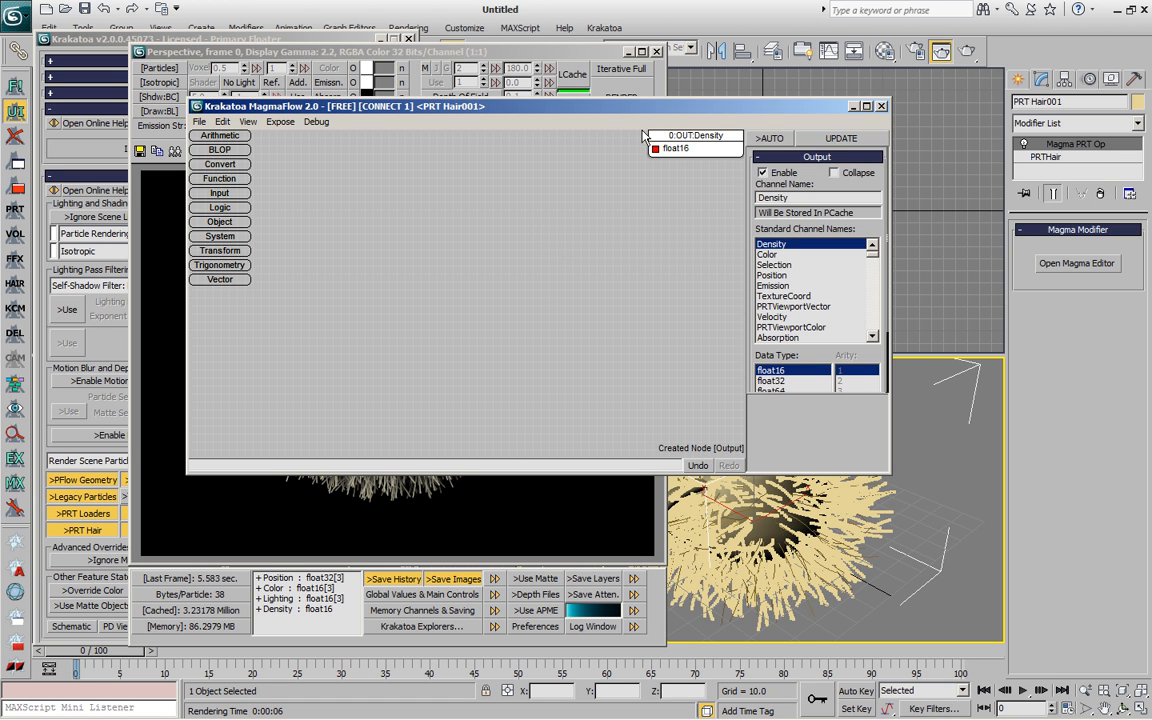
mouse_move(700, 303)
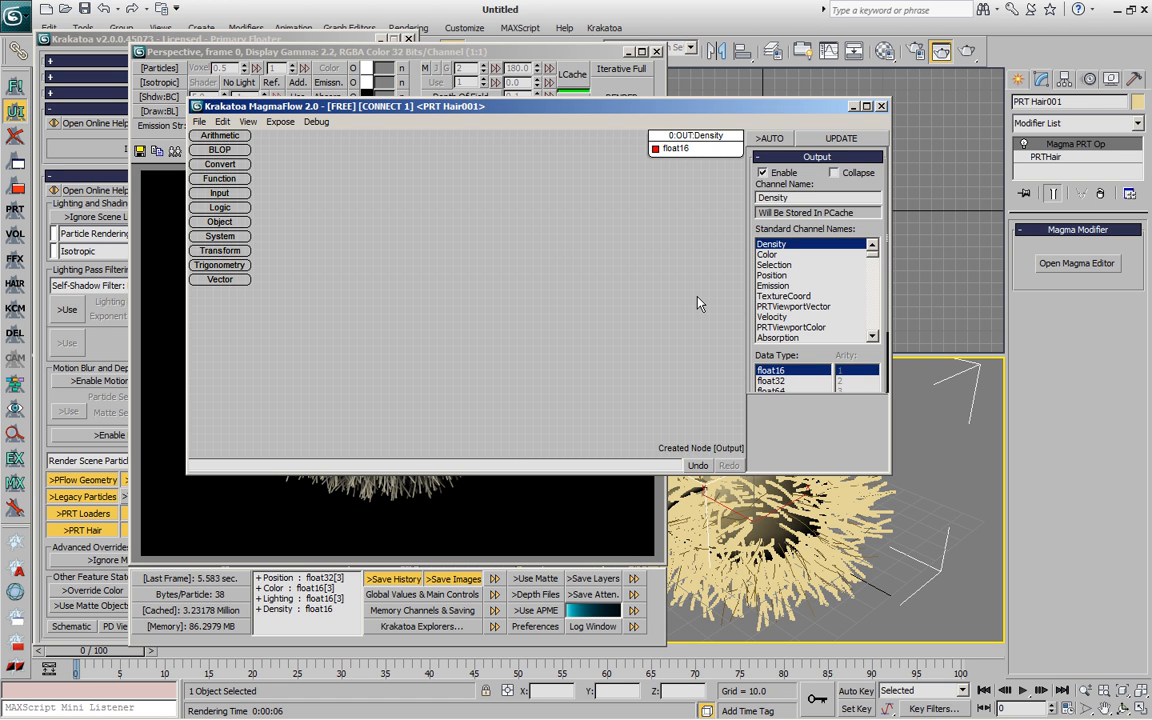
mouse_move(862, 501)
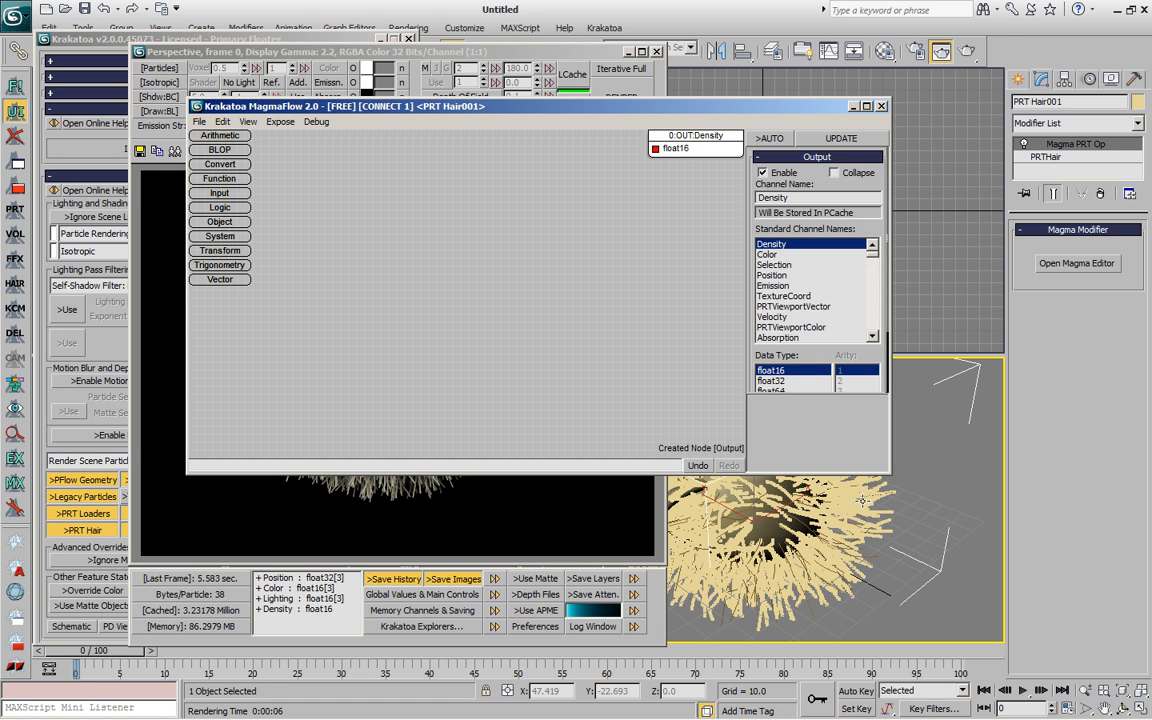
mouse_move(530, 500)
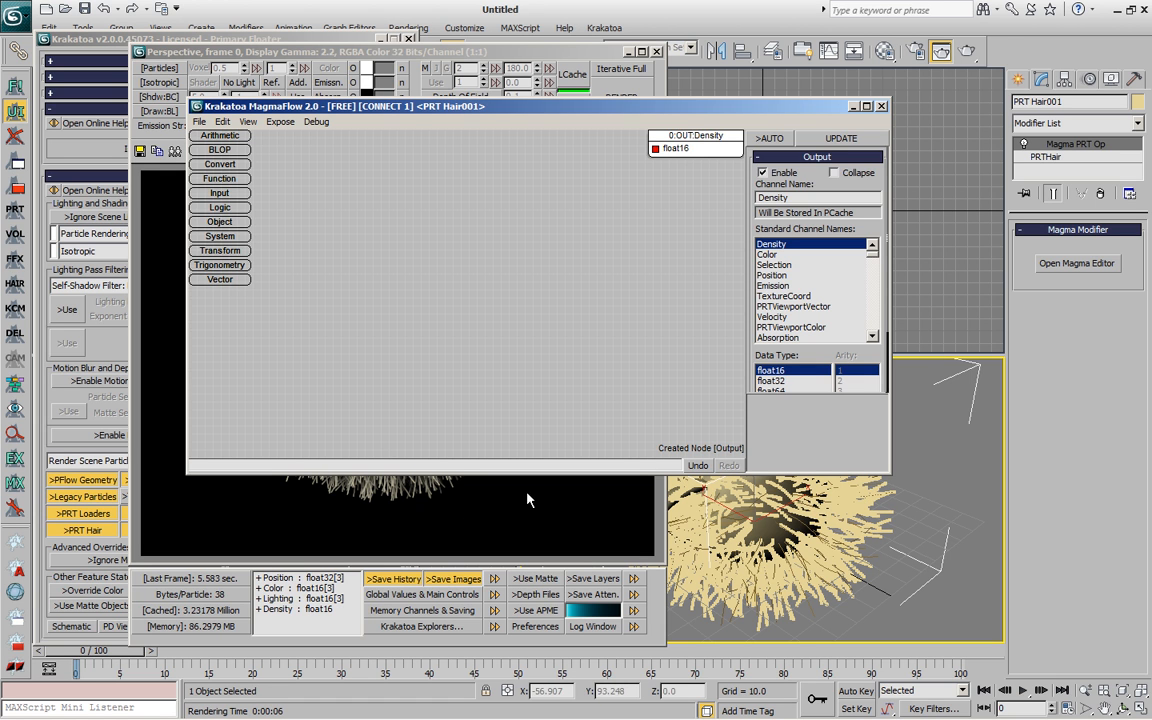
mouse_move(700, 148)
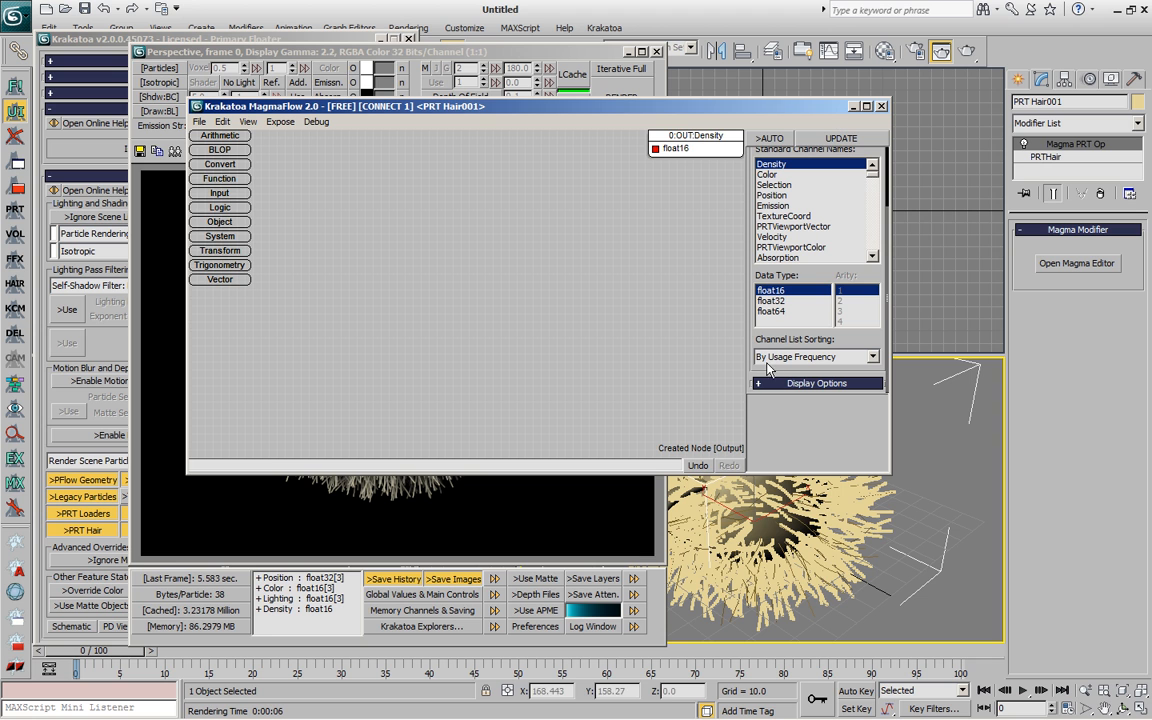
- Add an Output node writing the Density channel as float16
click(816, 383)
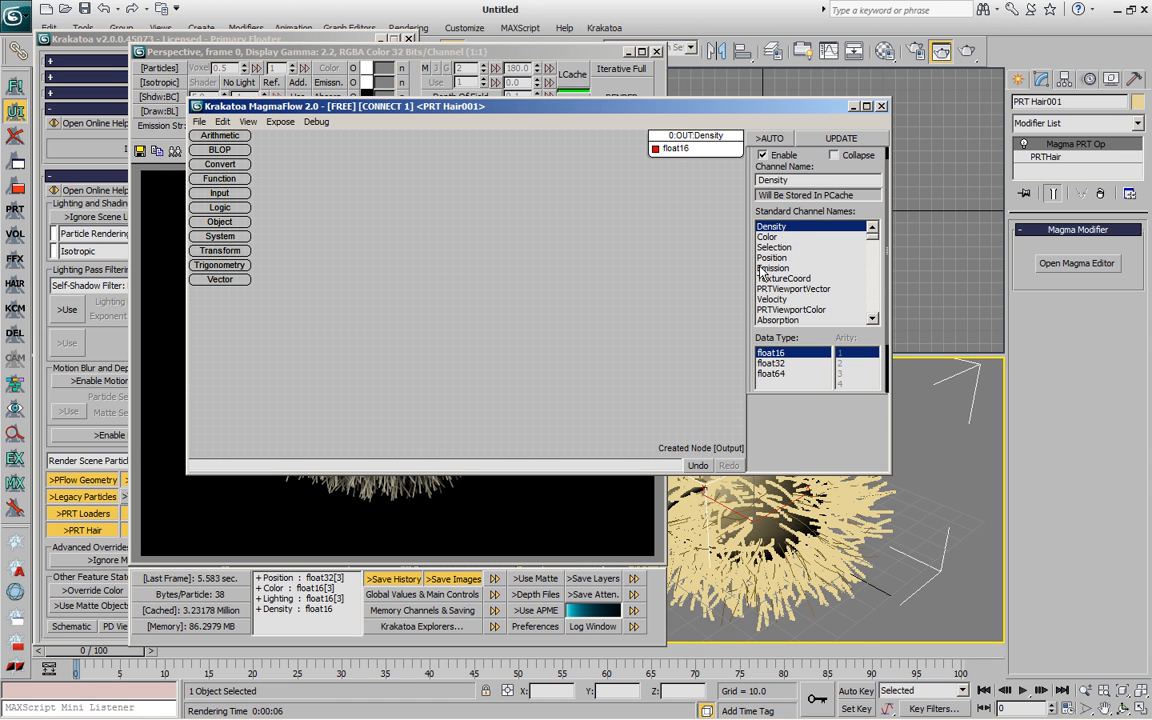
mouse_move(715, 233)
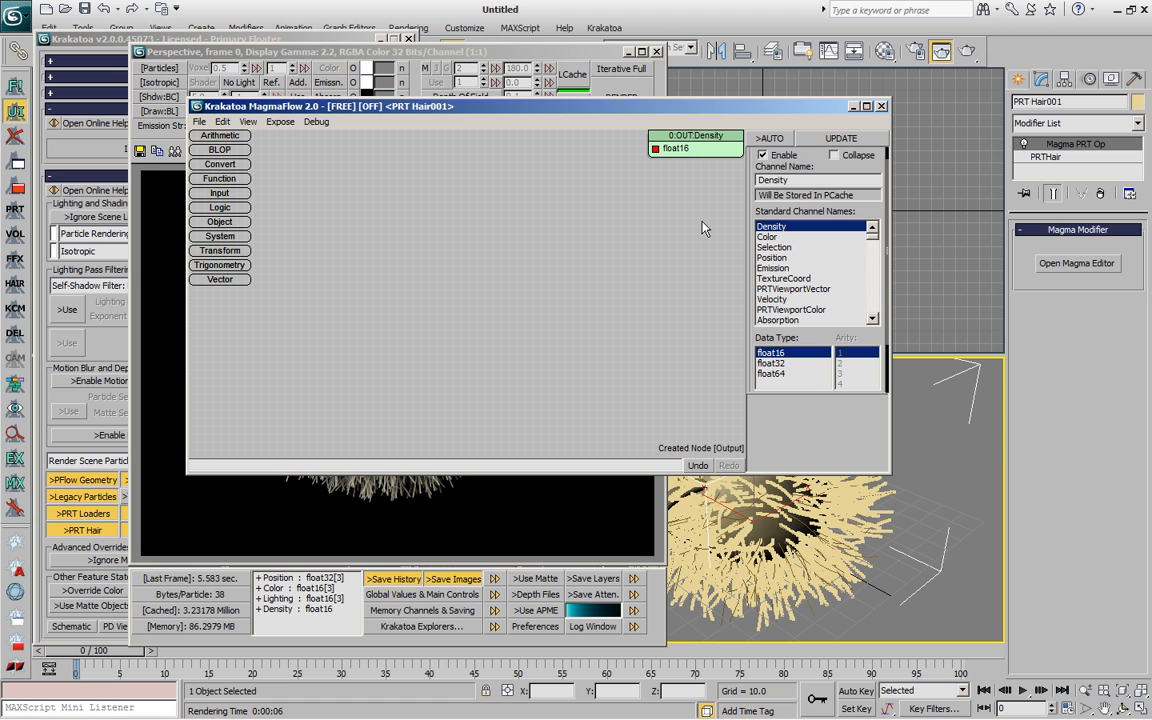
click(768, 236)
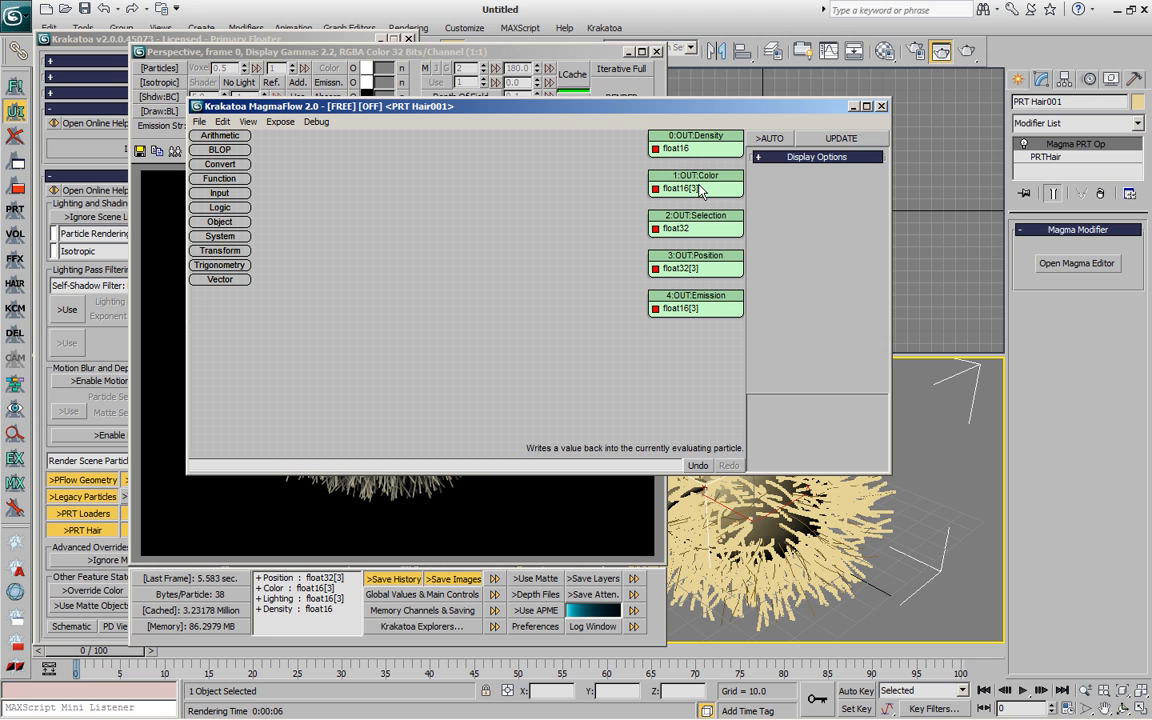
click(695, 188)
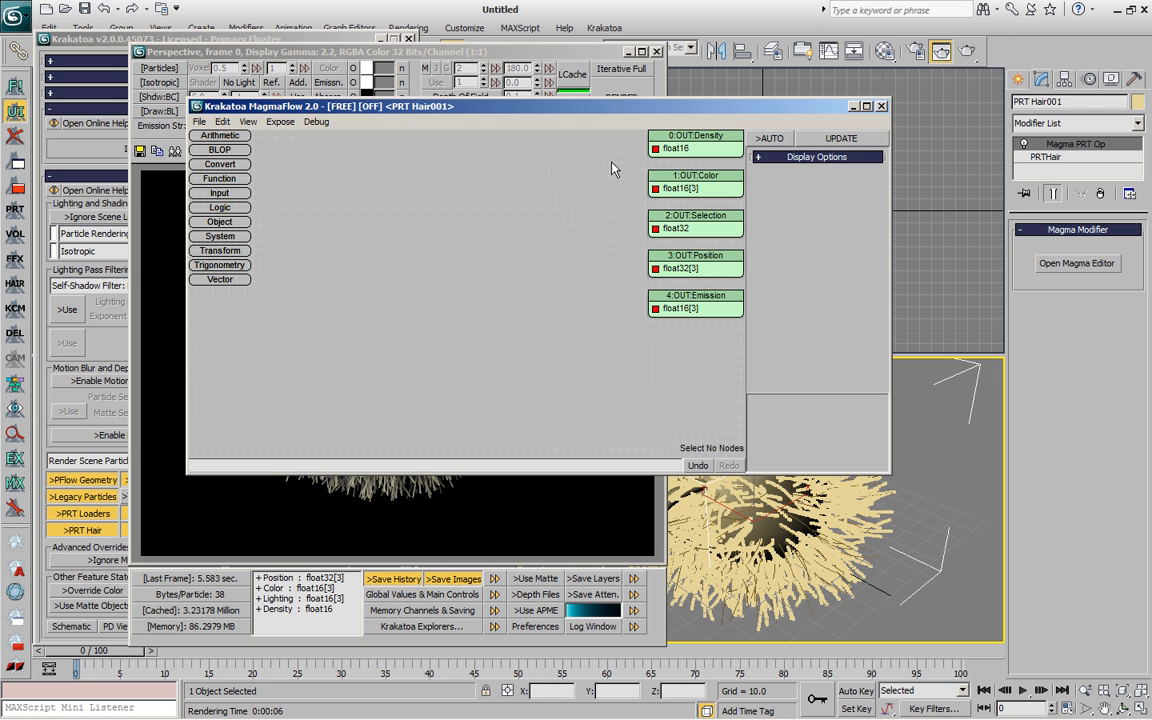
key(Delete)
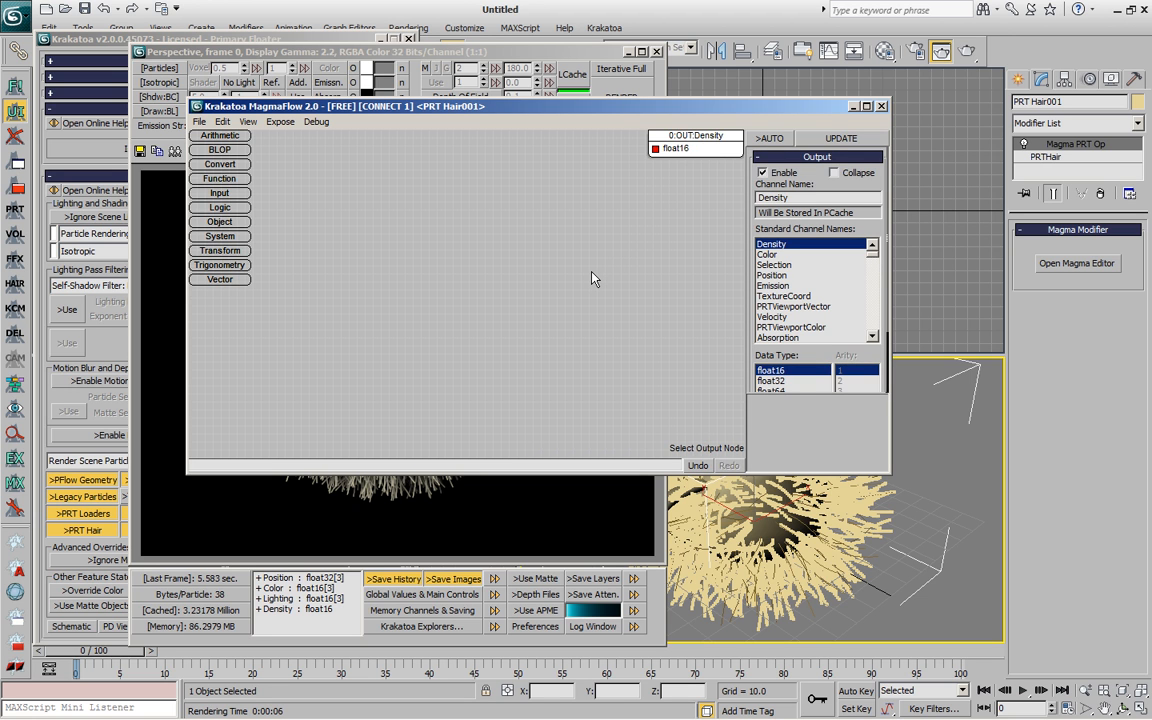
- Route a Density InputChannel through a Multiply node (right value 1.0) into the output
click(219, 192)
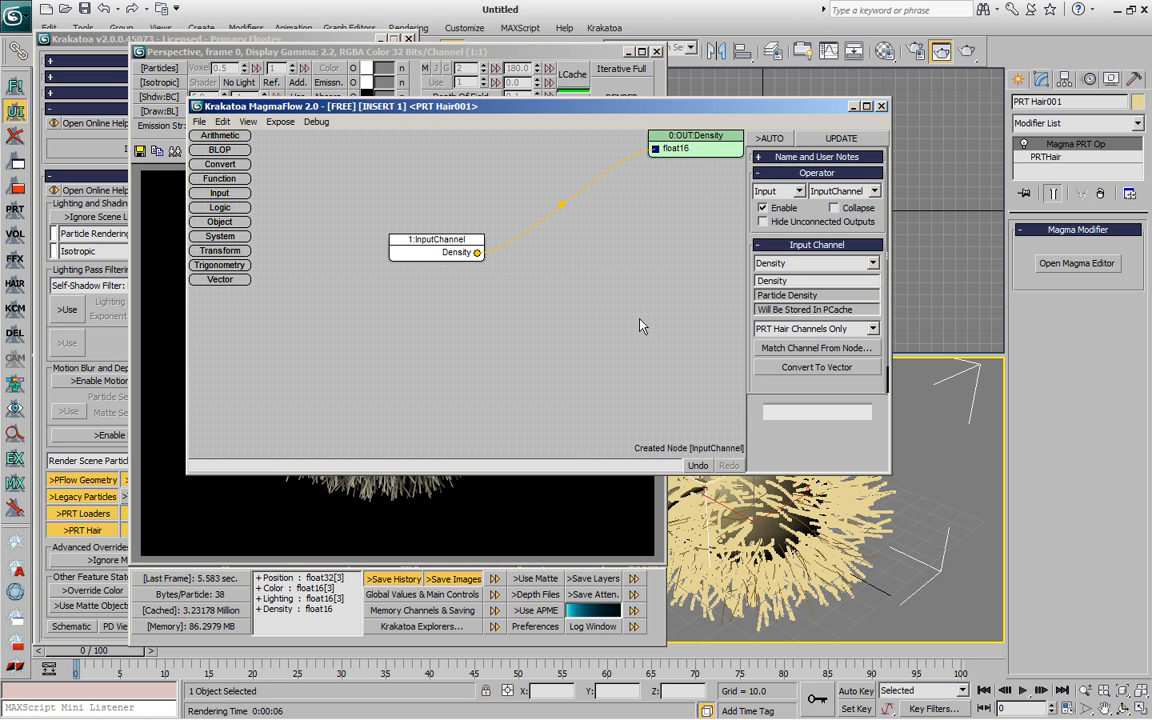
mouse_move(728, 142)
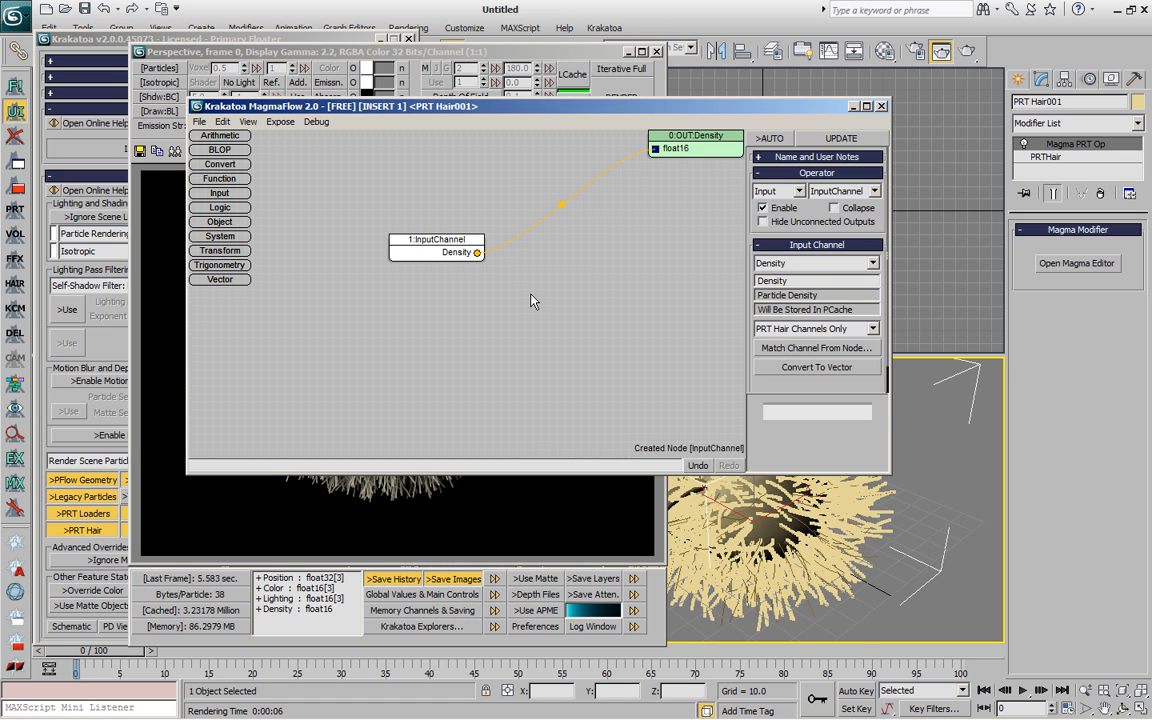
click(220, 135)
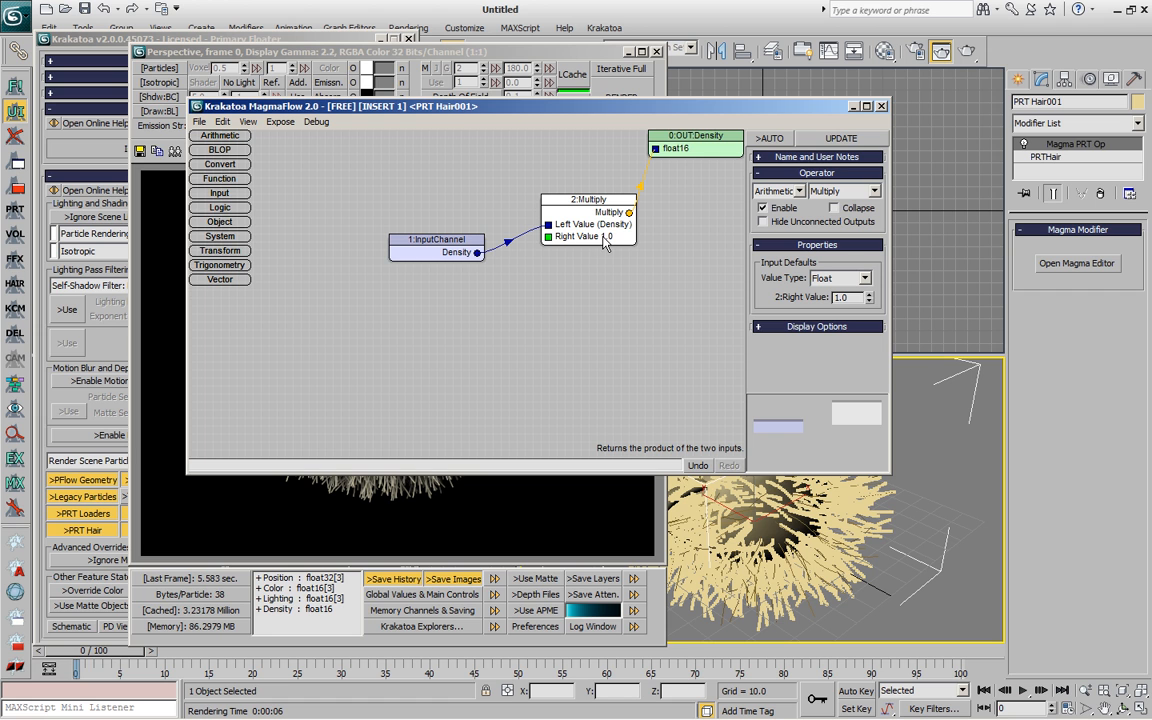
mouse_move(600, 251)
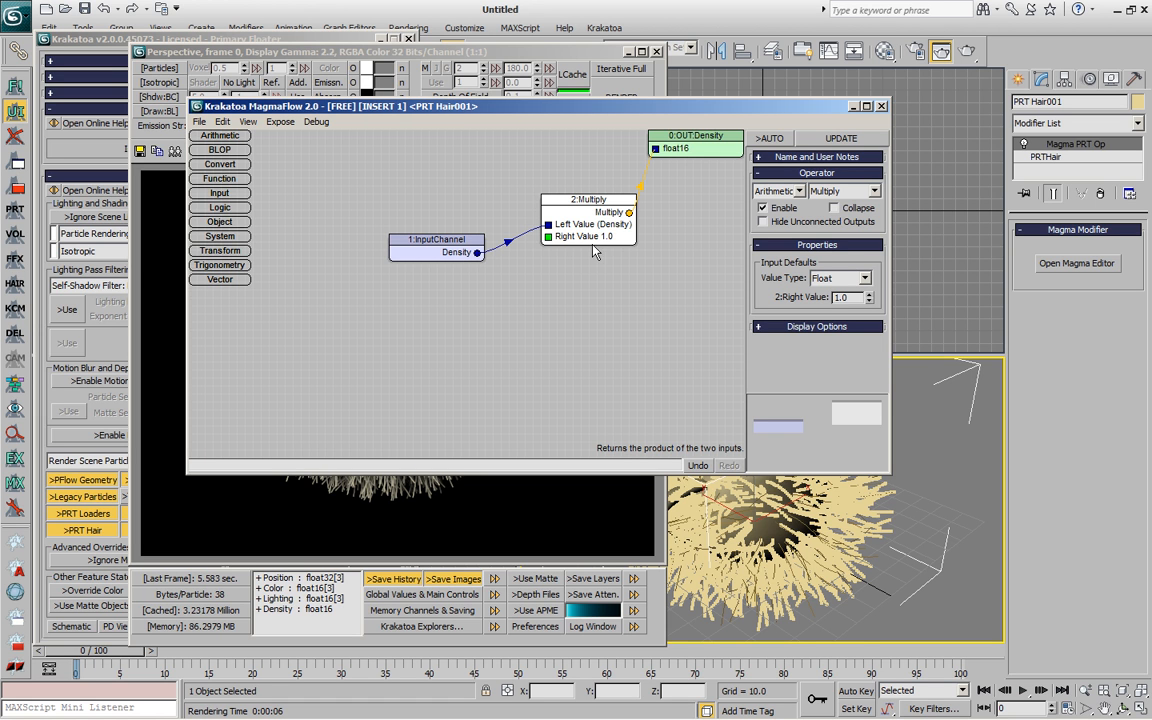
mouse_move(575, 253)
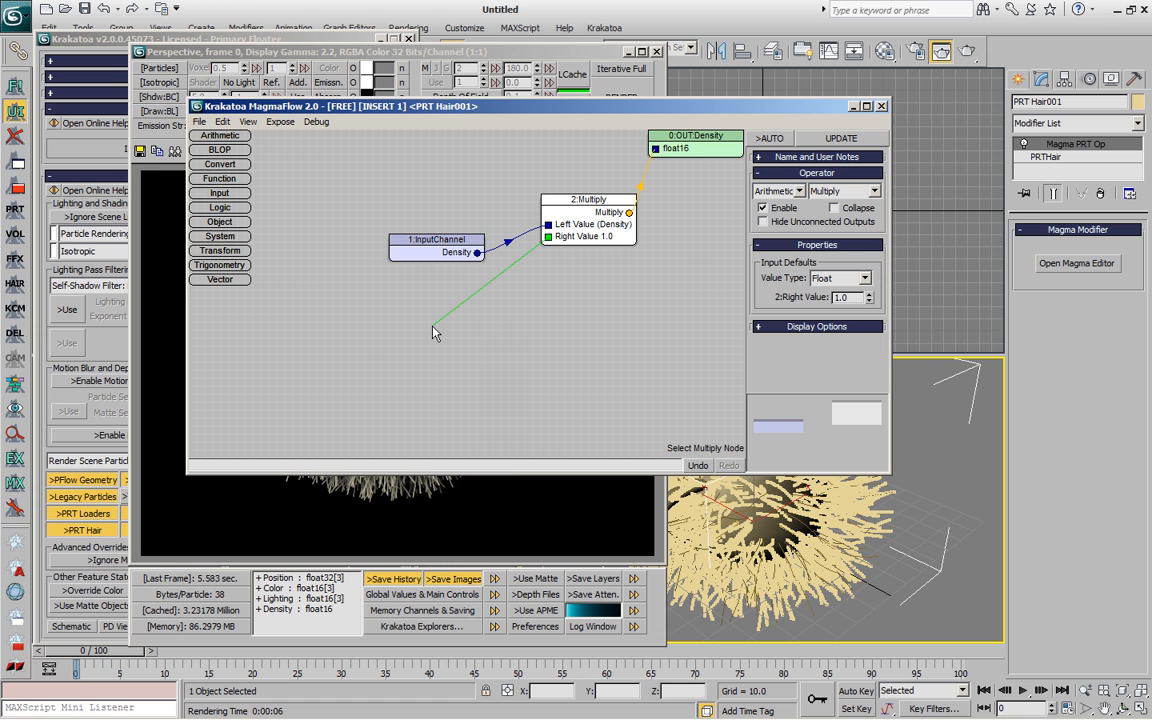
right_click(435, 332)
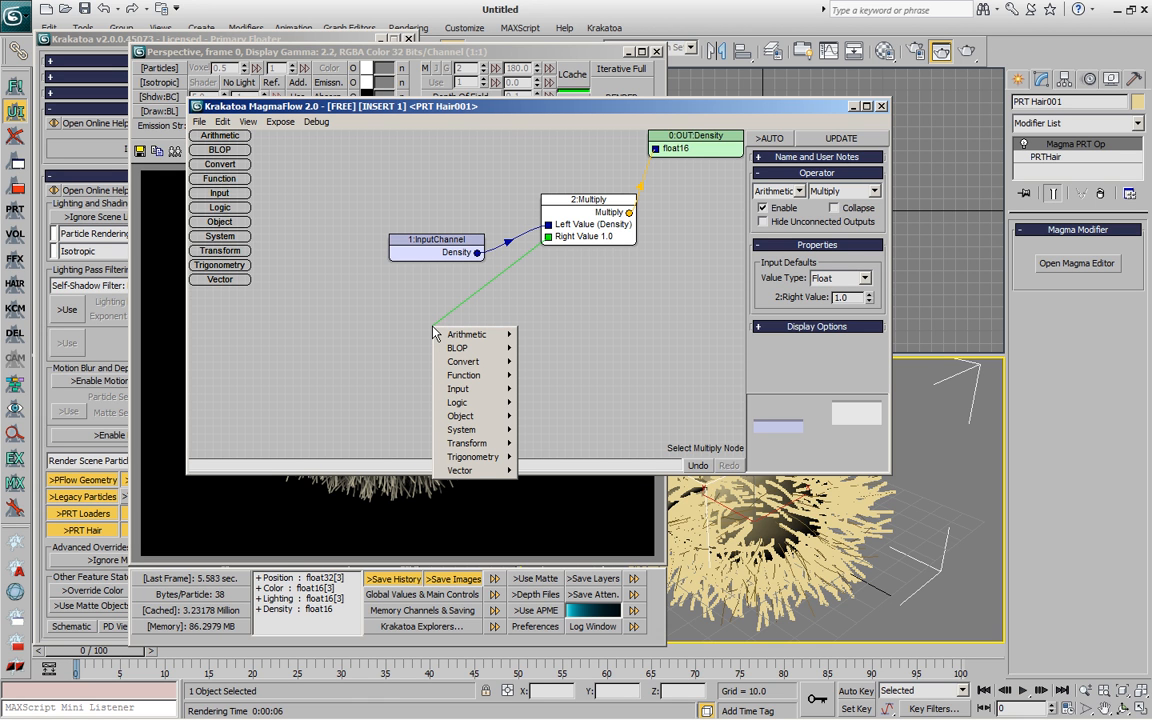
mouse_move(317, 342)
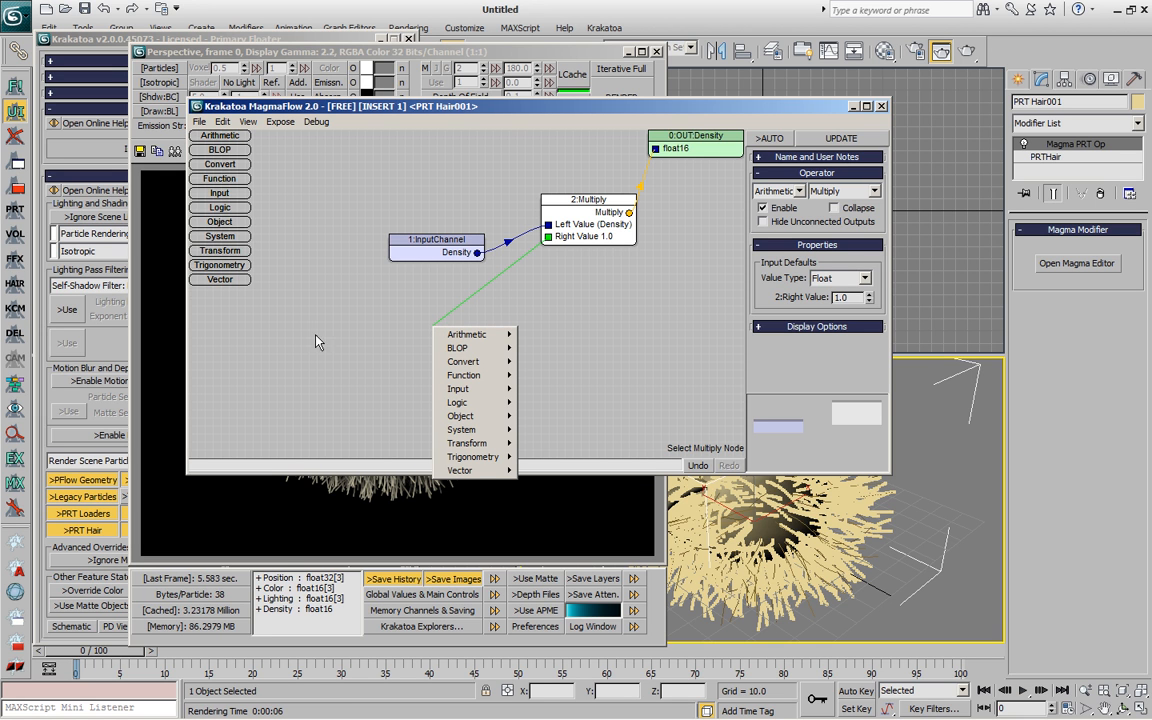
mouse_move(458, 402)
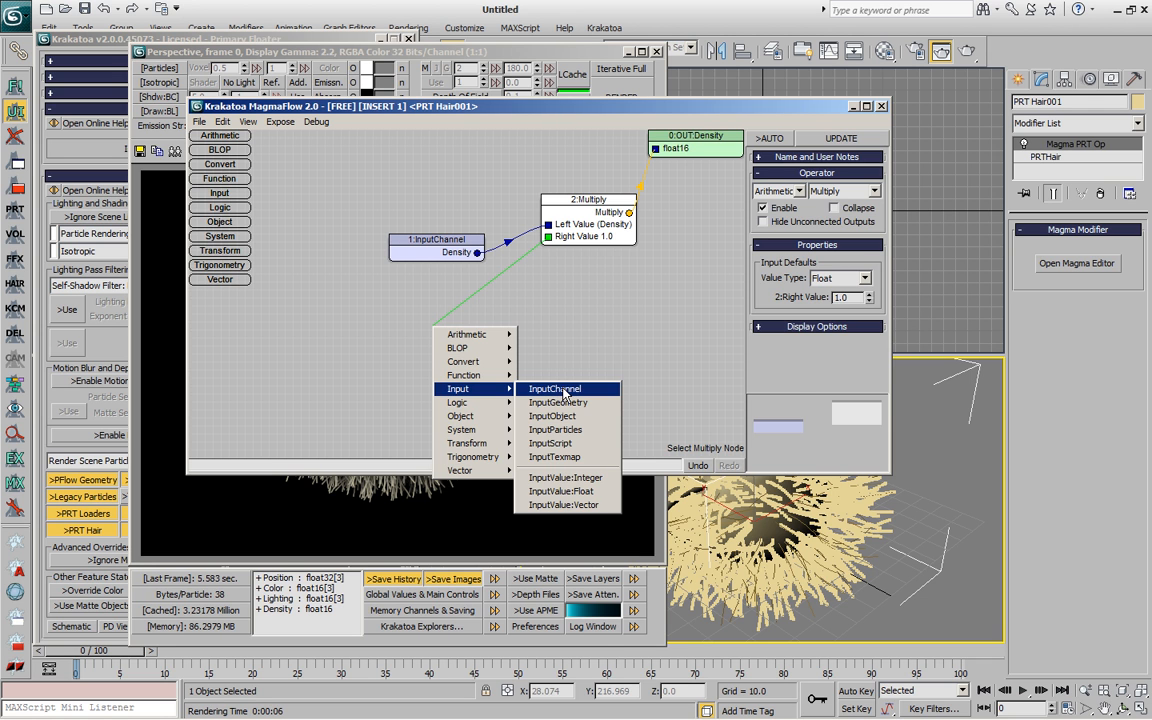
- Add a Distance InputChannel, limited to PRT Hair channels, feeding Multiply's right value
click(553, 388)
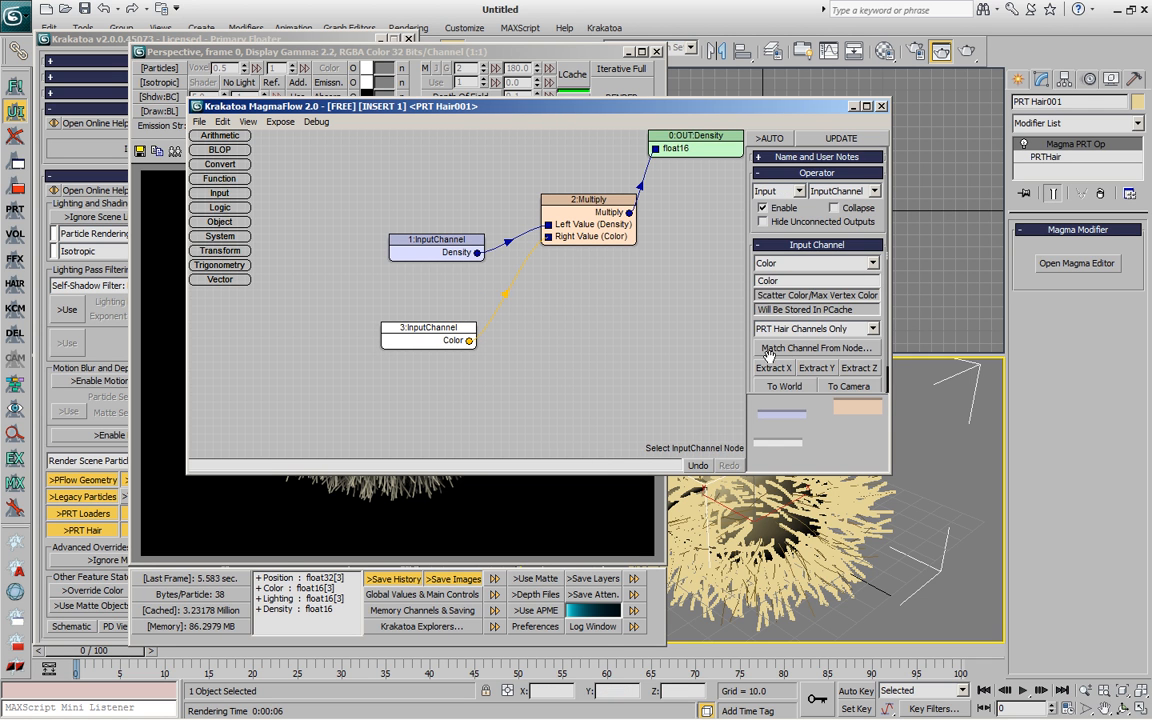
click(810, 328)
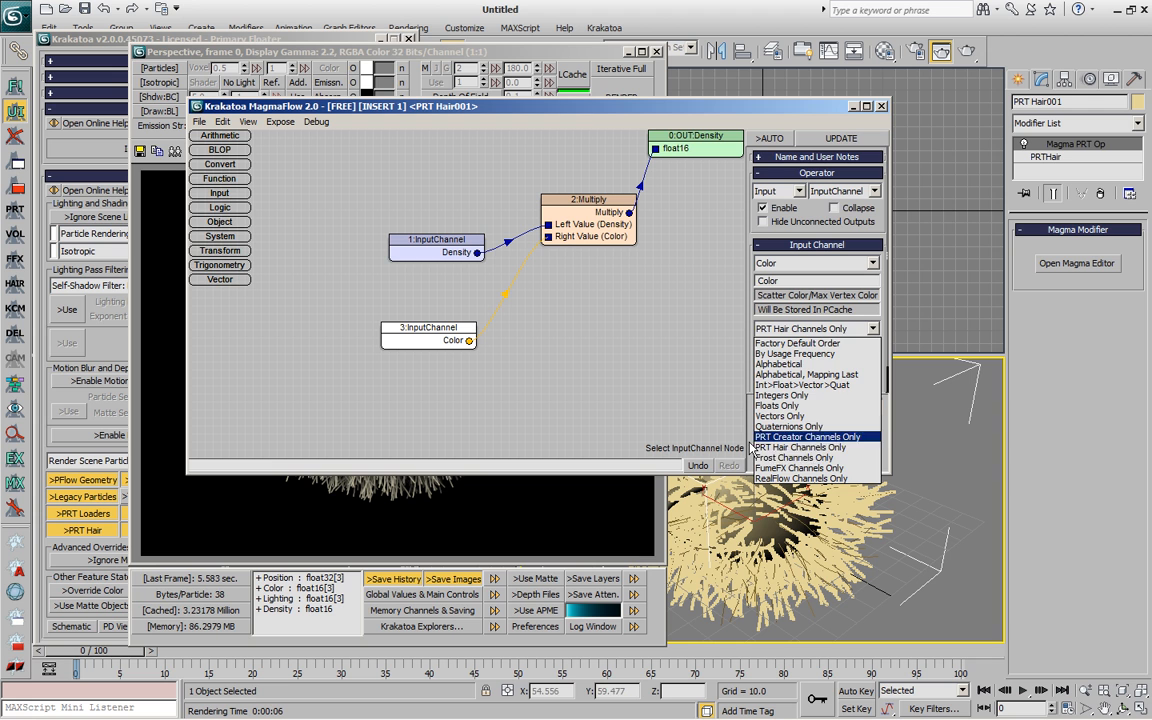
click(810, 447)
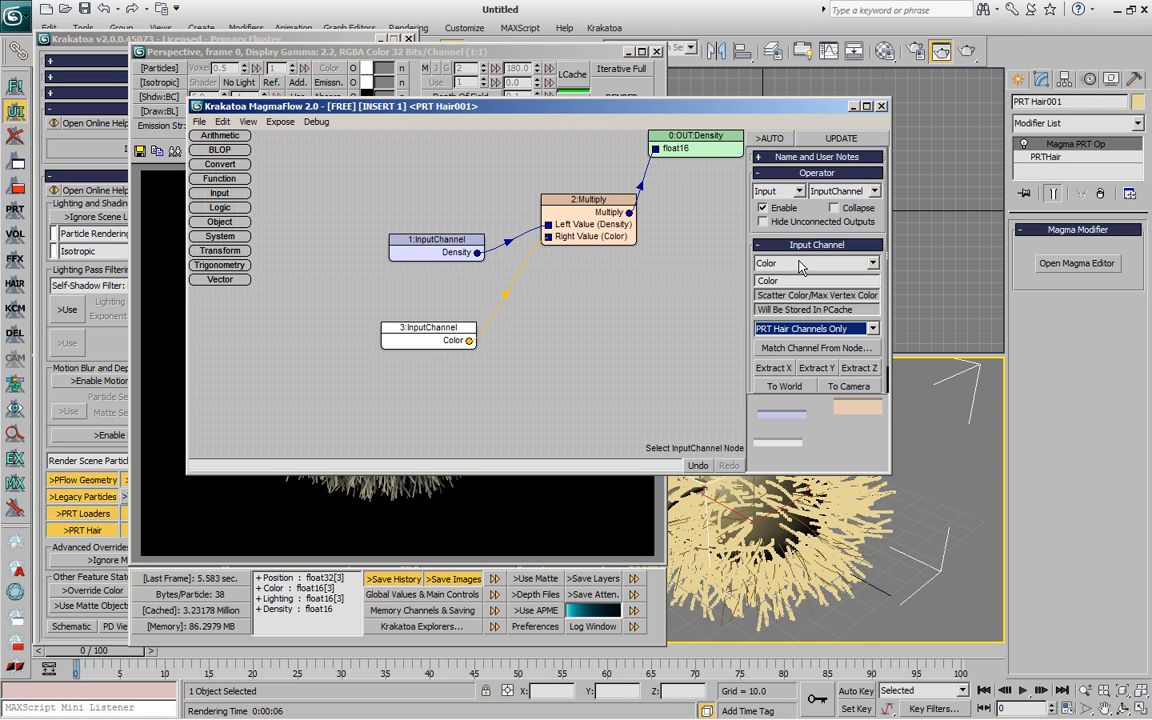
click(810, 263)
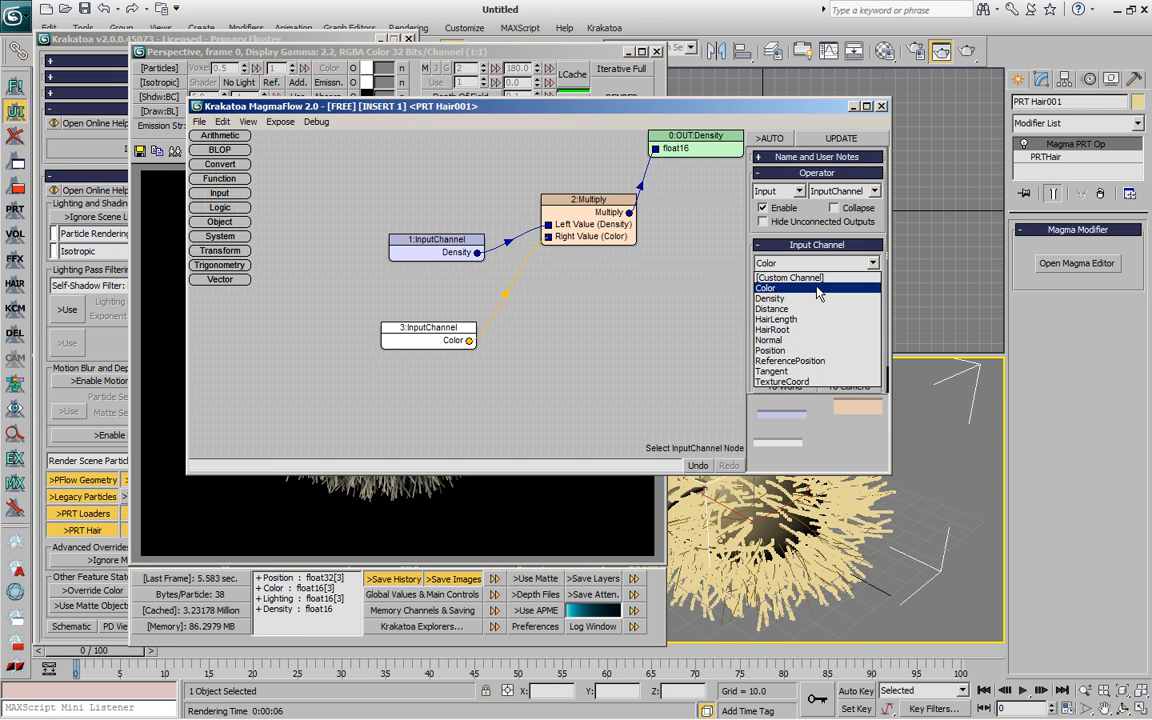
mouse_move(810, 309)
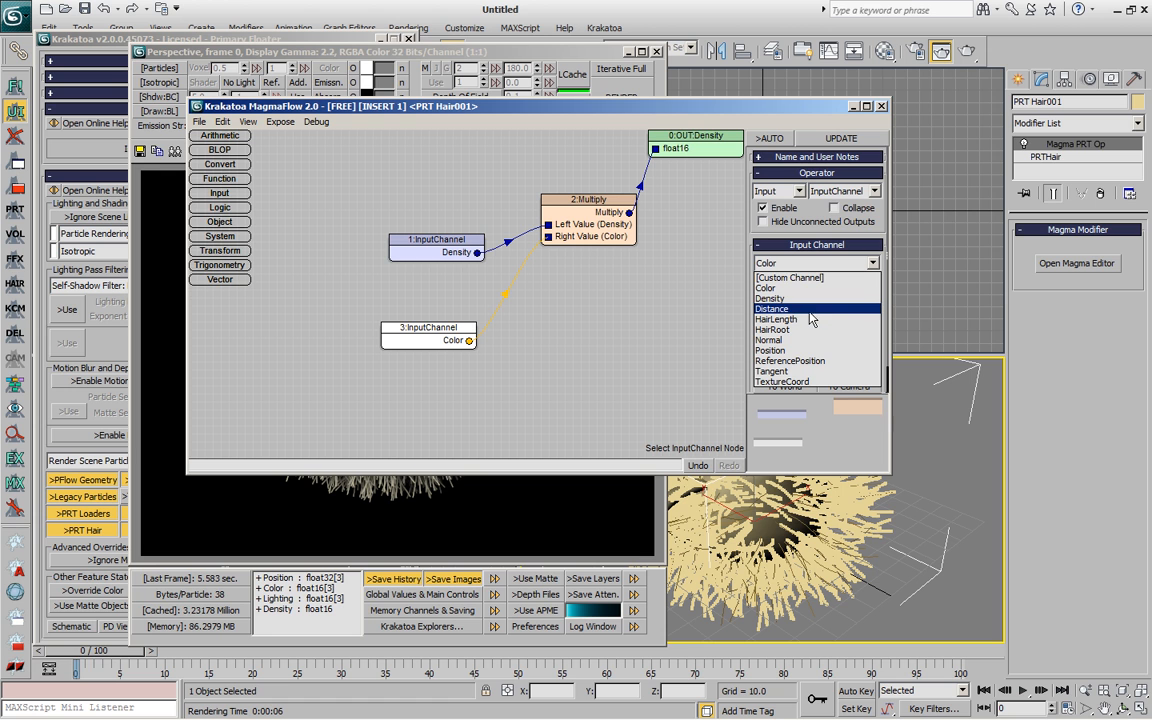
click(772, 308)
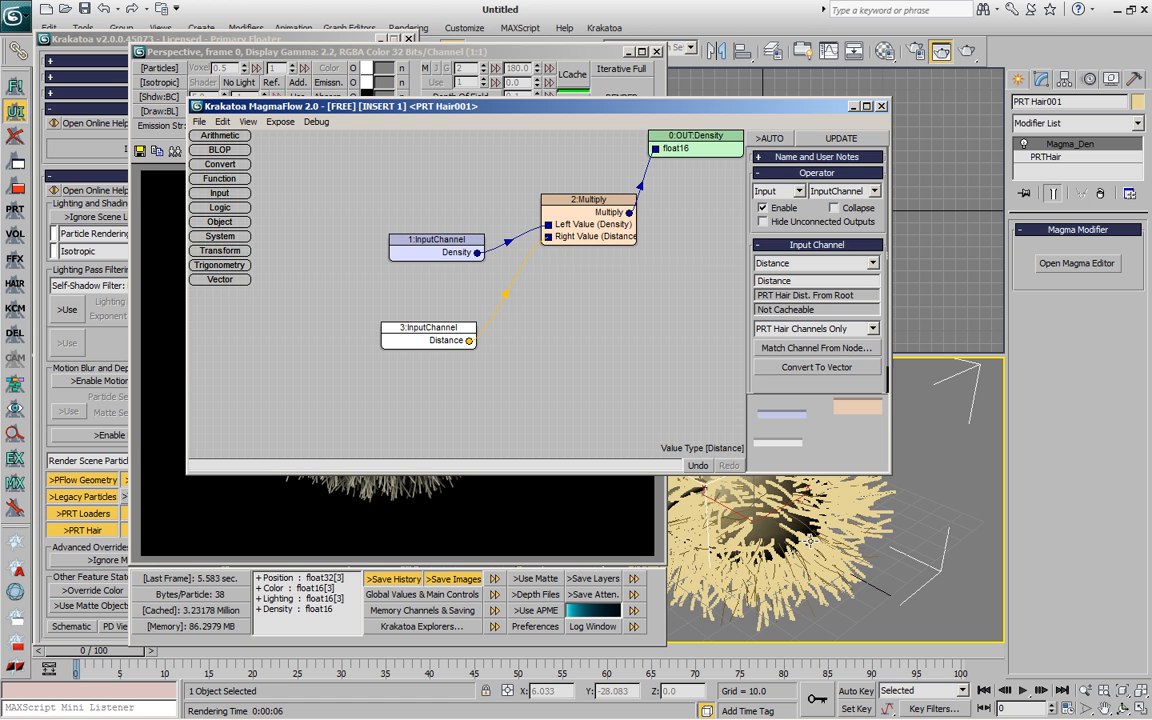
mouse_move(782, 520)
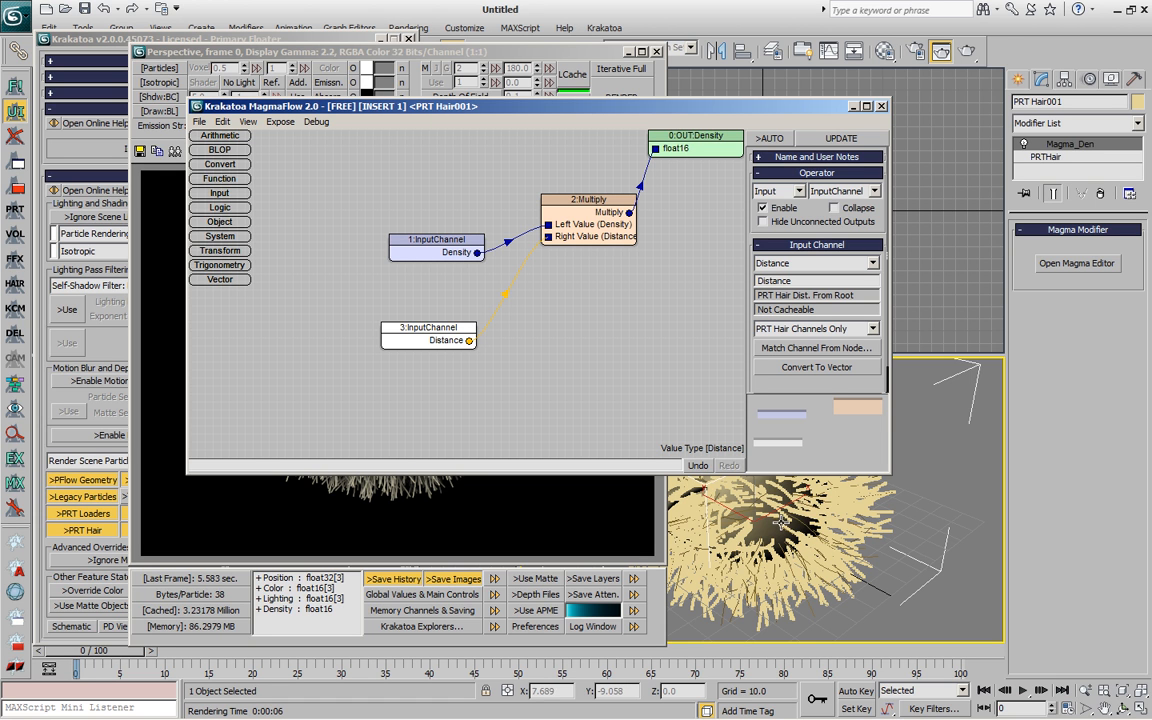
mouse_move(779, 522)
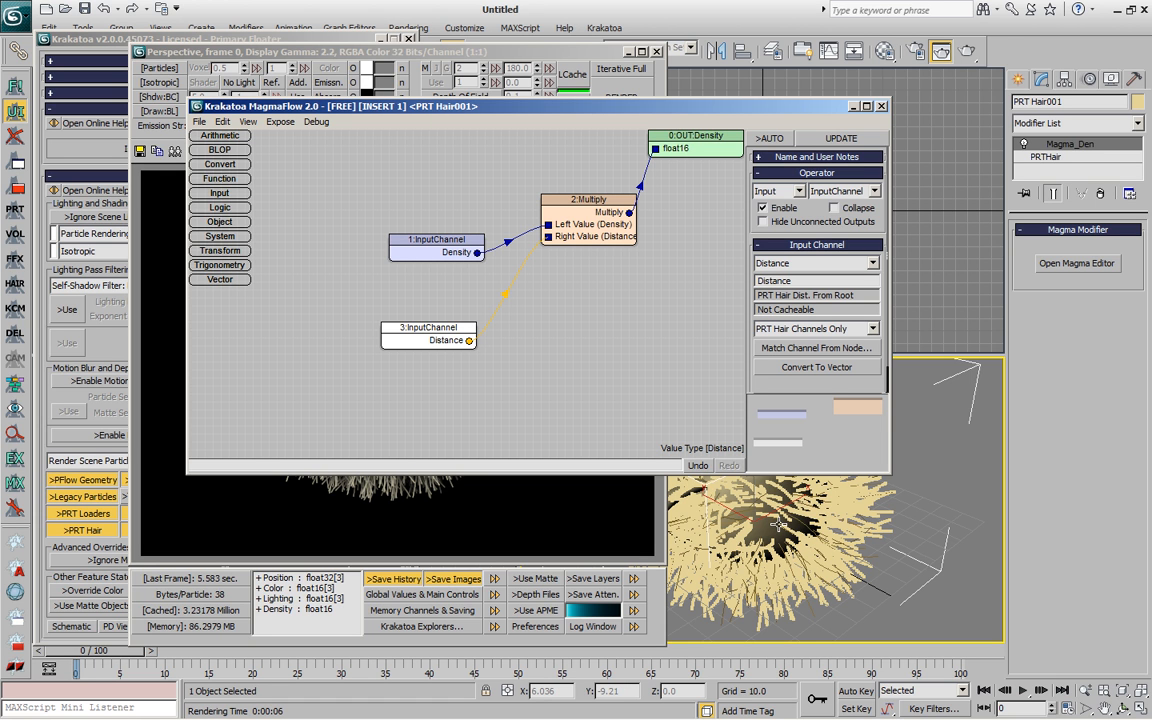
drag(428, 335, 444, 310)
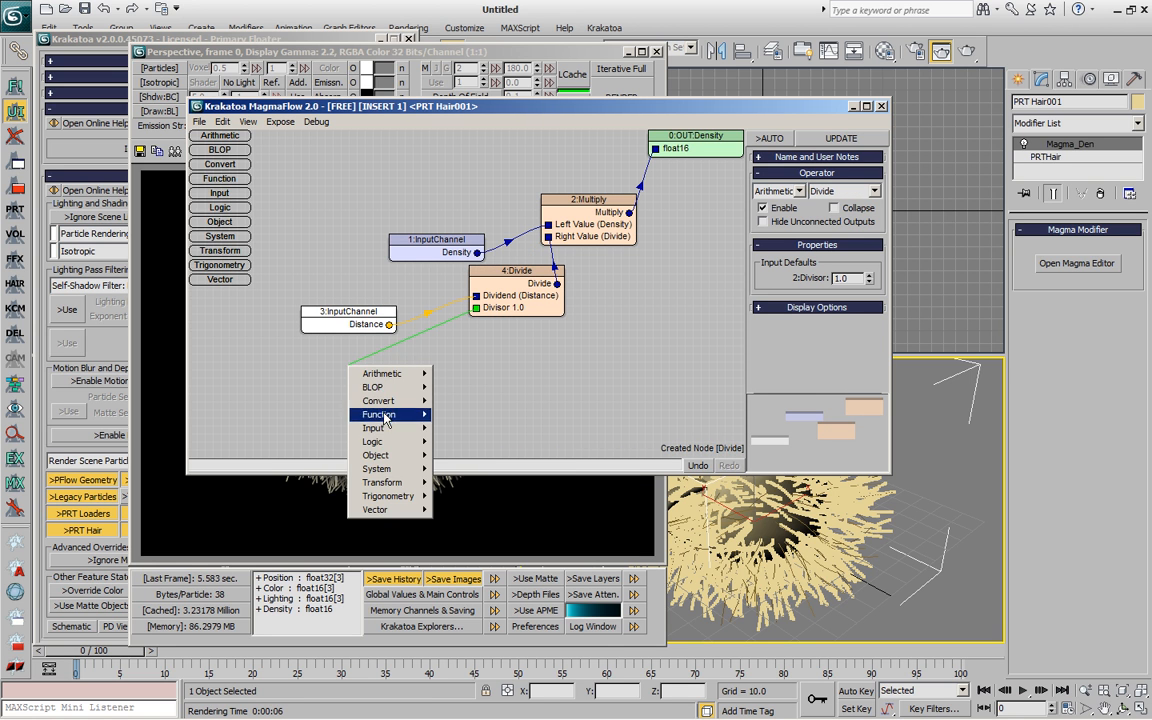
- Divide the Distance channel by a HairLength InputChannel and wire the result toward Multiply
click(374, 427)
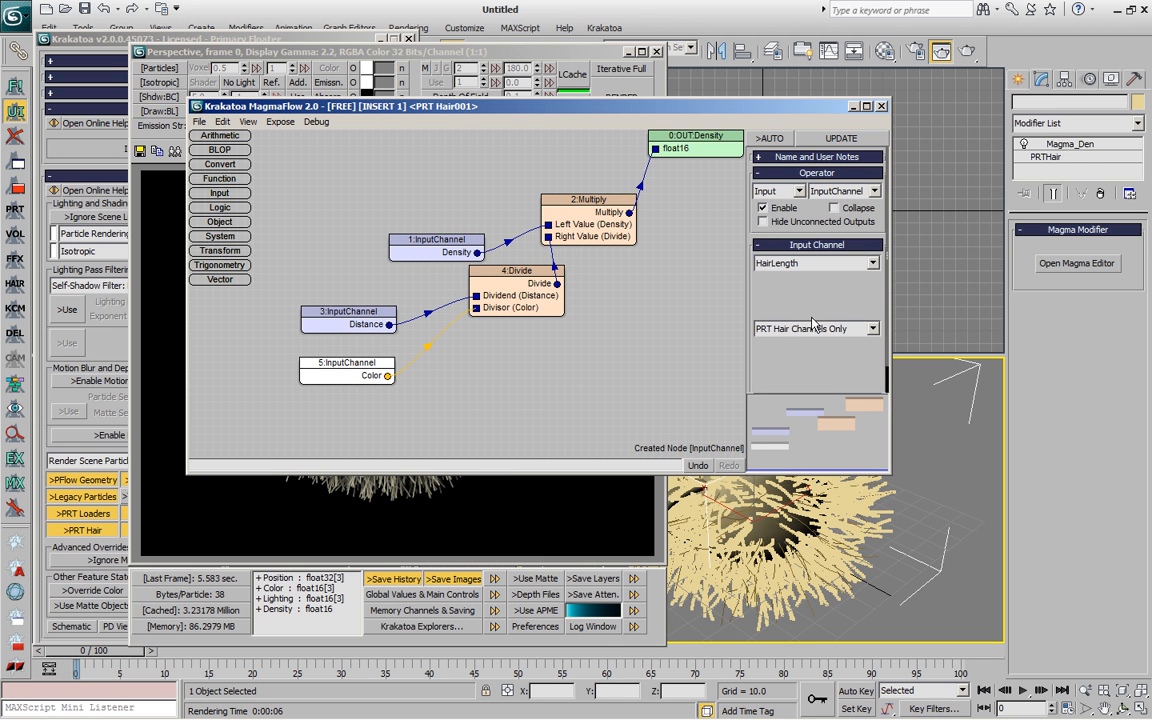
click(814, 263)
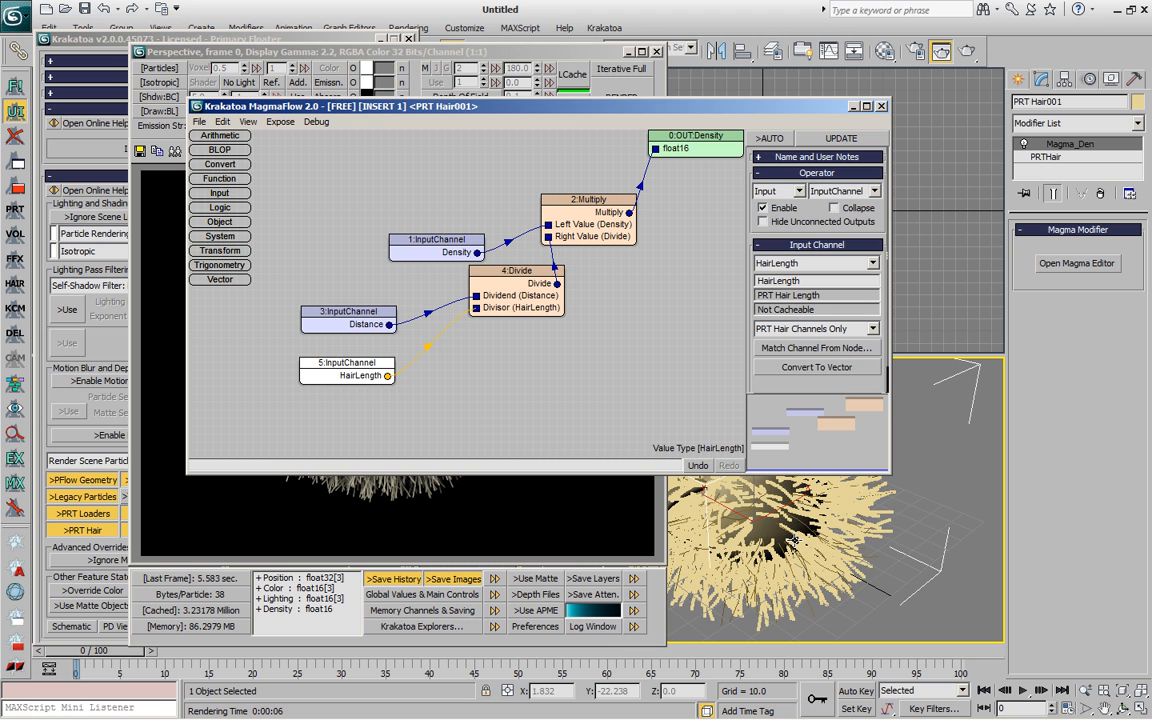
click(360, 368)
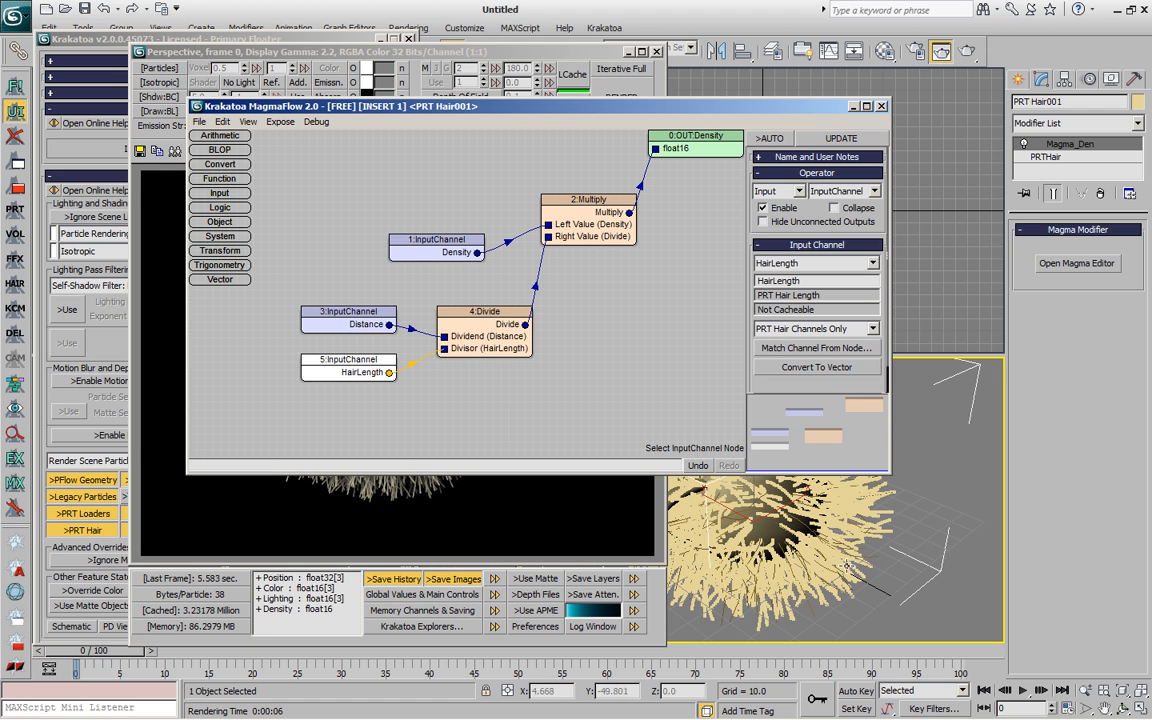
click(484, 343)
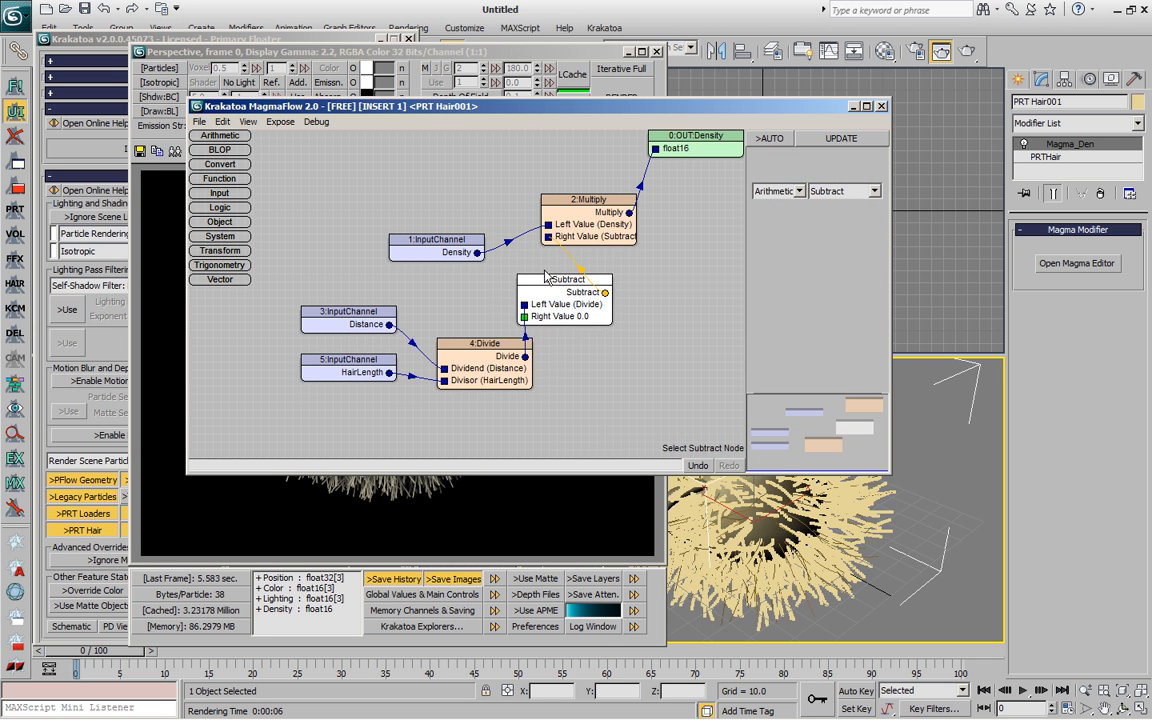
- Place an Arithmetic Subtract node between the Divide and Multiply nodes in the Magma graph
click(564, 291)
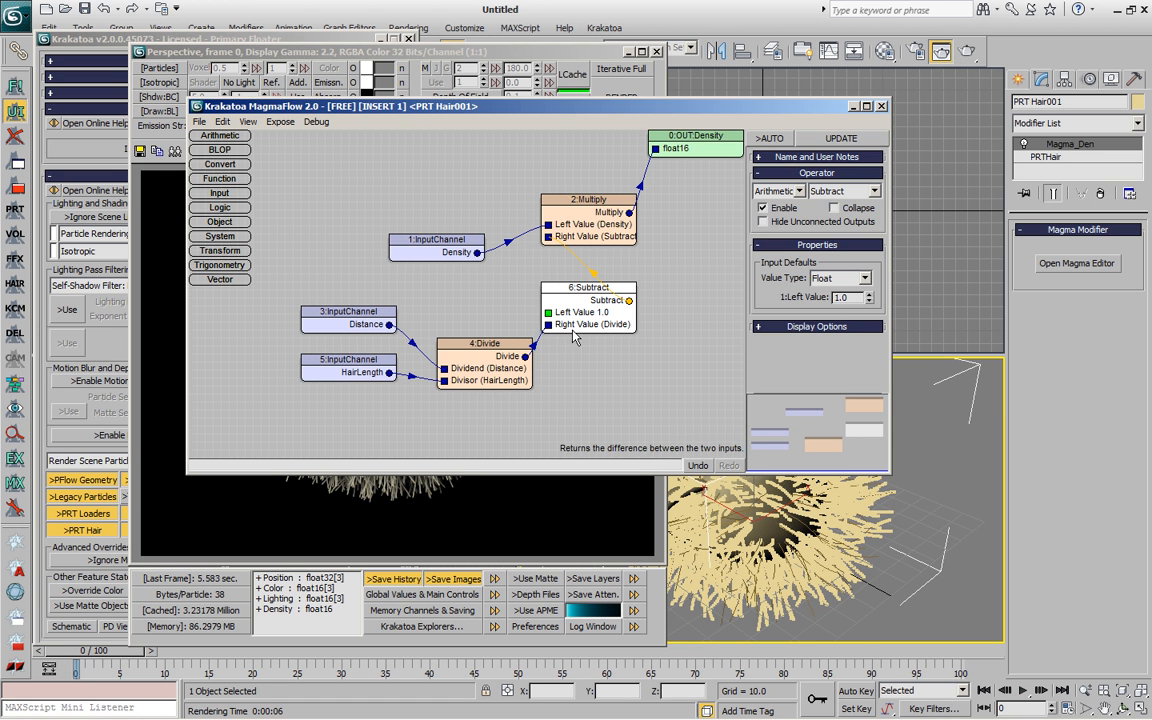
mouse_move(548, 347)
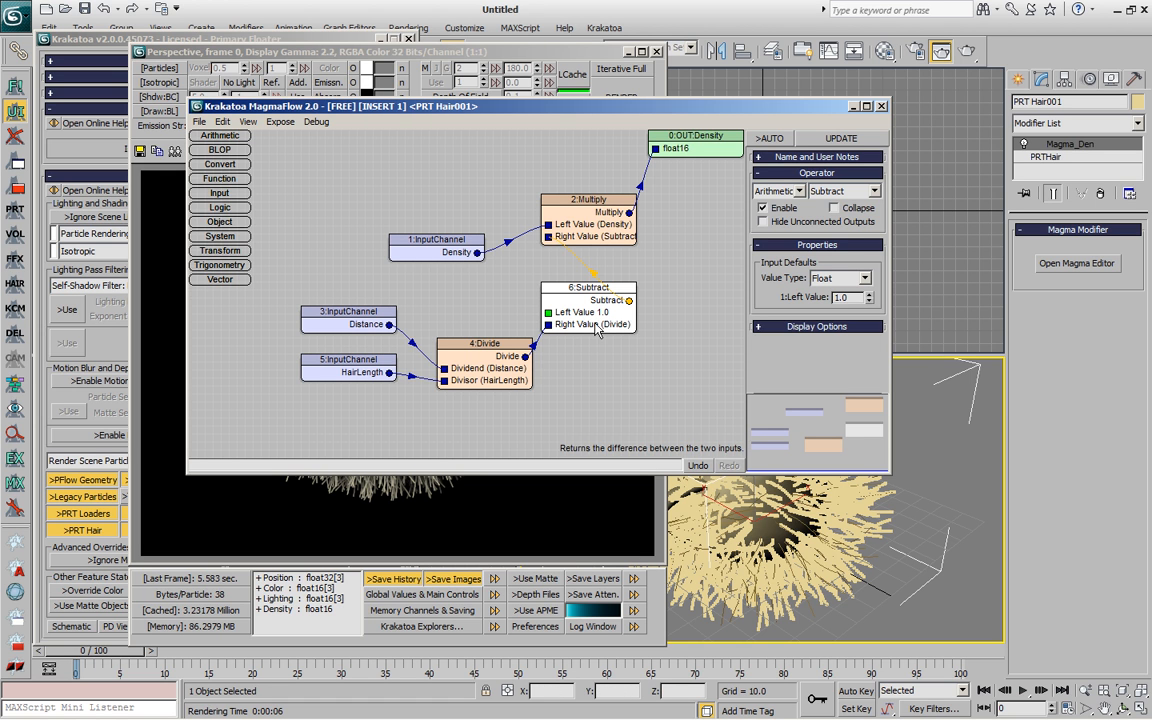
mouse_move(630, 413)
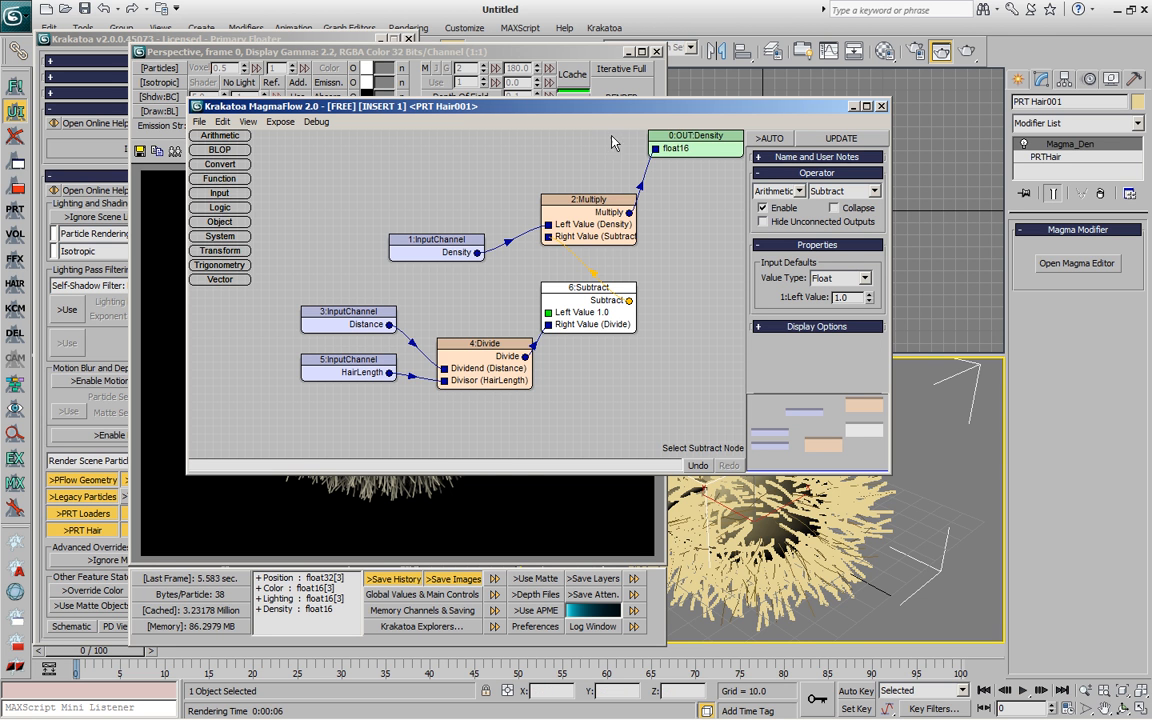
- Render the teapot hair with the density fade in Krakatoa, then close the MagmaFlow editor
click(622, 90)
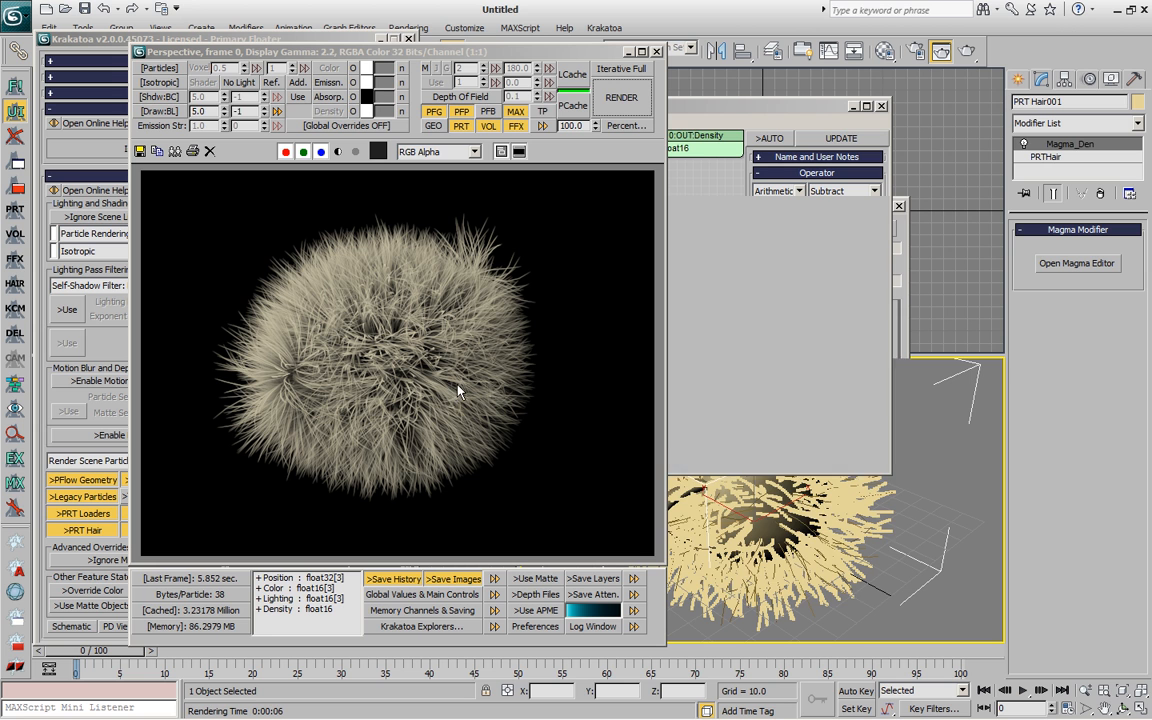
click(1076, 263)
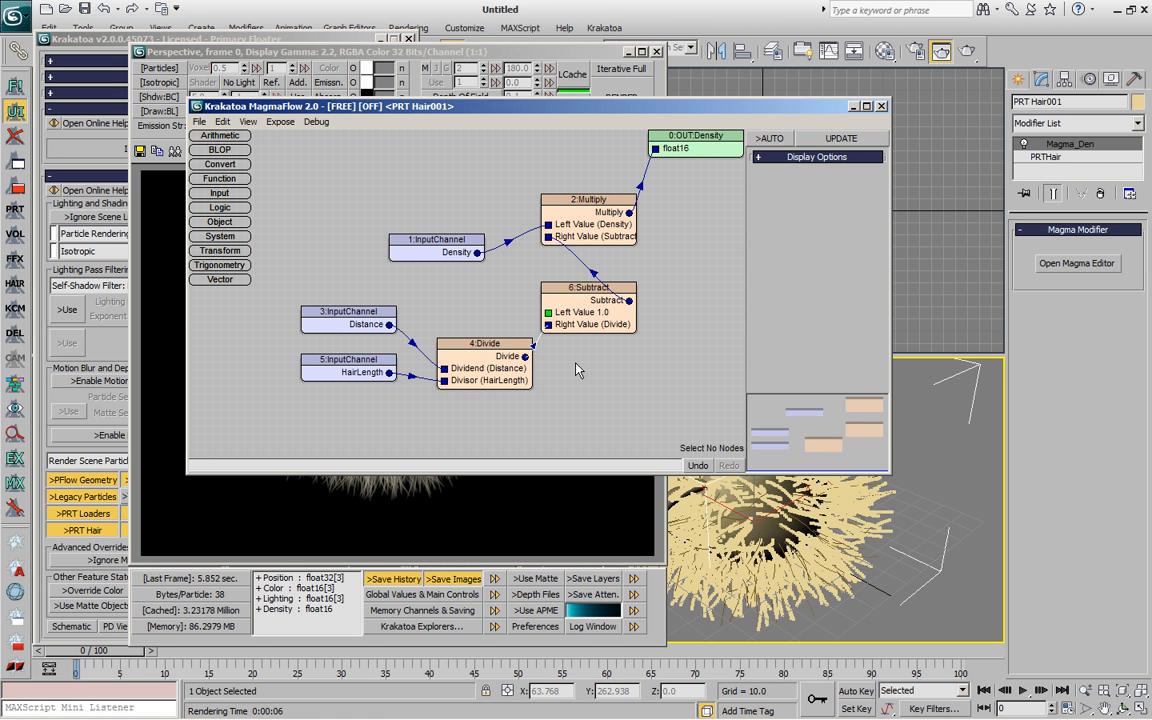
mouse_move(511, 374)
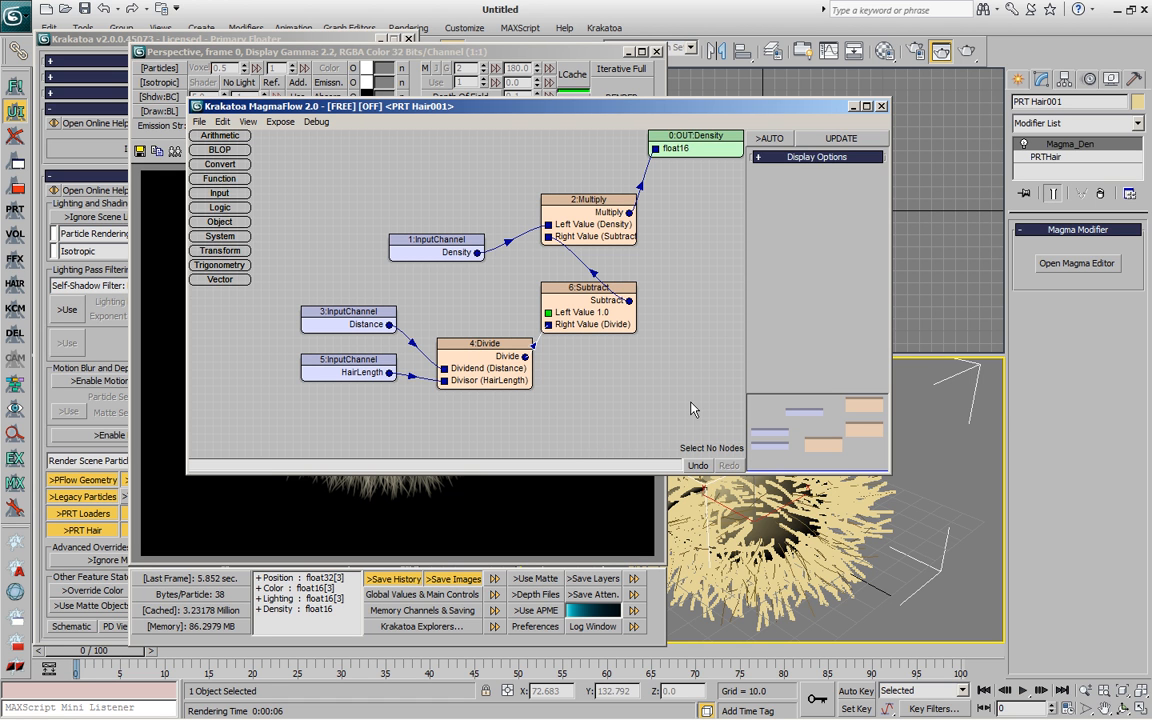
mouse_move(667, 390)
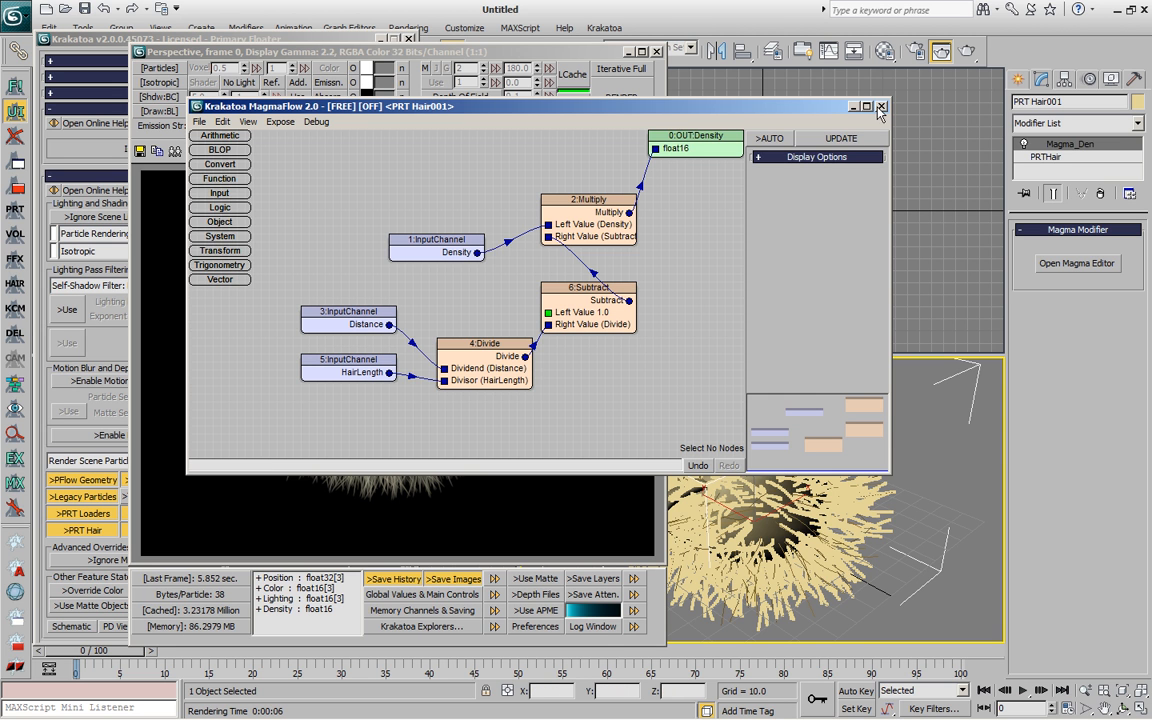
click(880, 106)
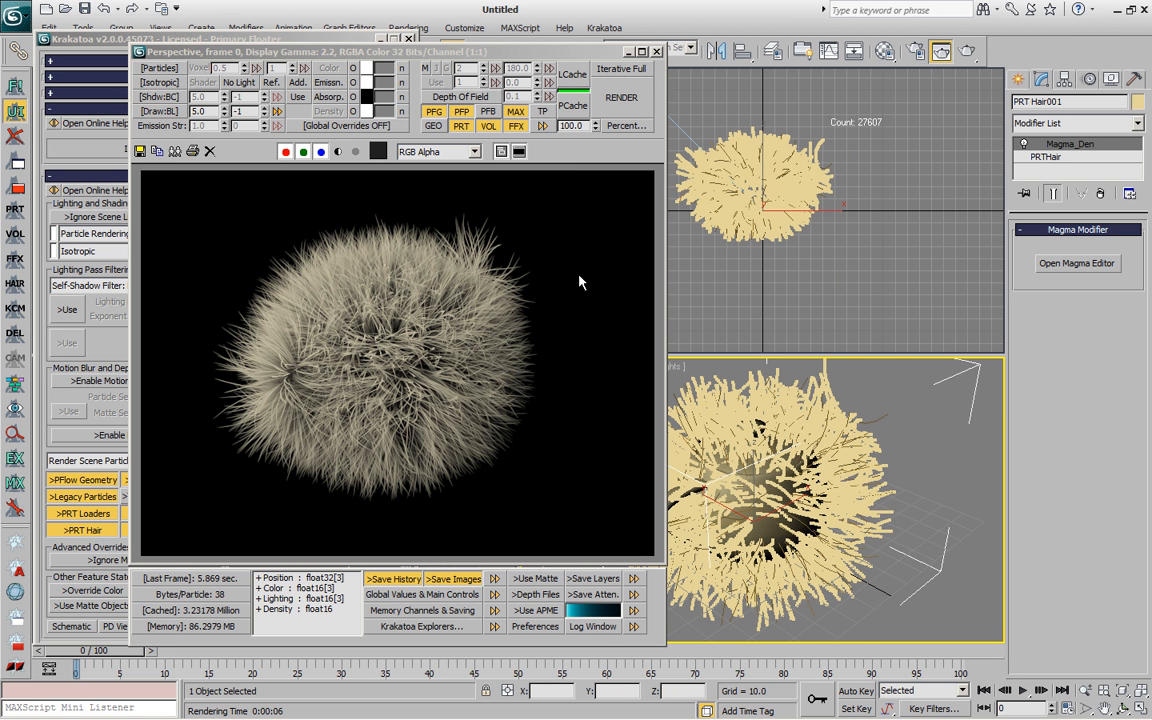
mouse_move(142, 264)
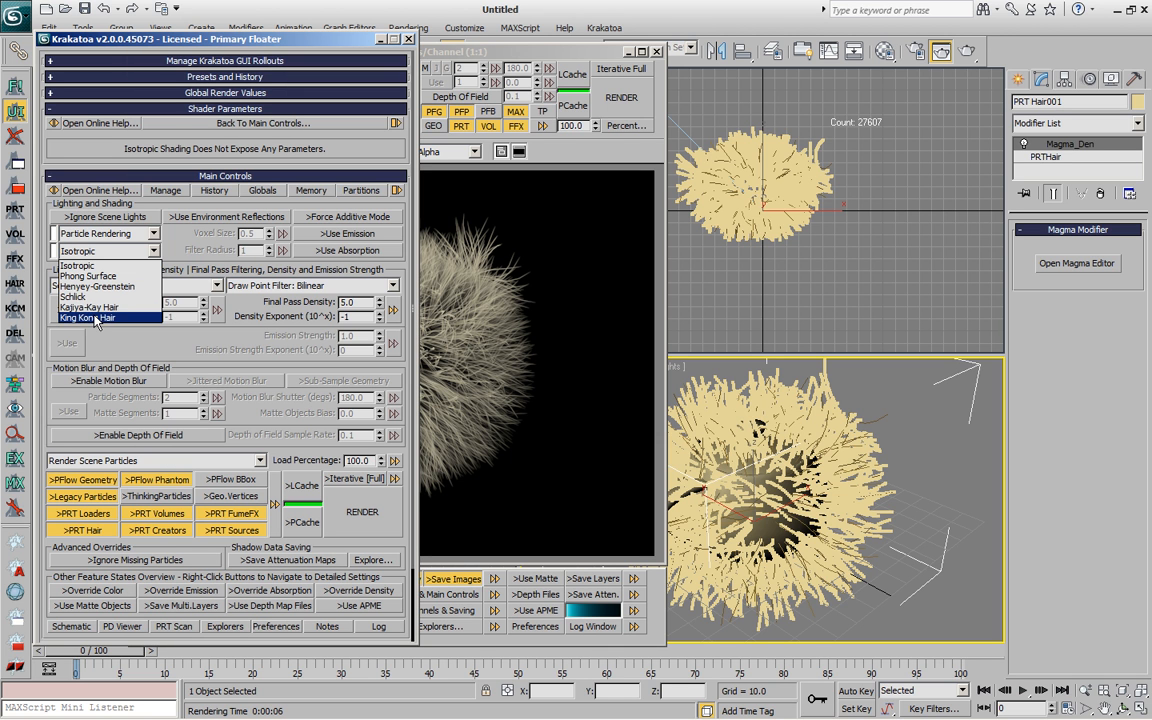
- Switch the Krakatoa hair shading mode to King Kong Hair
click(88, 307)
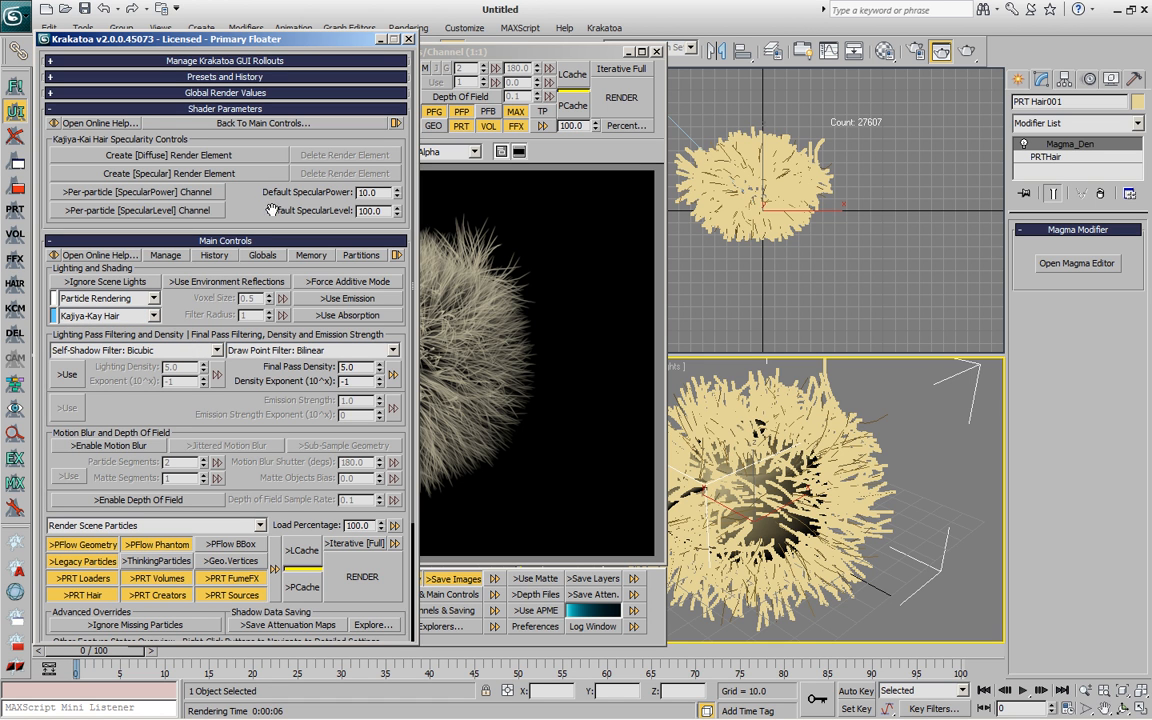
mouse_move(377, 223)
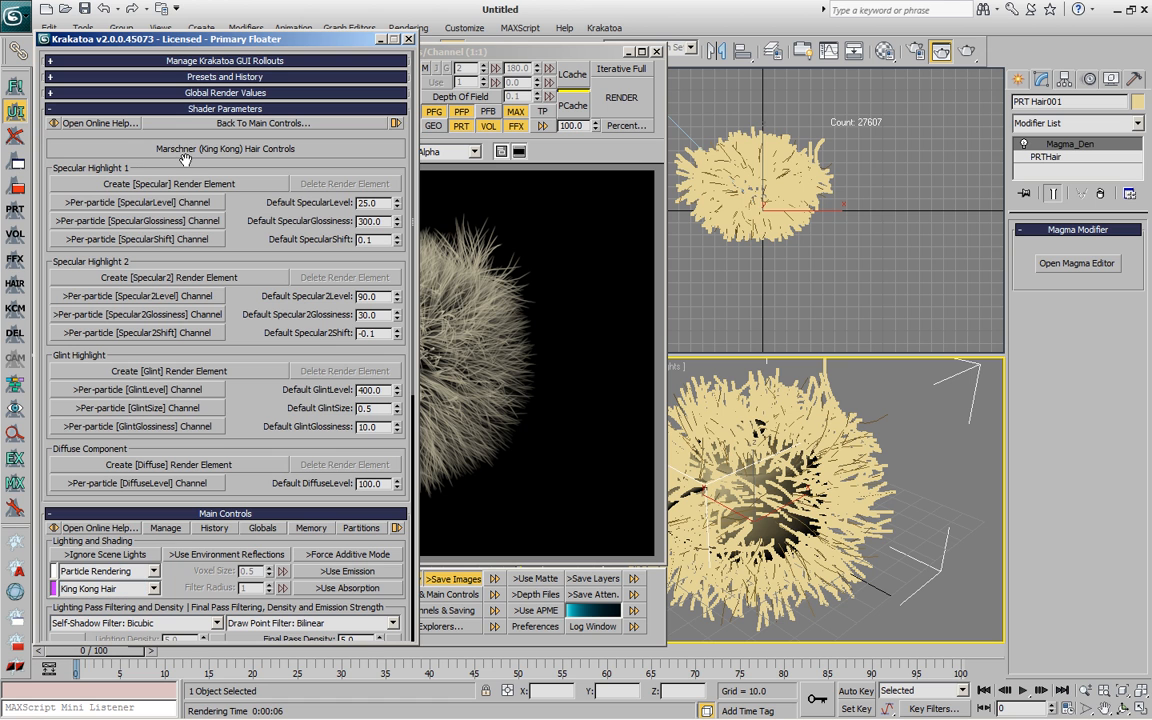
mouse_move(219, 163)
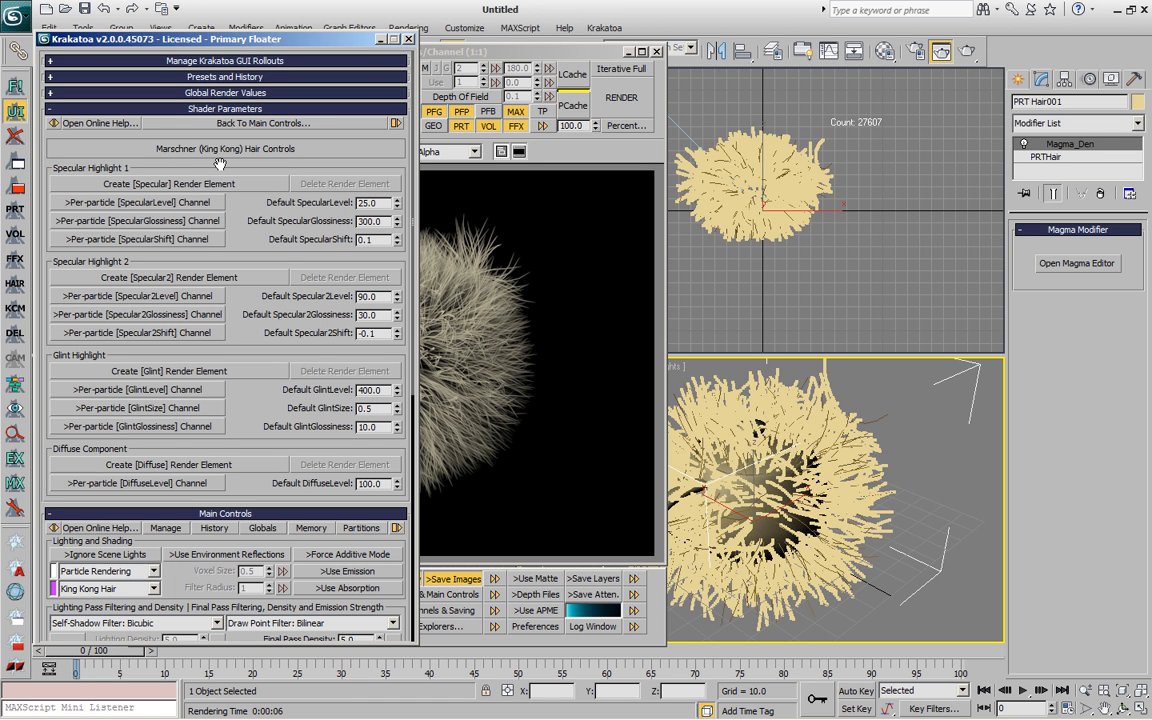
mouse_move(263, 227)
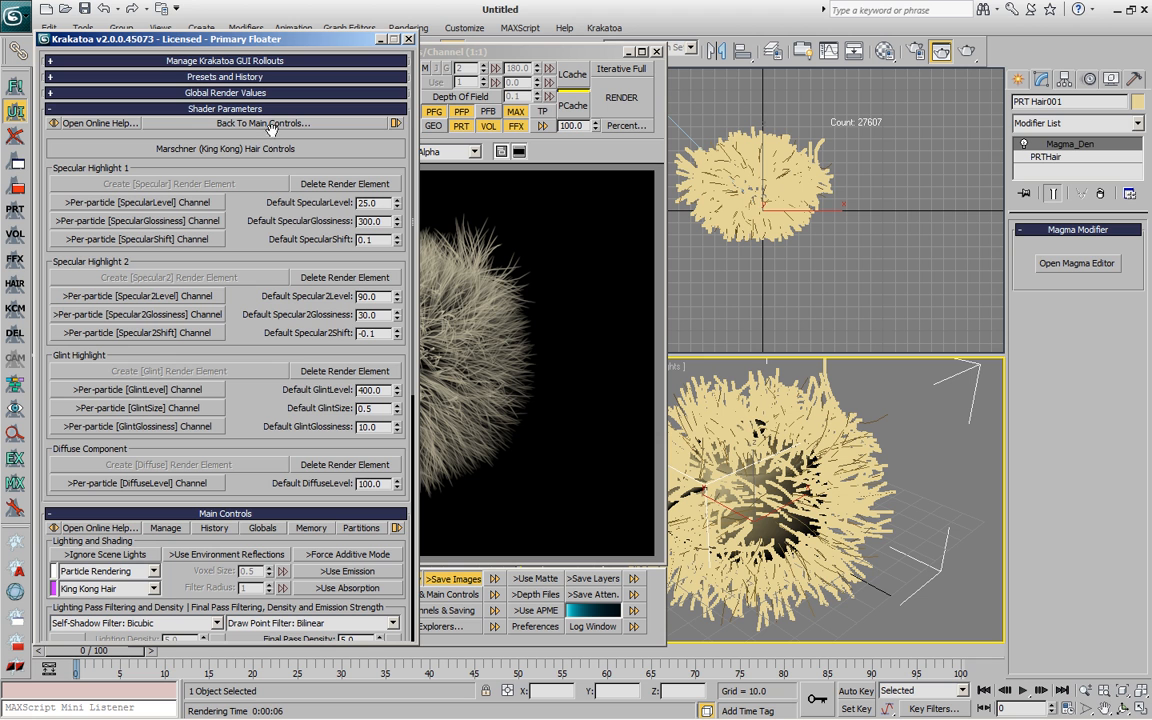
mouse_move(625, 135)
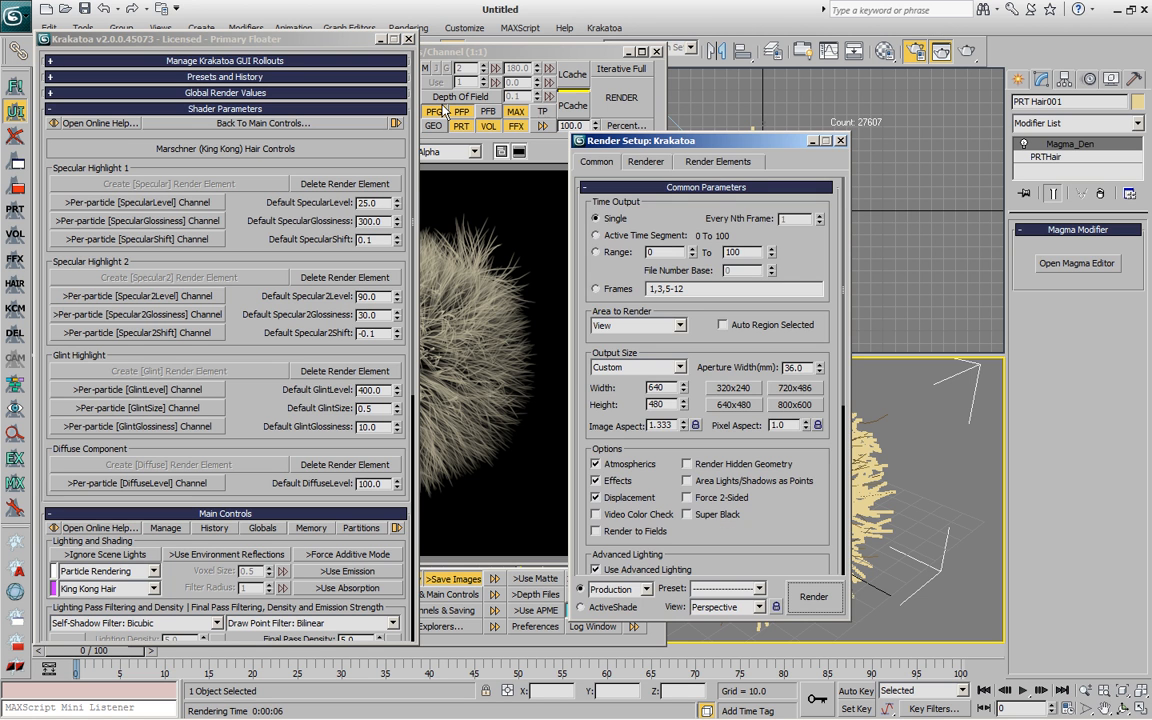
- Add Krakatoa Tangent and Normal render elements, then render the scene with all passes
click(718, 161)
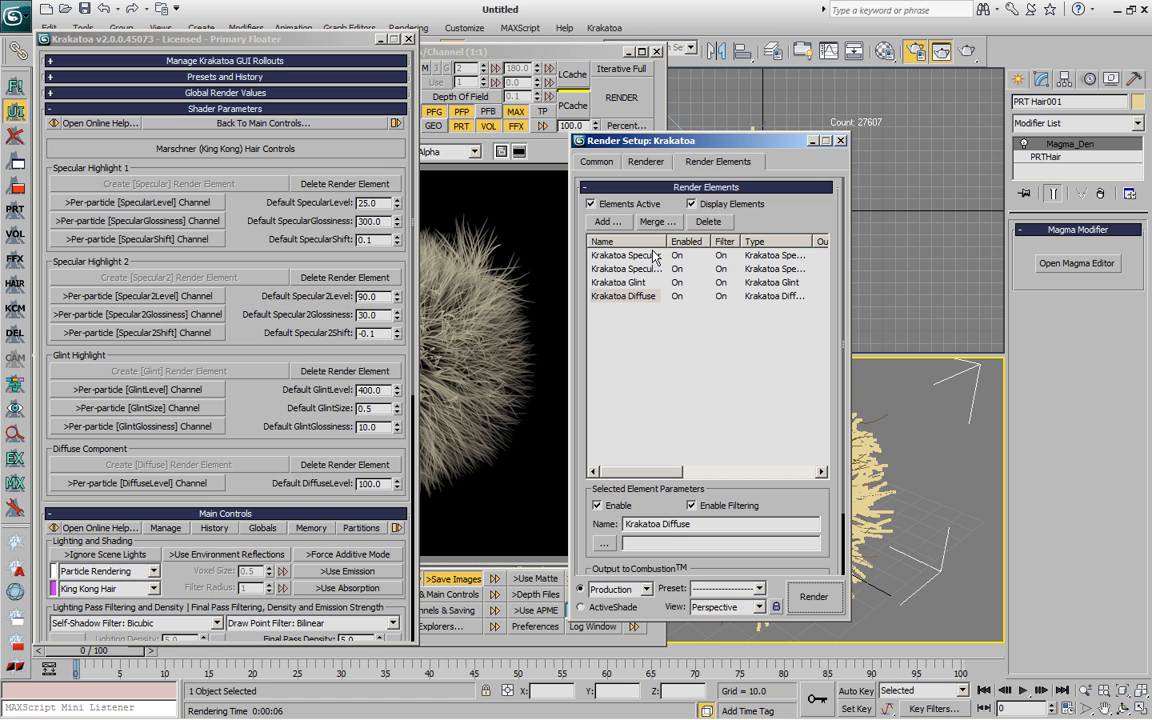
click(624, 295)
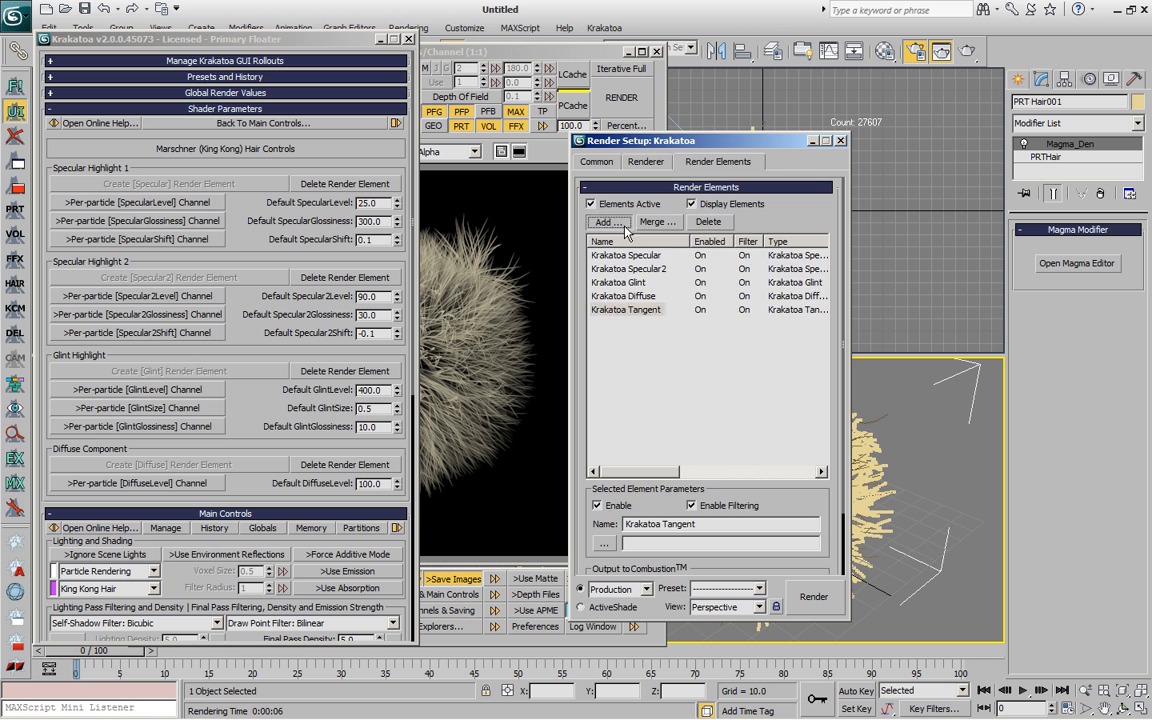
click(608, 221)
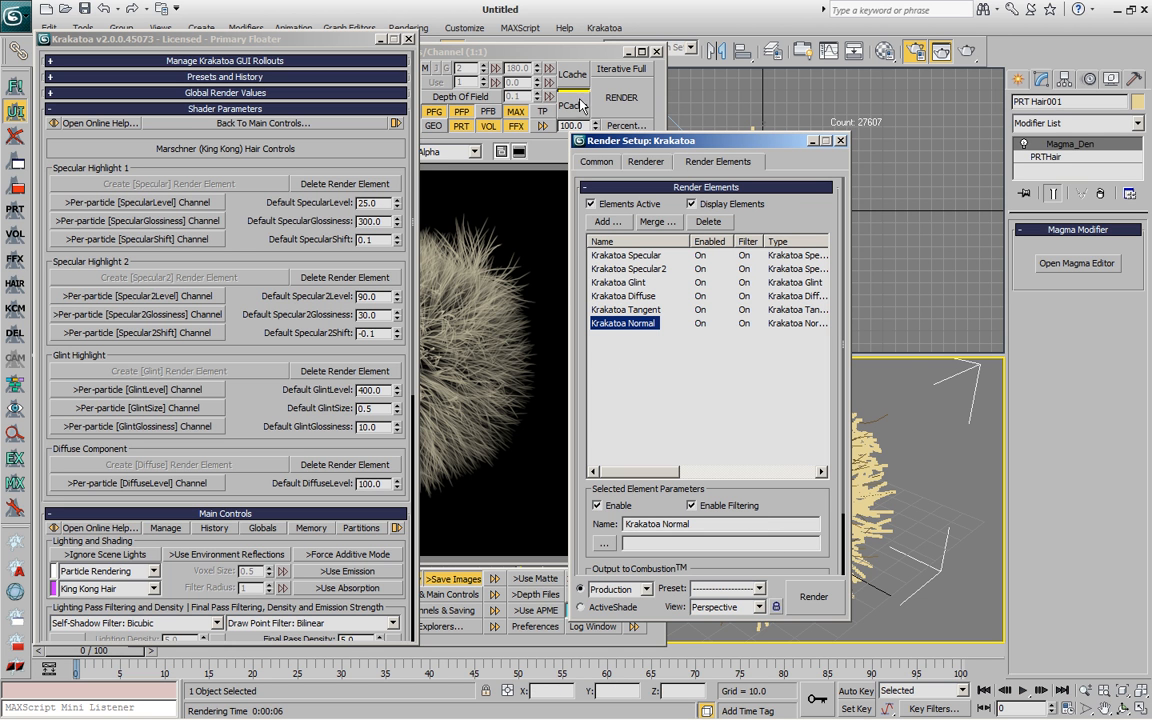
click(813, 596)
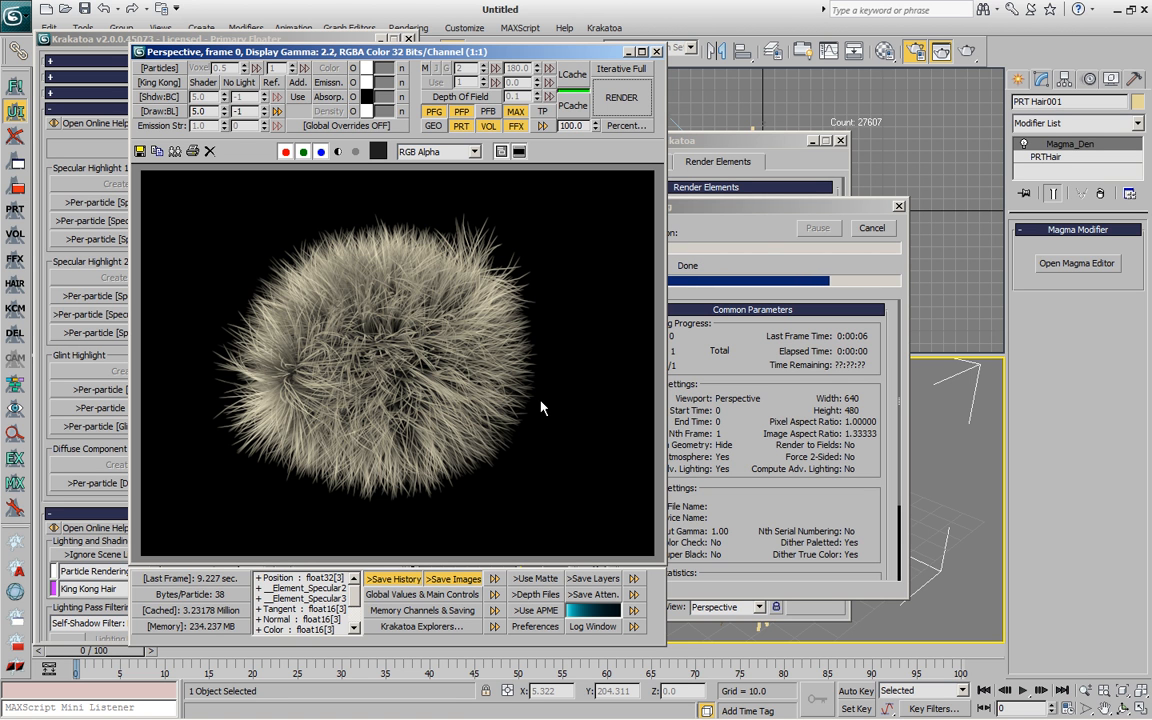
mouse_move(547, 417)
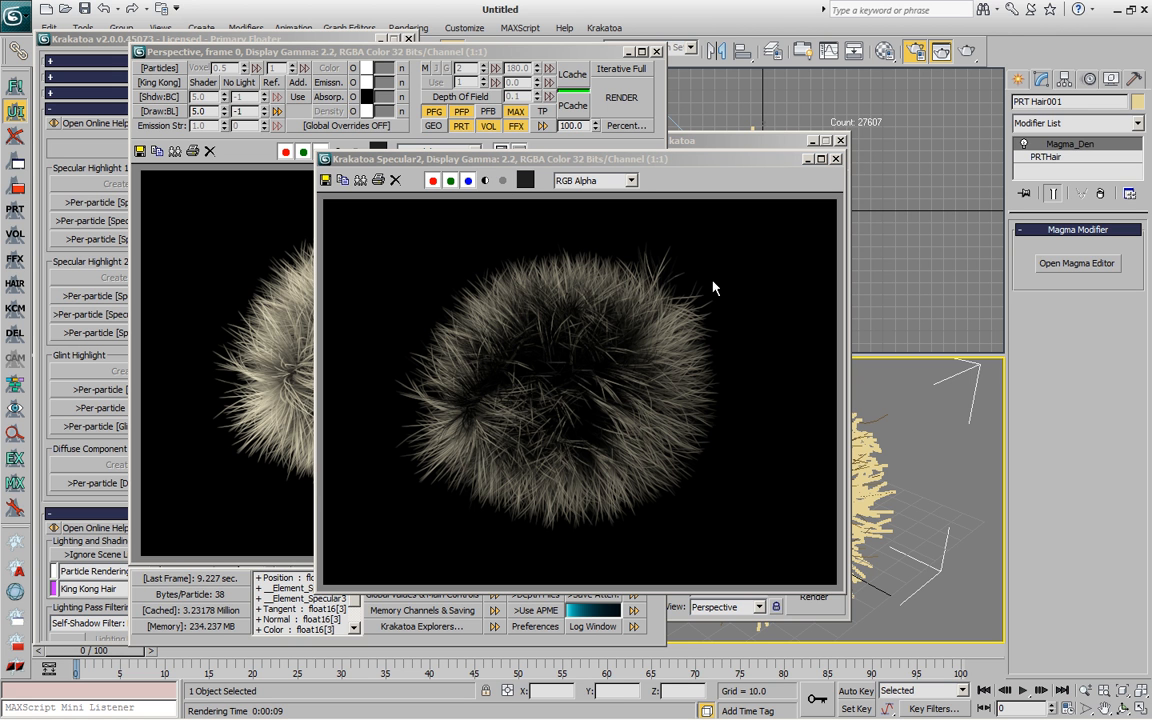
mouse_move(840, 164)
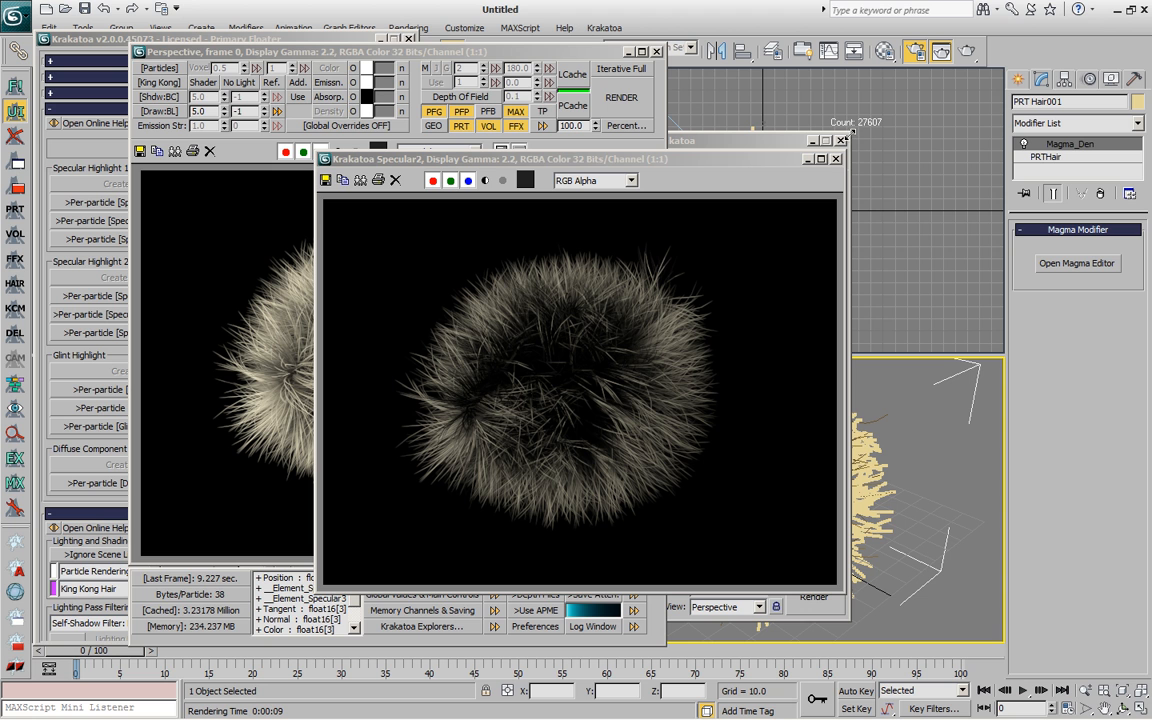
mouse_move(760, 208)
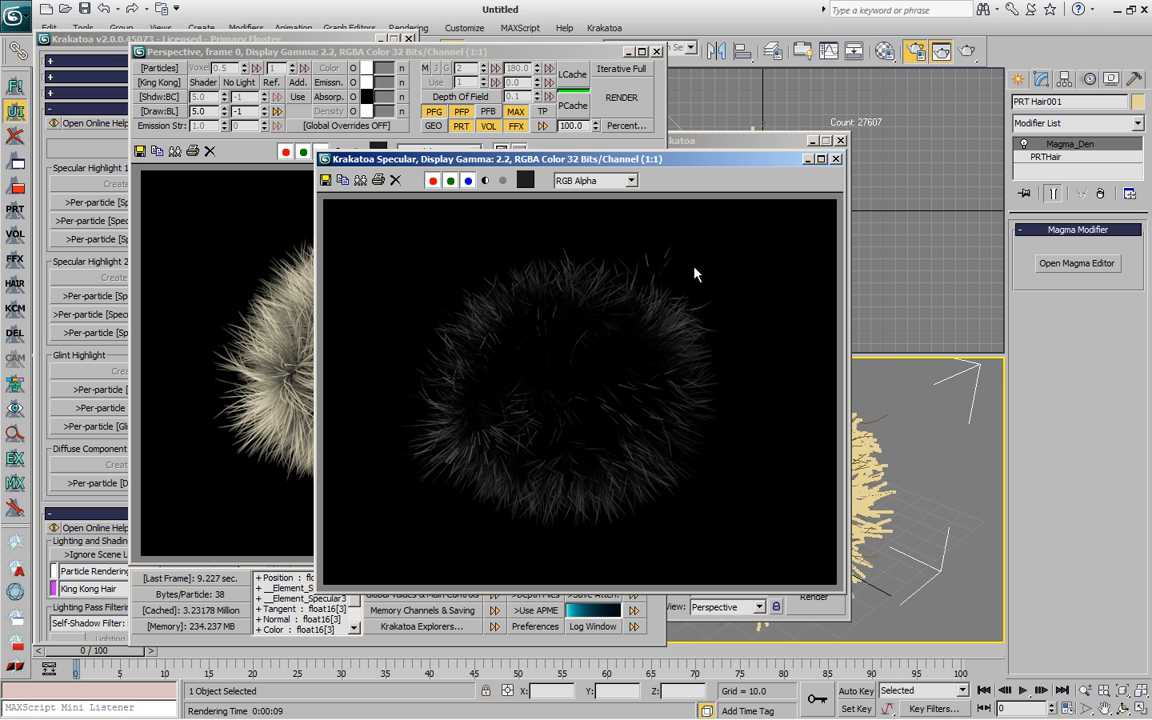
mouse_move(735, 288)
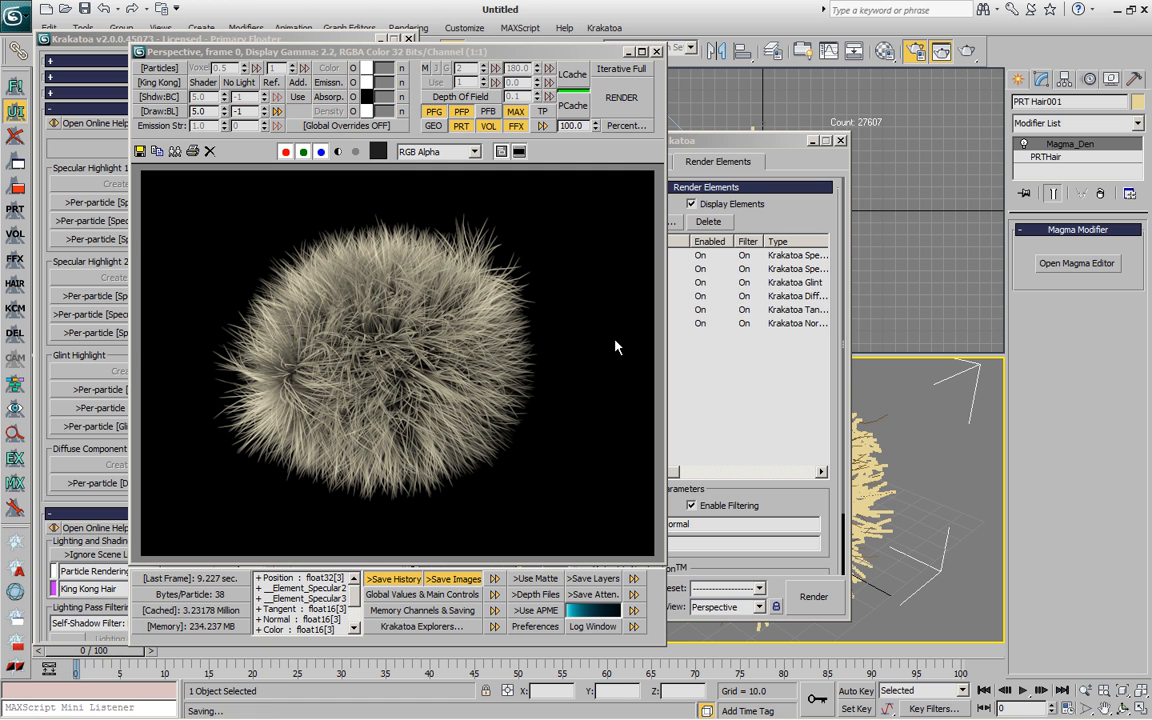
mouse_move(600, 397)
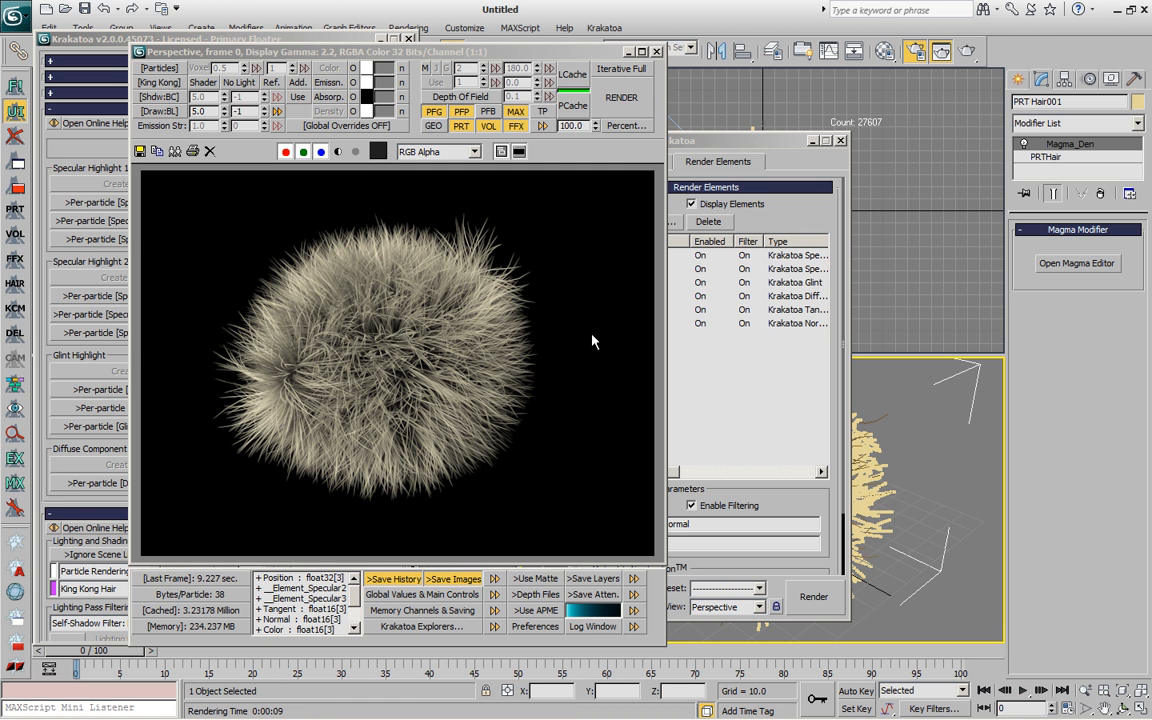
mouse_move(594, 352)
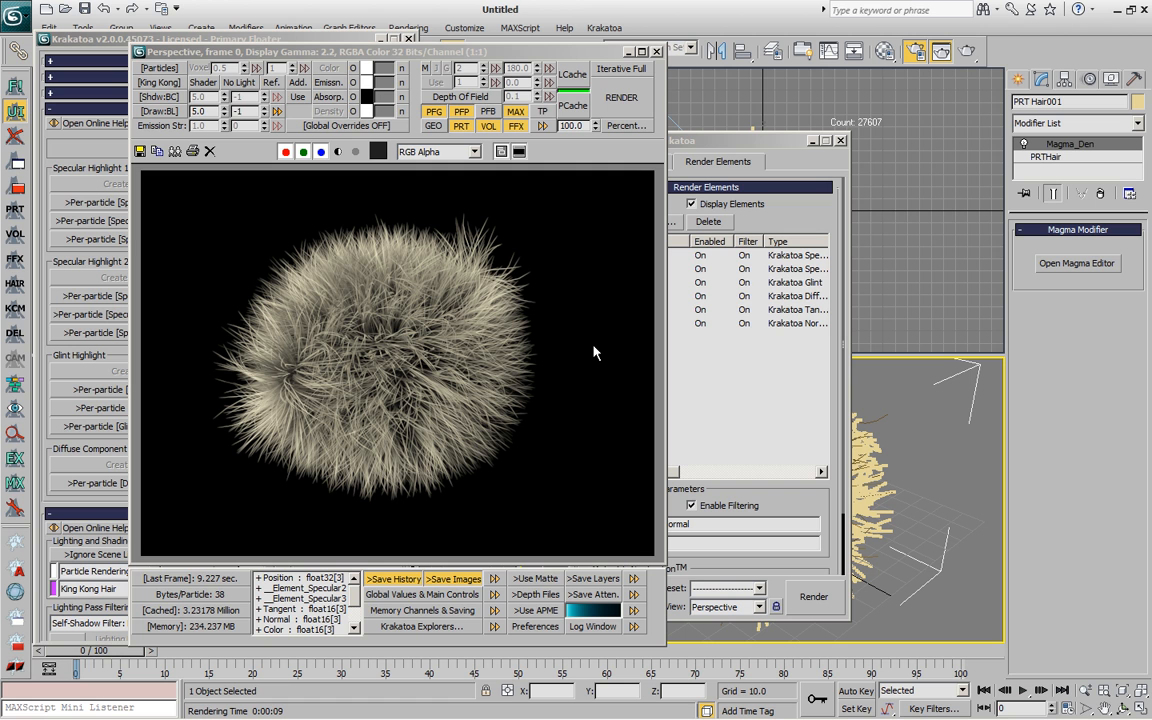
mouse_move(445, 268)
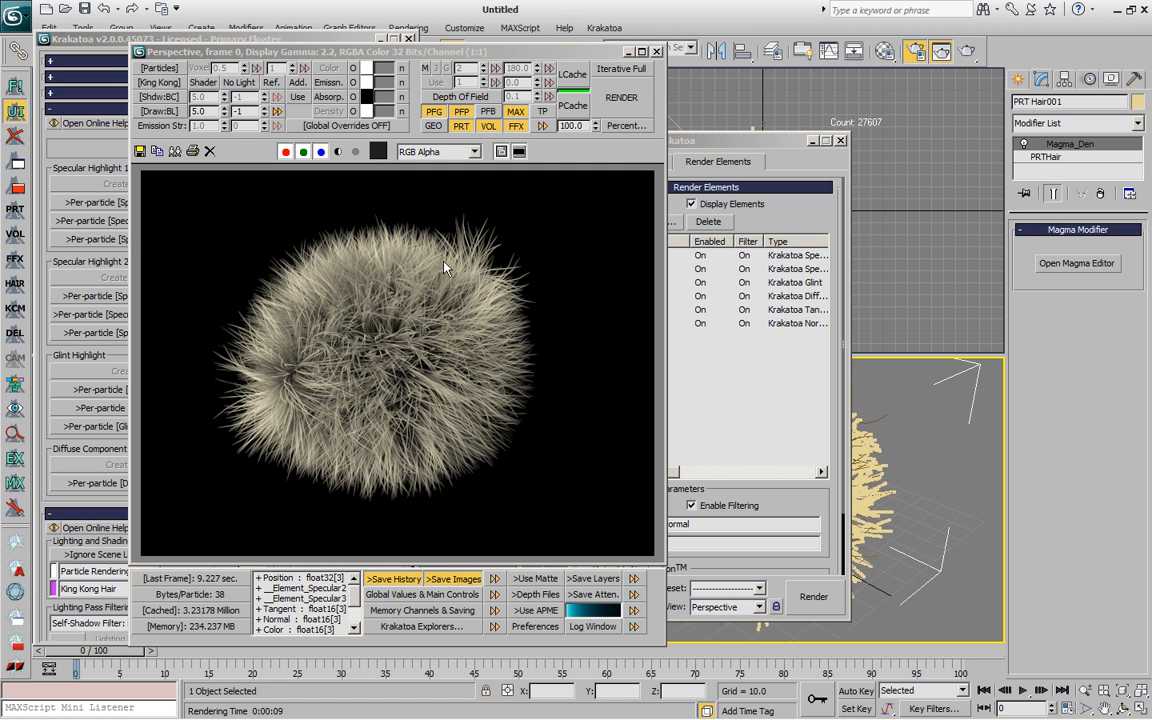
mouse_move(460, 408)
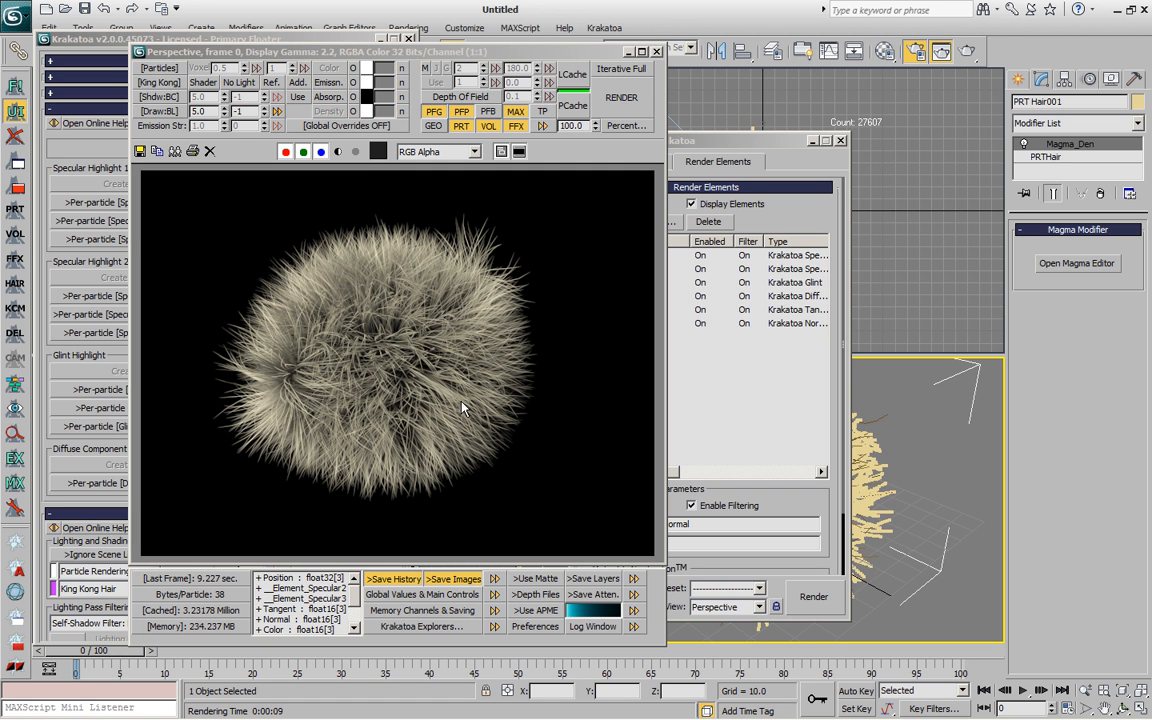
mouse_move(533, 393)
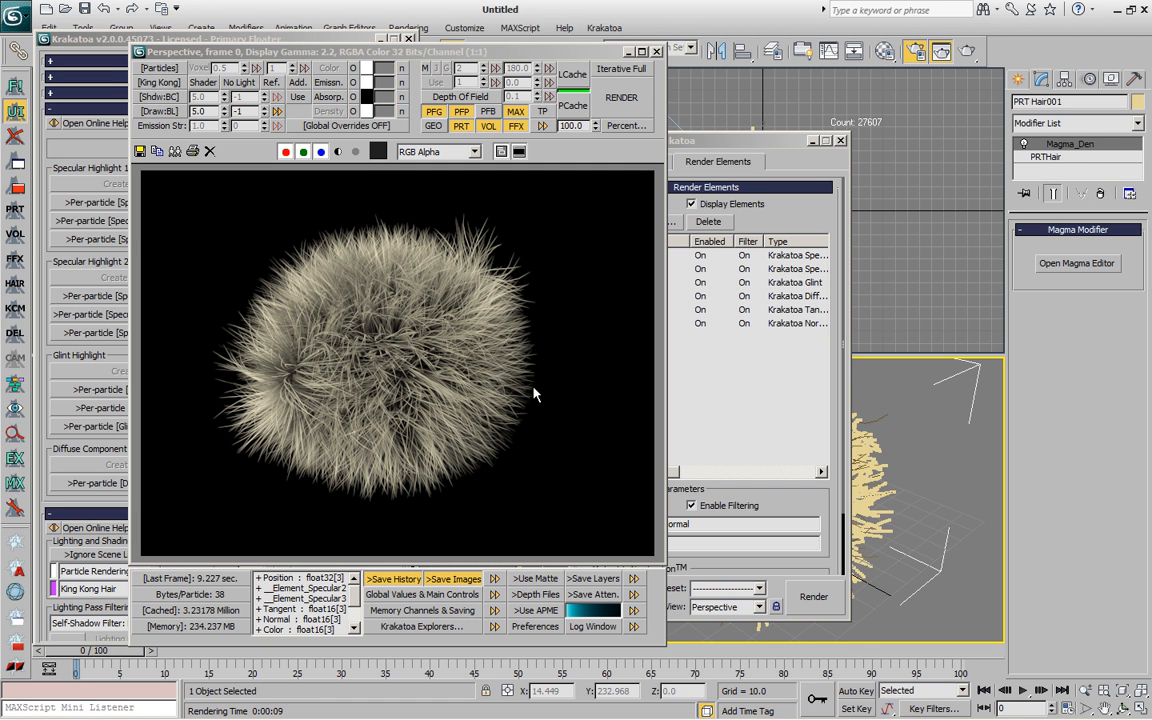